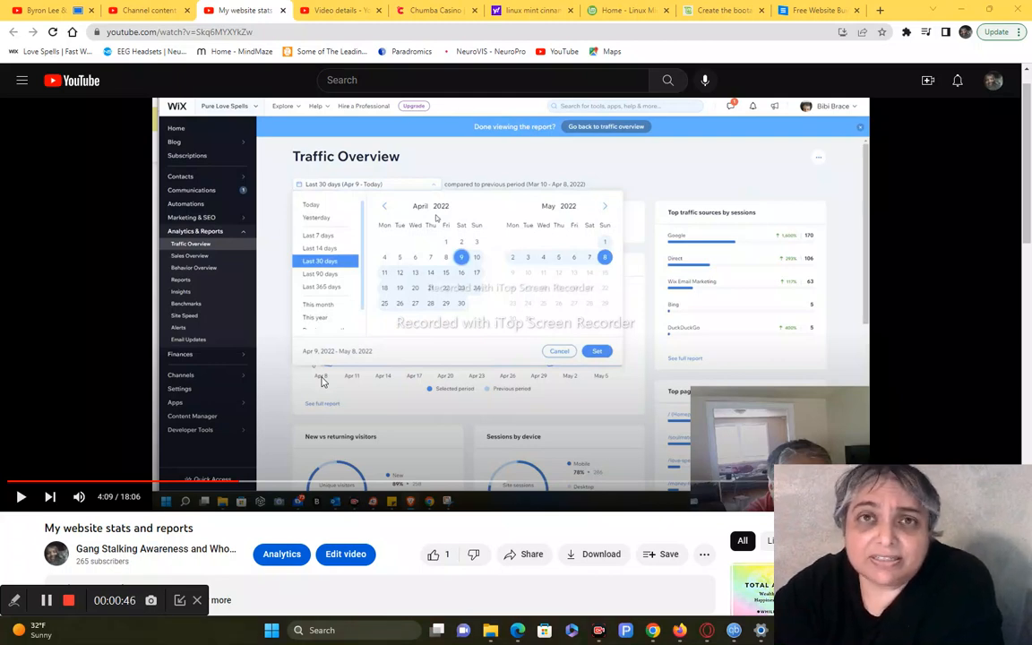
mouse_move(556, 164)
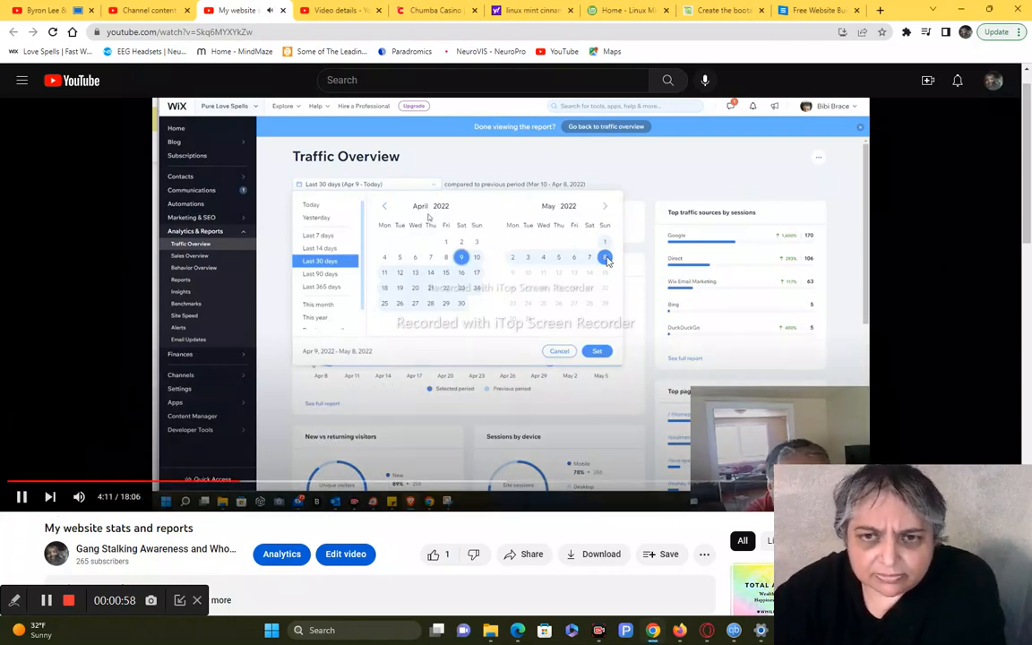
Watch the date picker page back from April 2021 and apply Apr 1–May 31, 2020
click(384, 206)
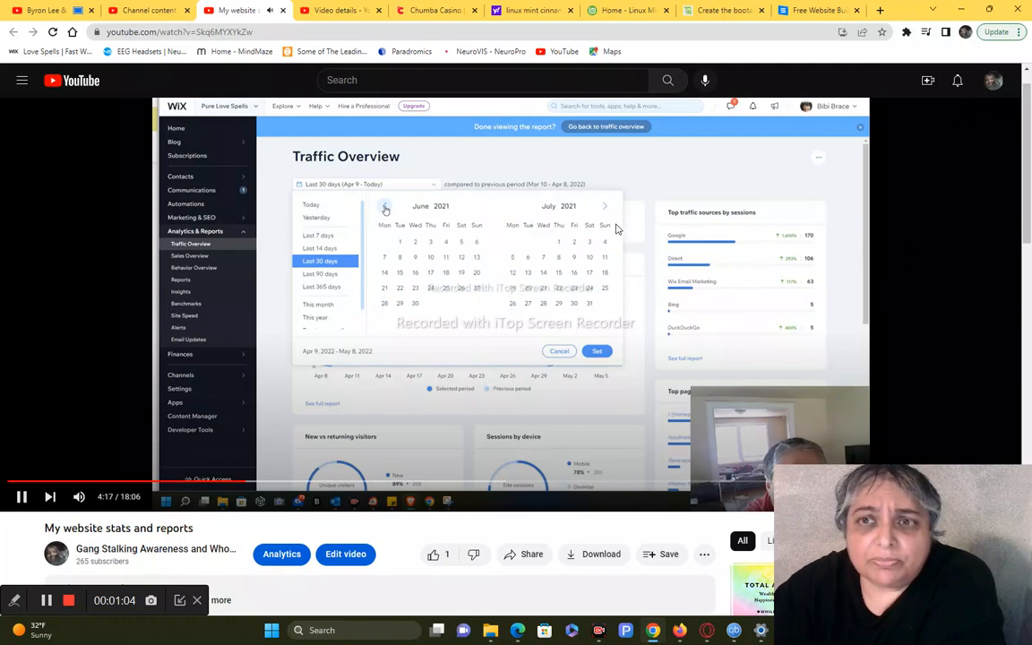
click(385, 206)
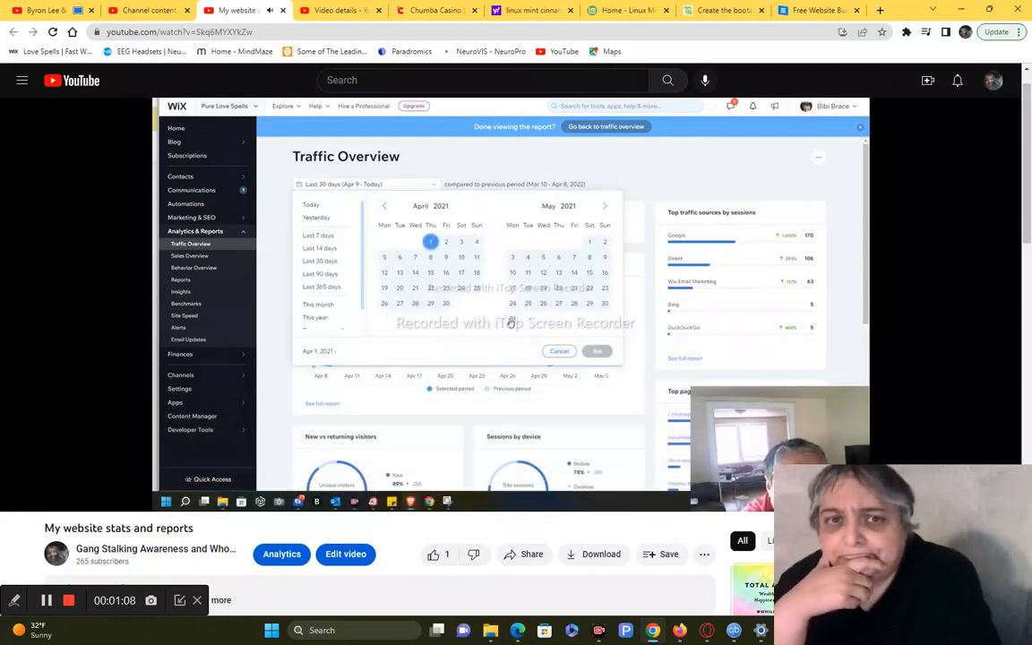
click(597, 350)
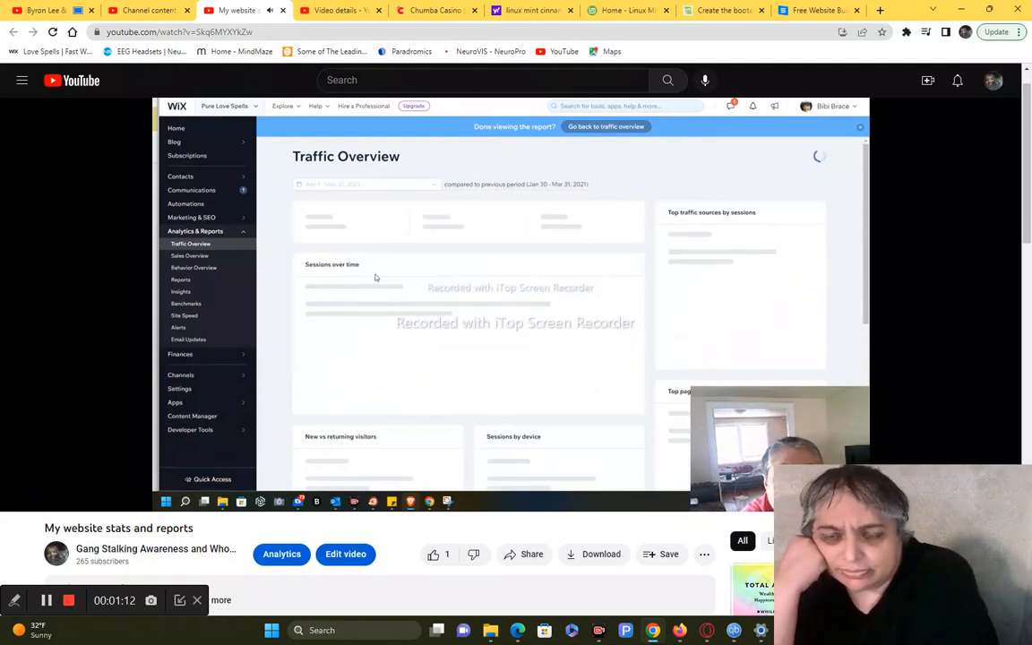
mouse_move(479, 333)
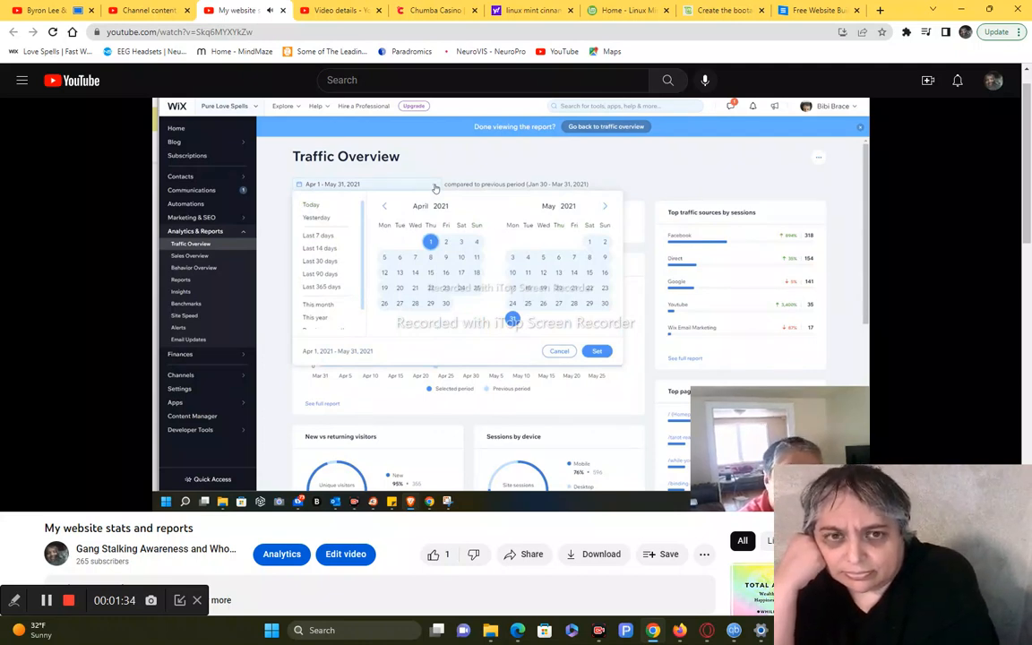
click(384, 206)
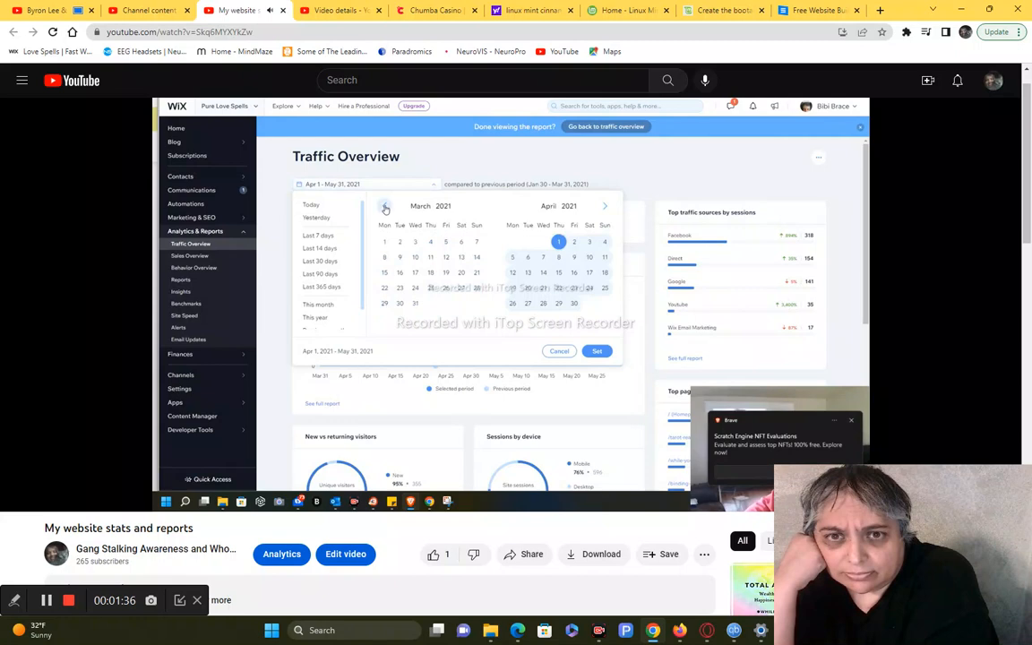
click(385, 206)
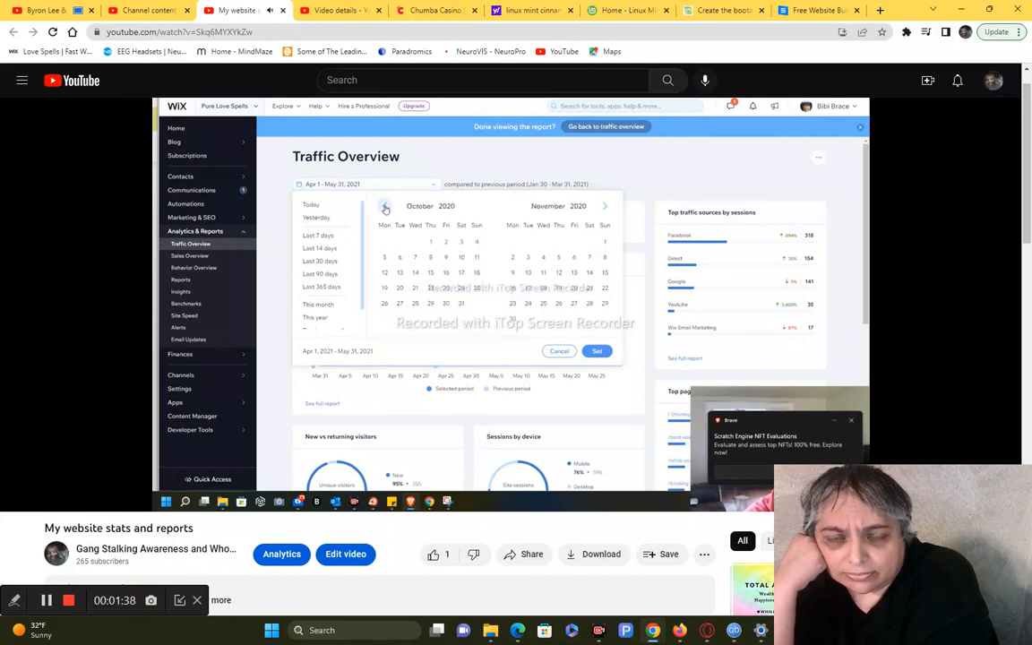
click(385, 206)
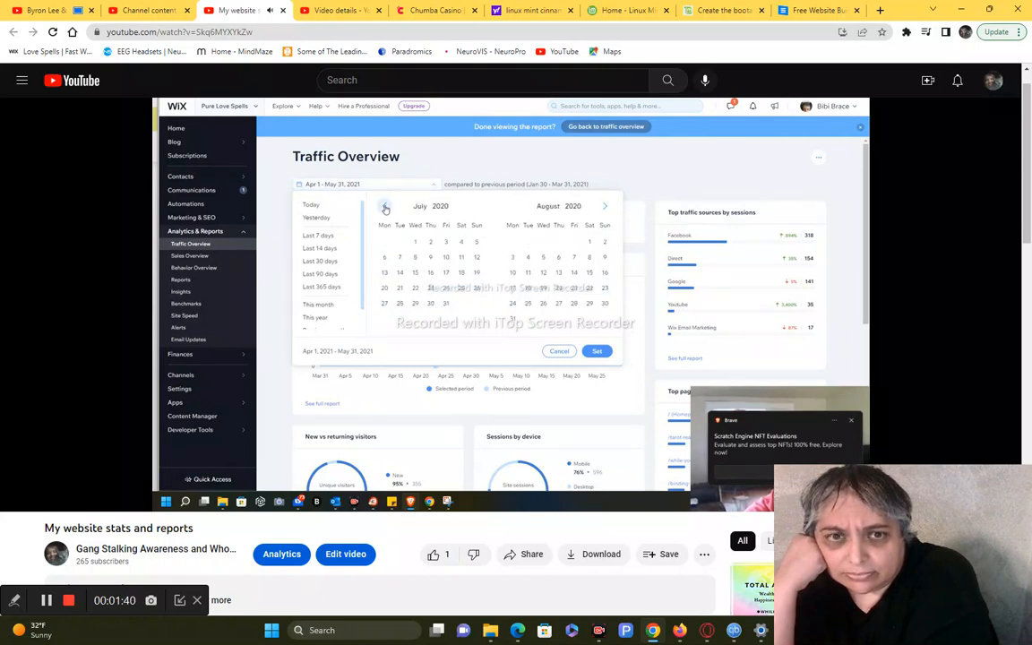
click(385, 206)
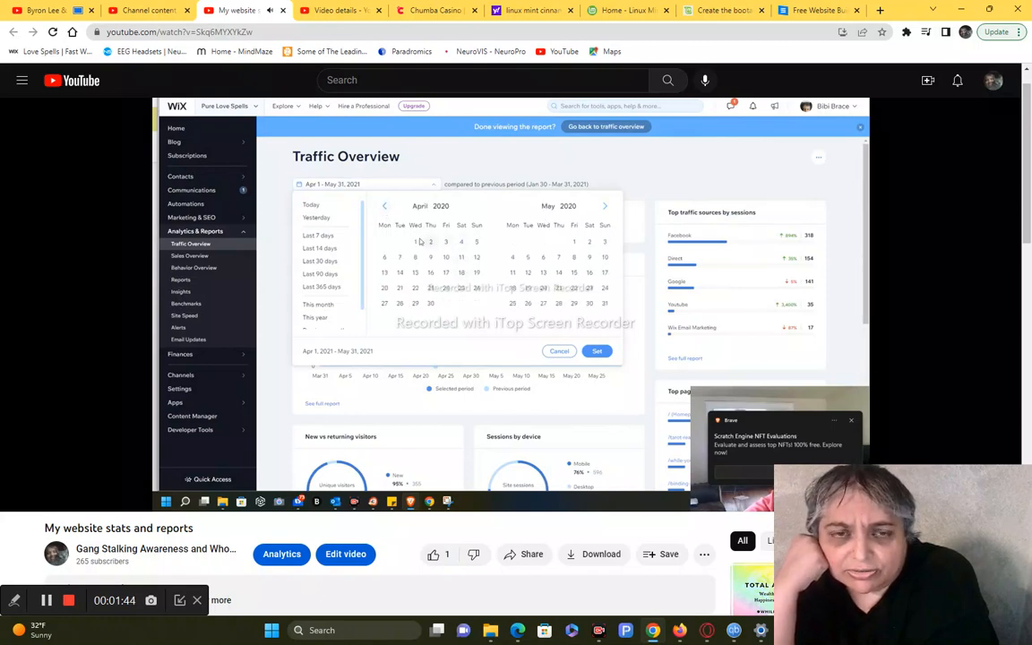
click(414, 241)
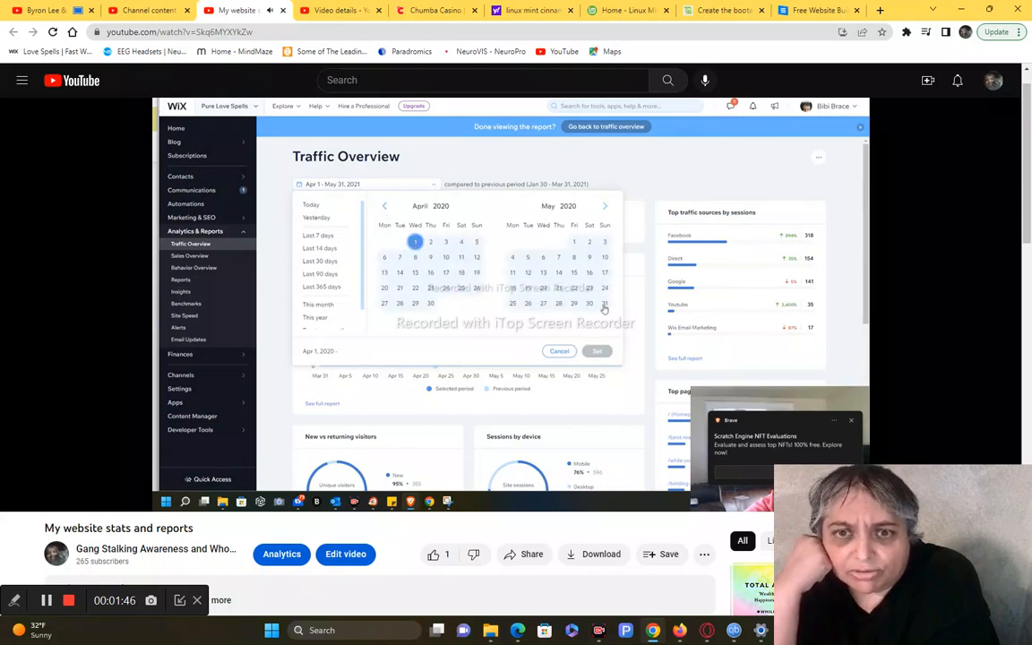
click(604, 303)
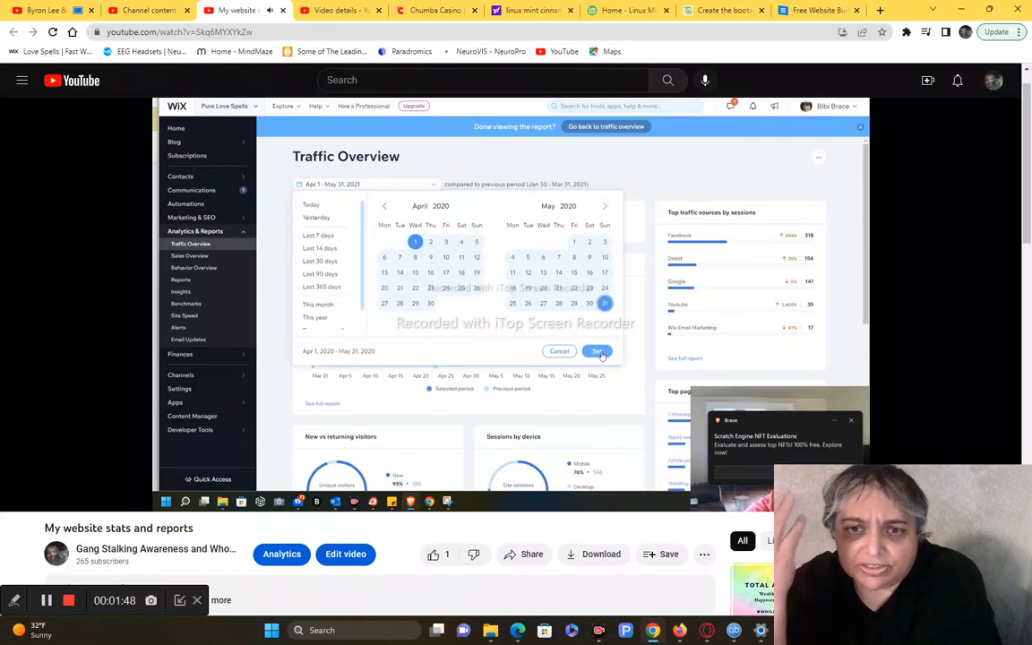
click(596, 350)
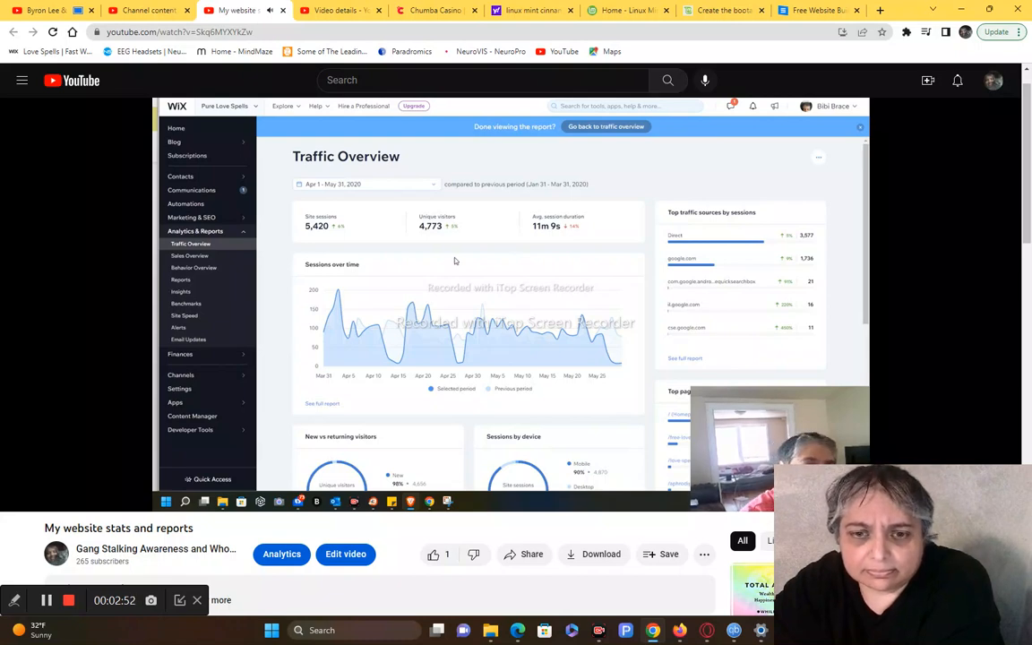
mouse_move(522, 249)
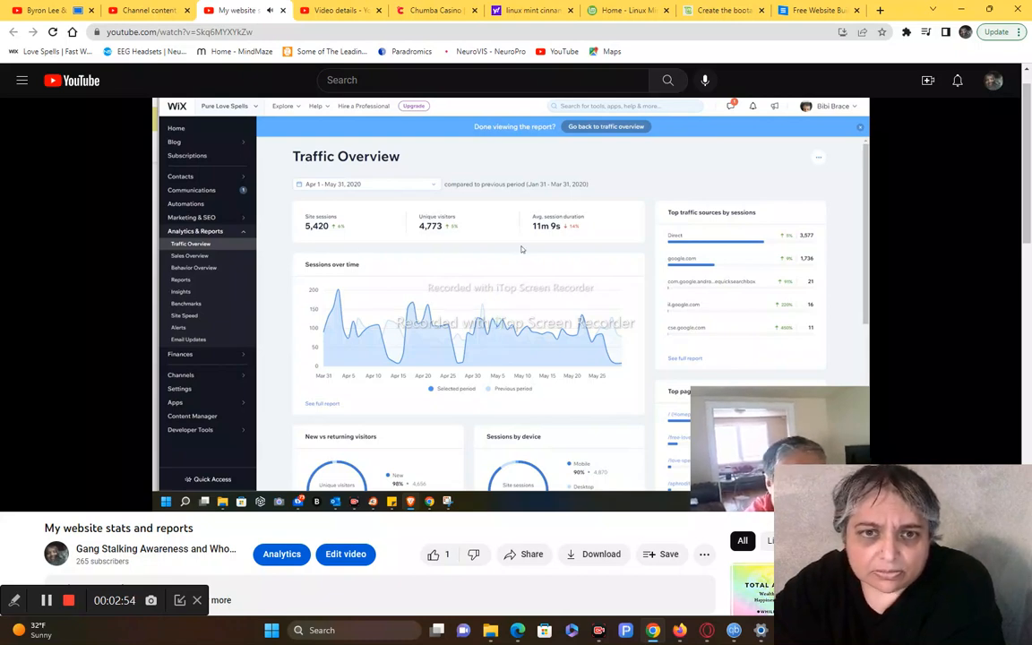
mouse_move(550, 356)
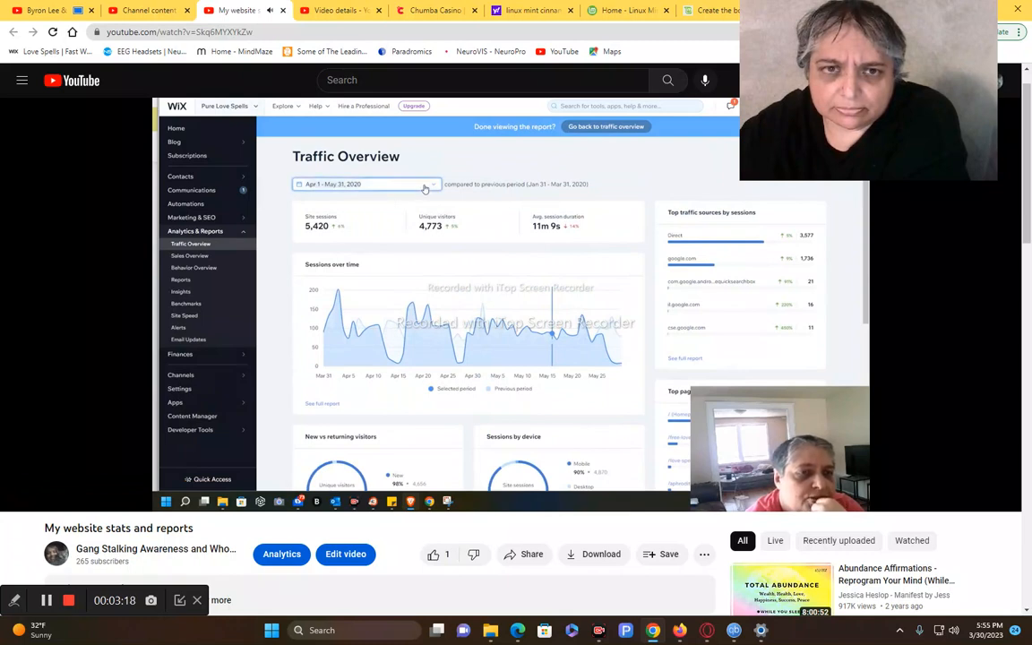
Watch the picker page back to April 2019 and apply Apr 30–May 31, 2019
click(363, 184)
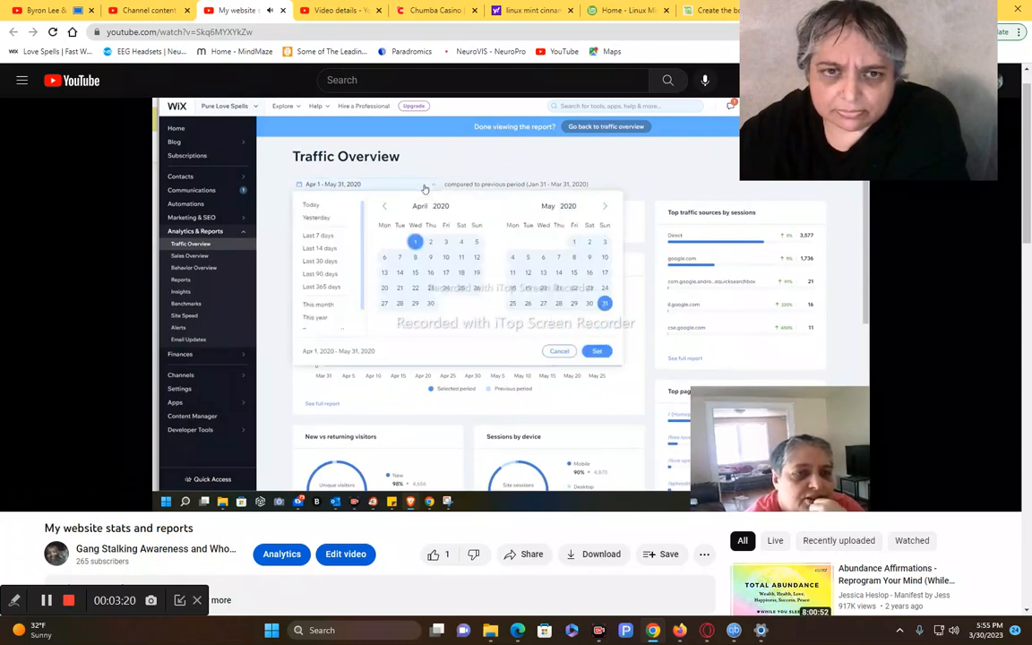
click(384, 205)
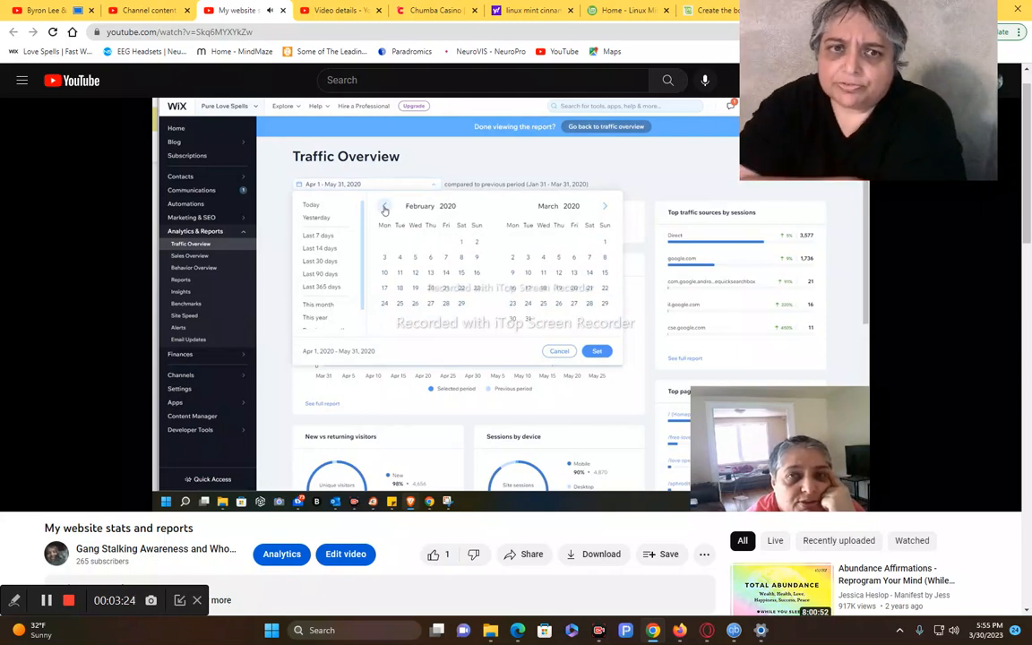
click(385, 206)
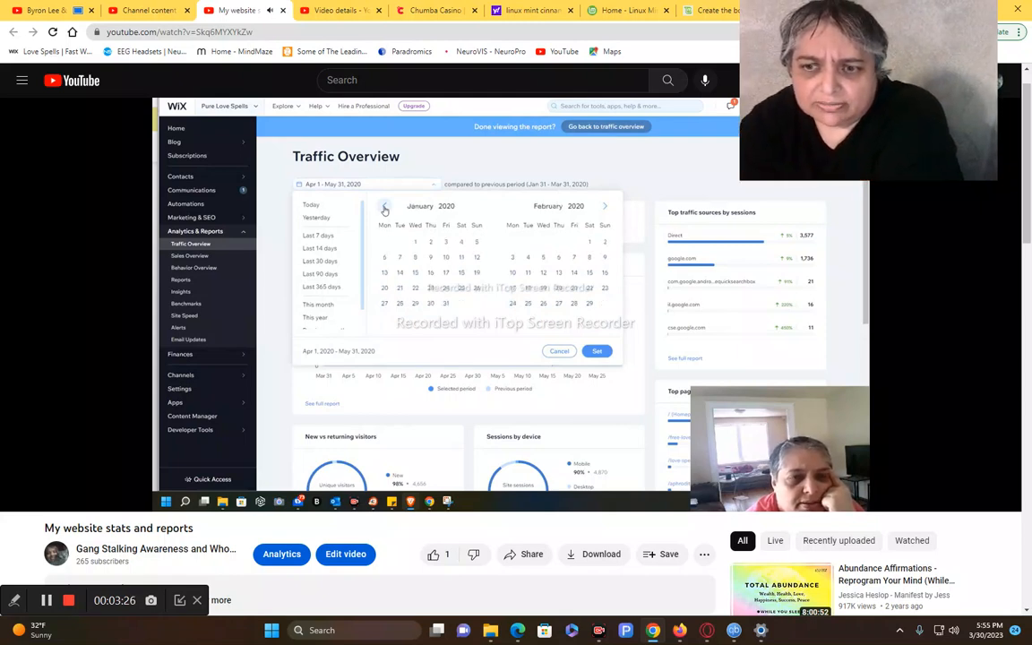
click(385, 206)
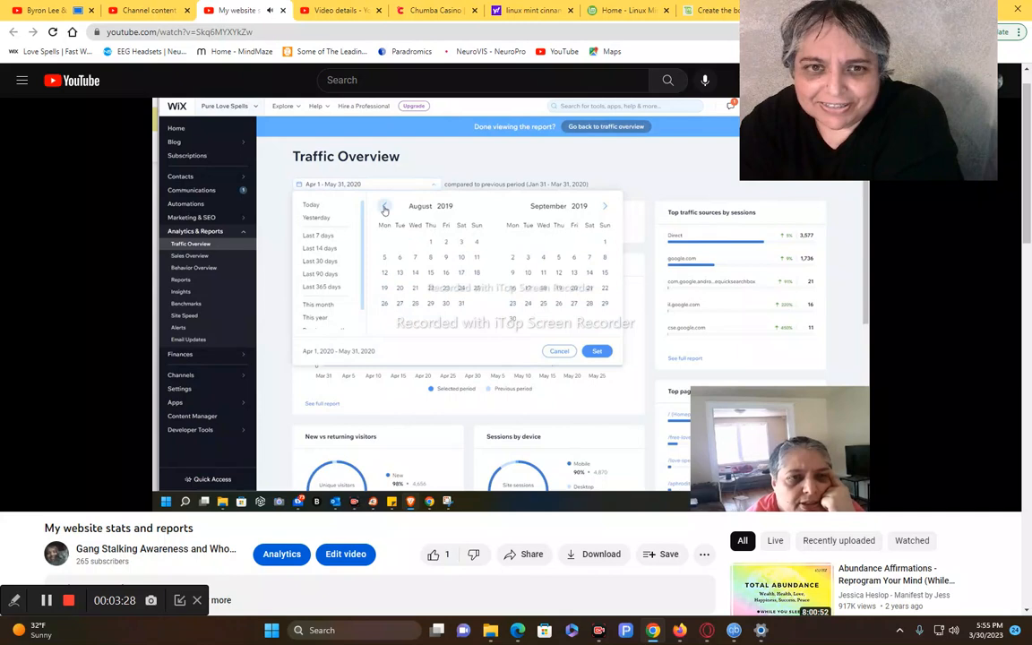
click(385, 206)
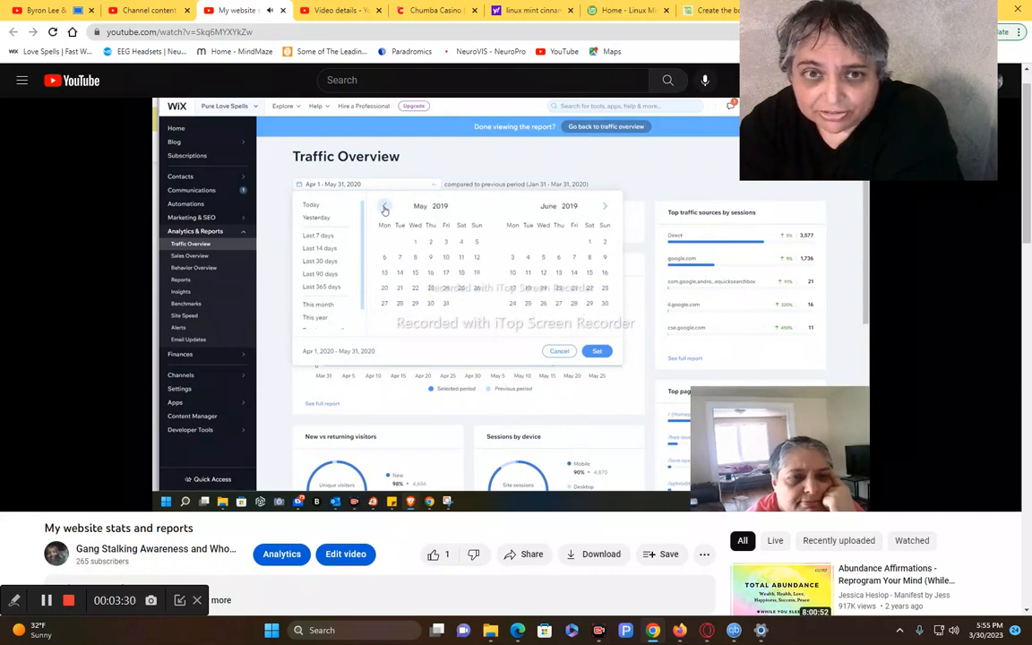
click(384, 206)
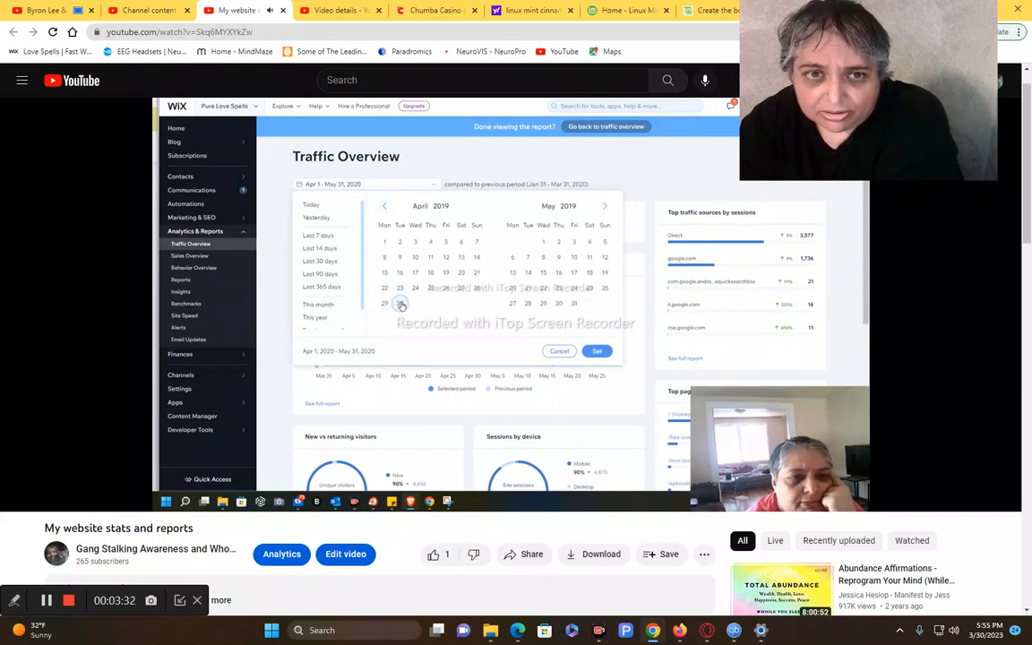
click(574, 303)
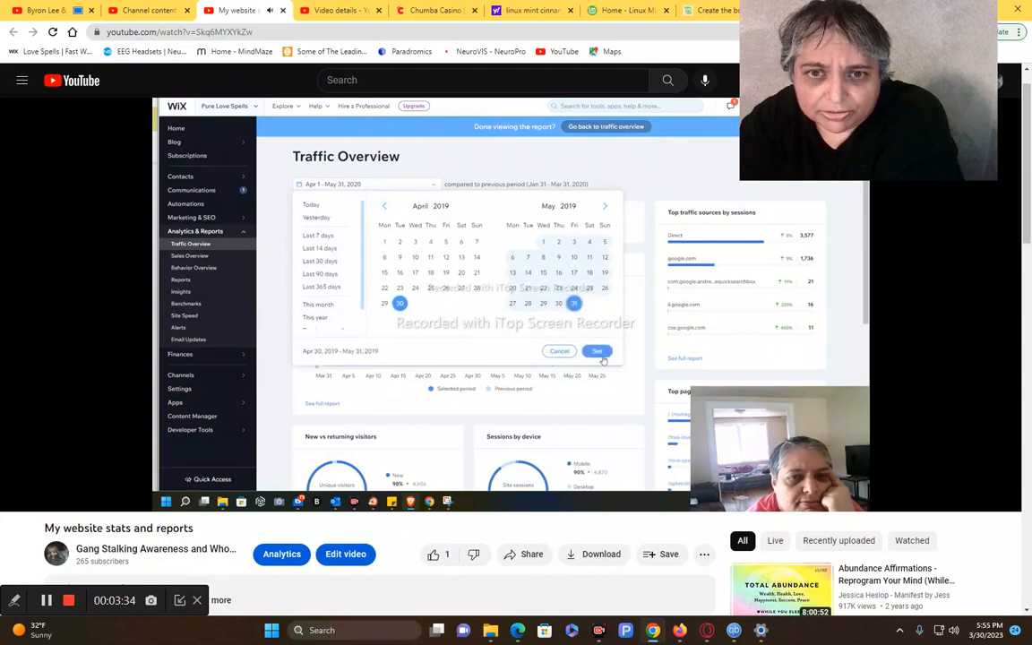
click(596, 350)
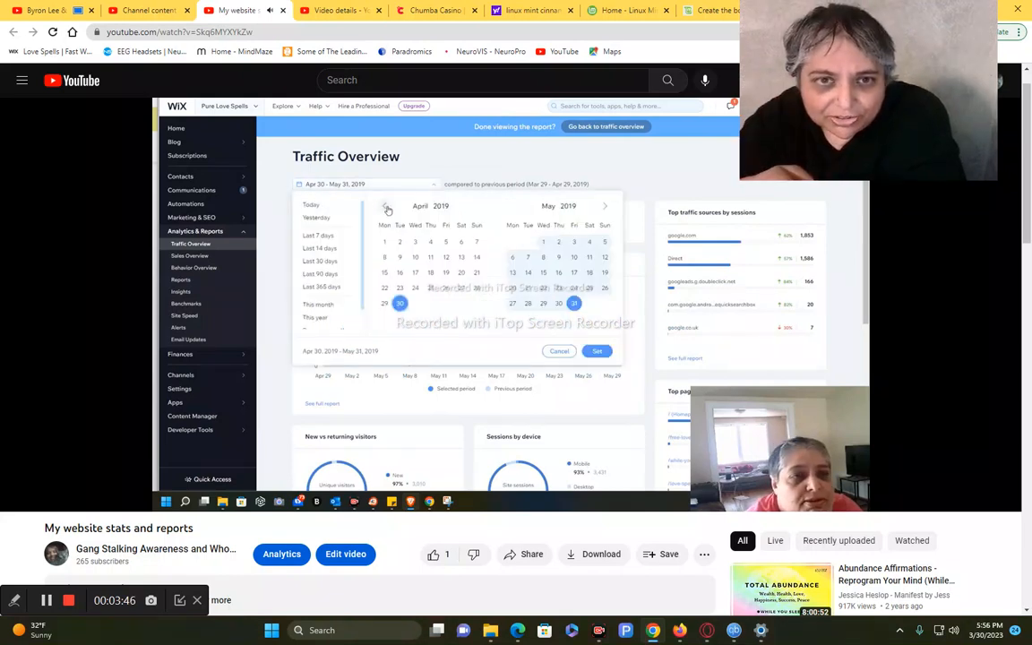
Watch Apr 1–May 31, 2018 get applied, showing 9,658 sessions and 7,867 visitors
click(387, 206)
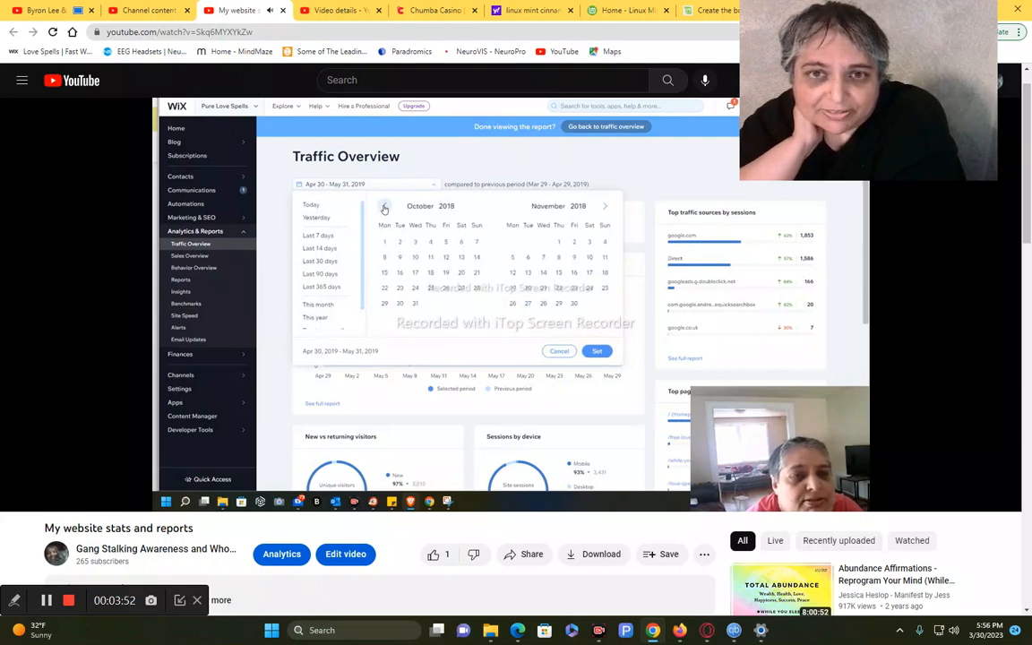
click(384, 206)
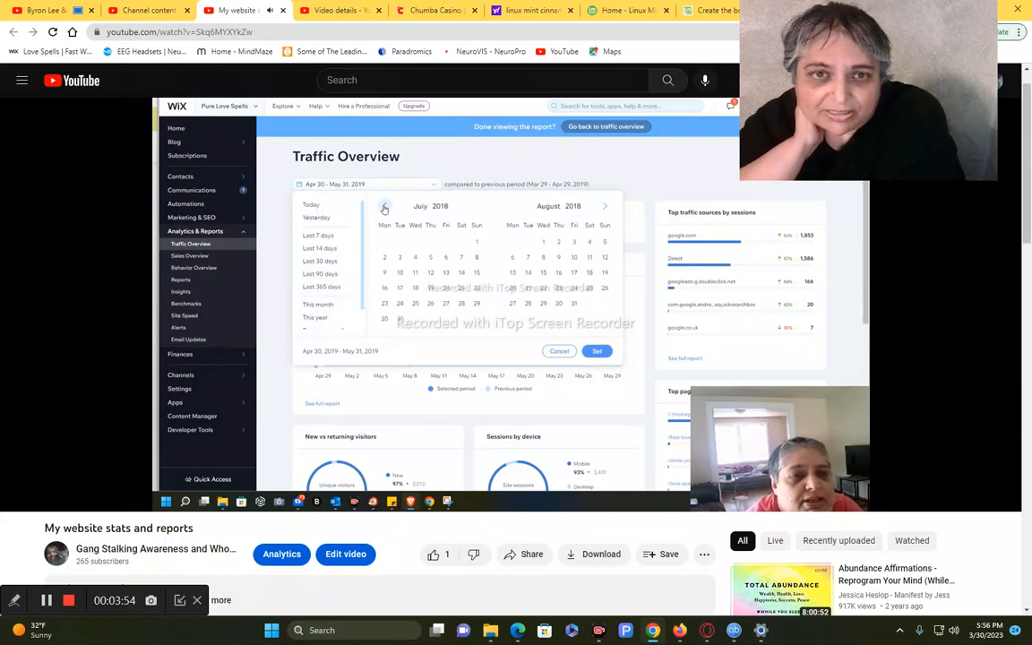
click(384, 206)
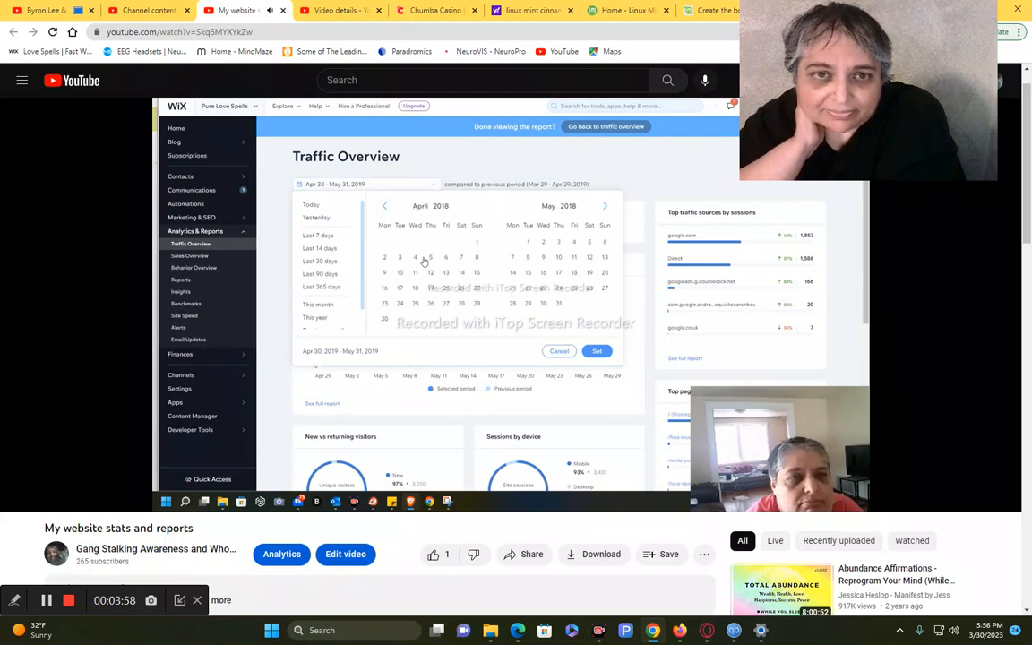
click(476, 241)
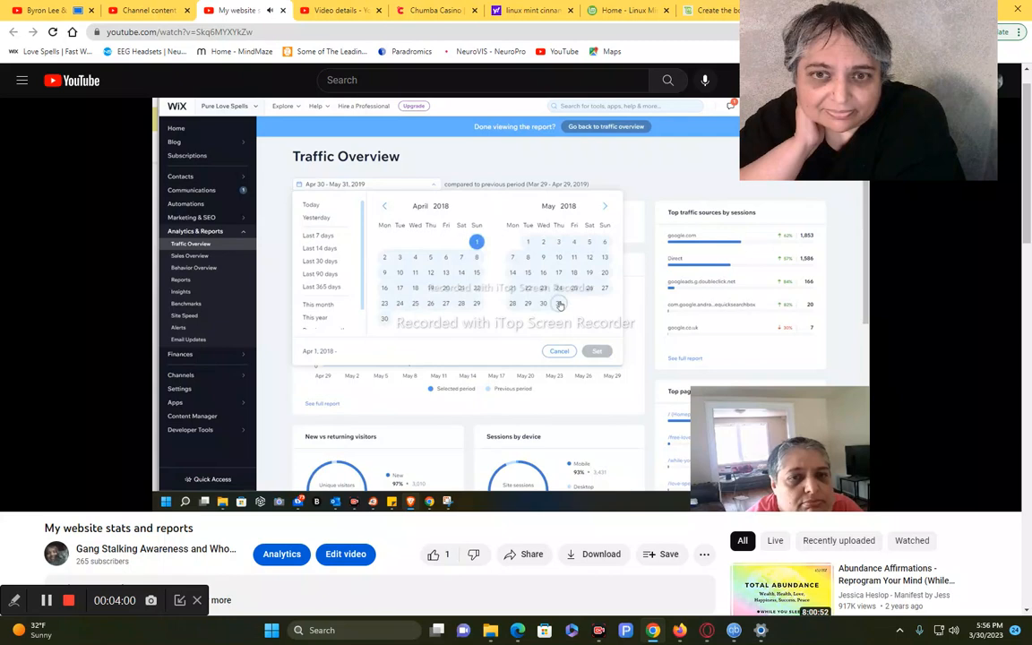
click(597, 350)
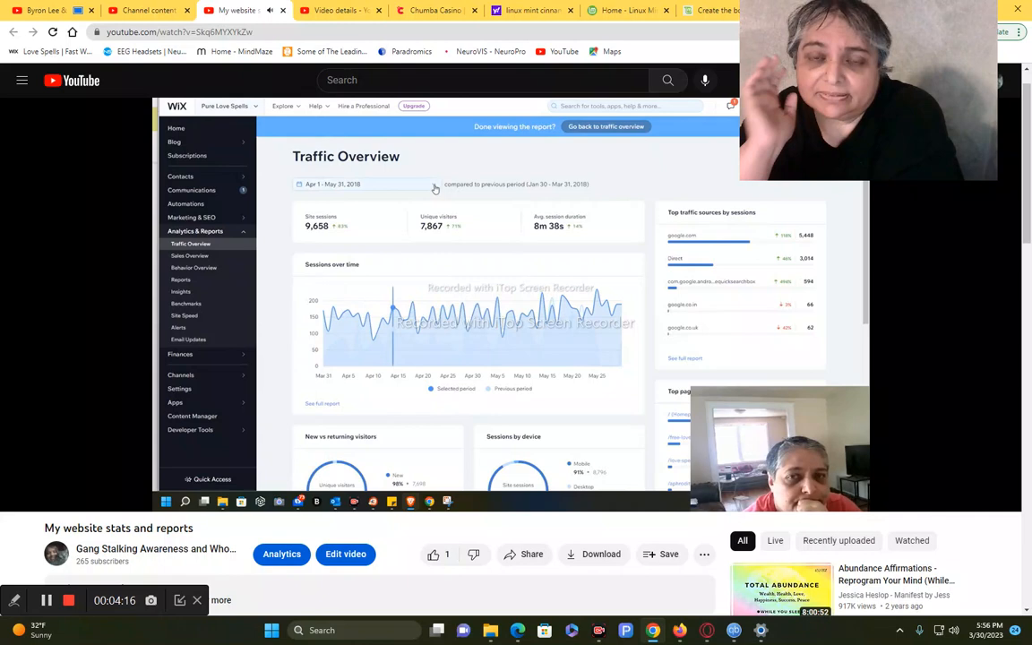
Watch the range get set to Mar 1–Apr 30, 2020, showing 5,309 site sessions
click(364, 183)
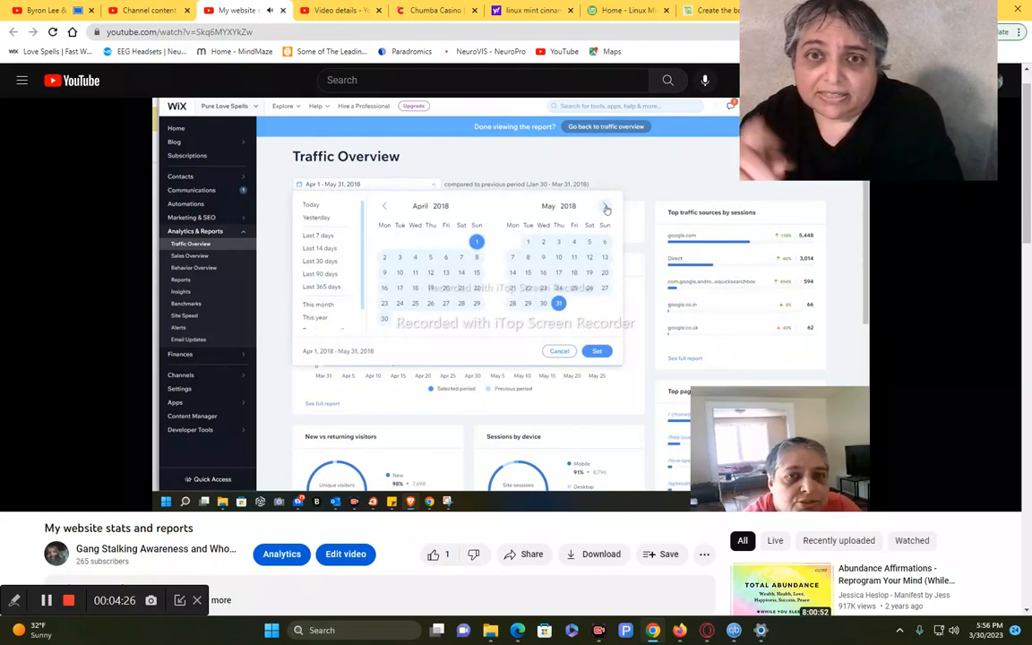
click(606, 205)
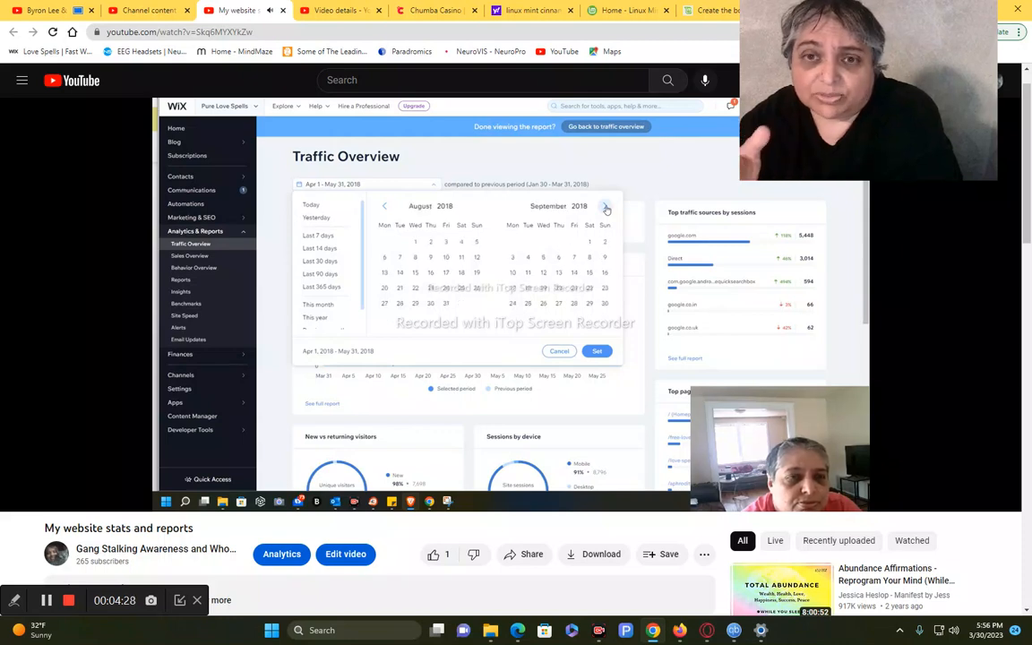
click(606, 206)
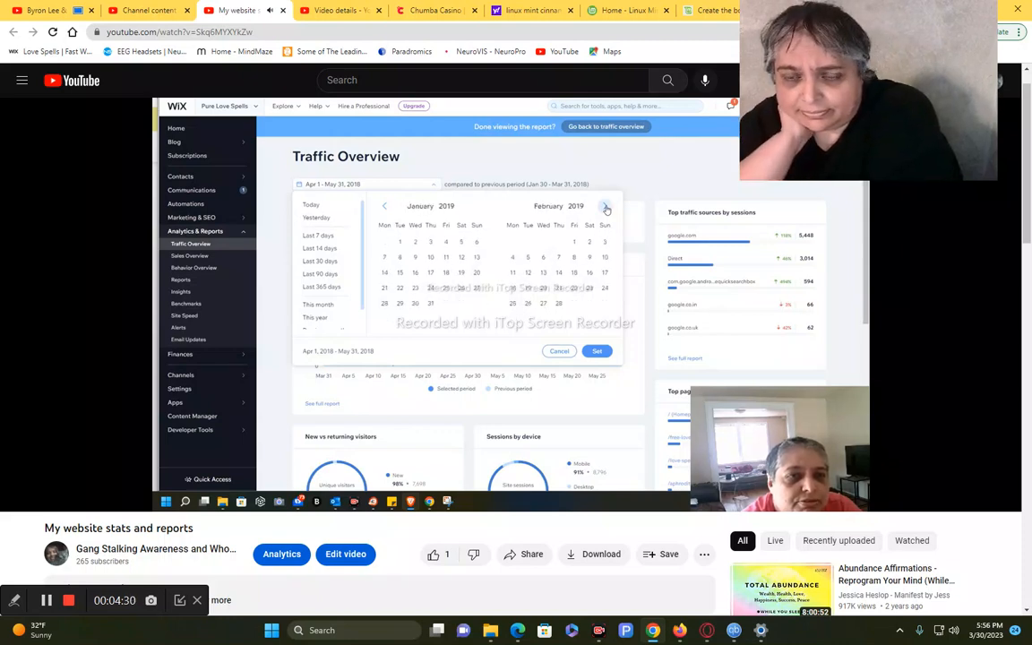
click(606, 206)
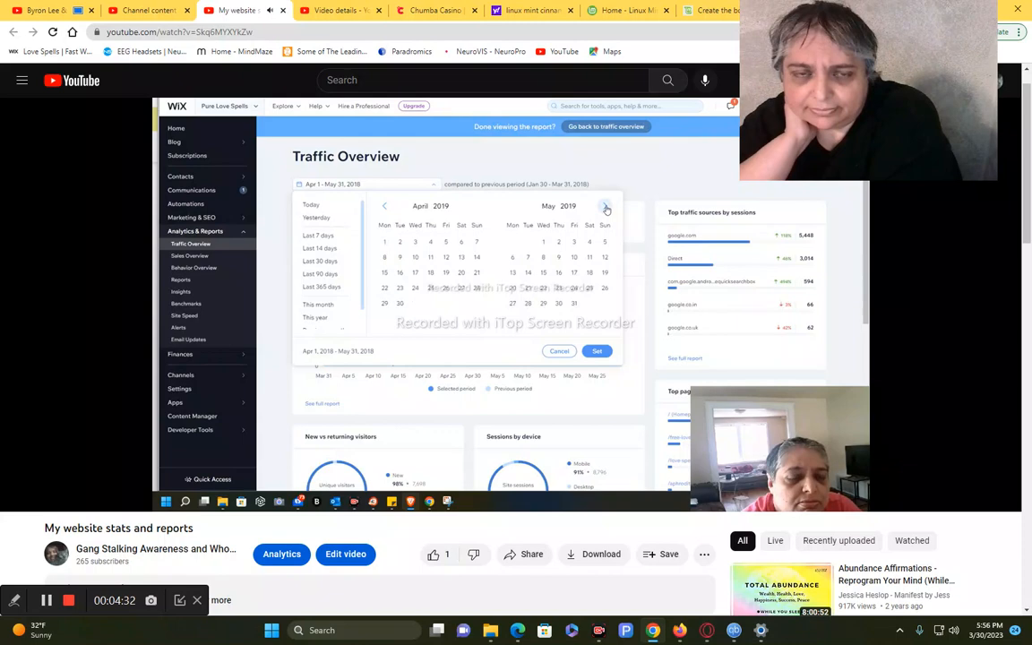
click(606, 209)
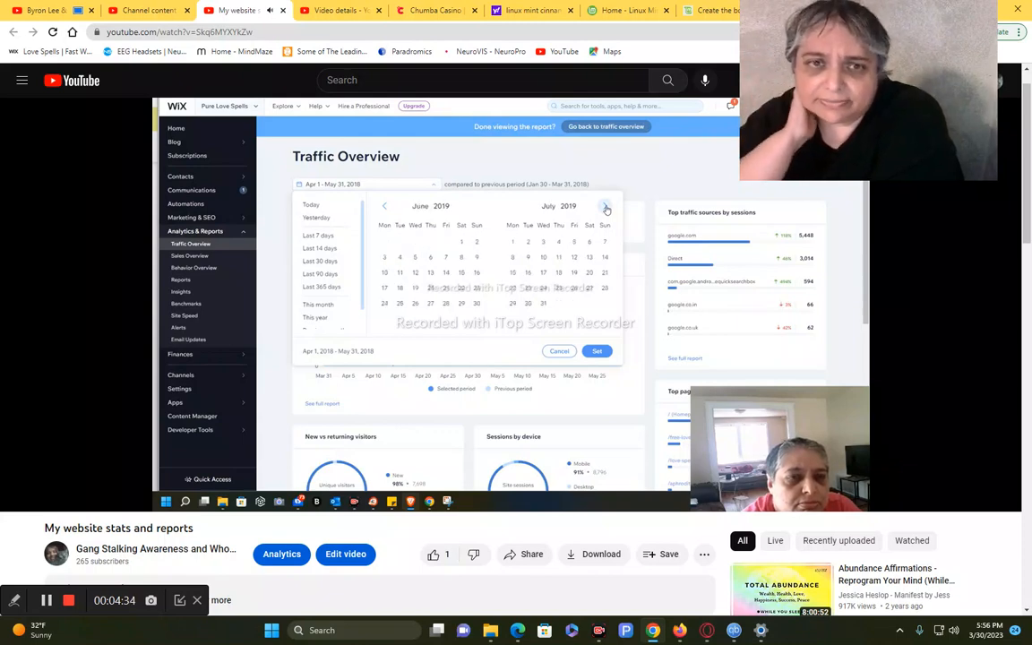
click(606, 209)
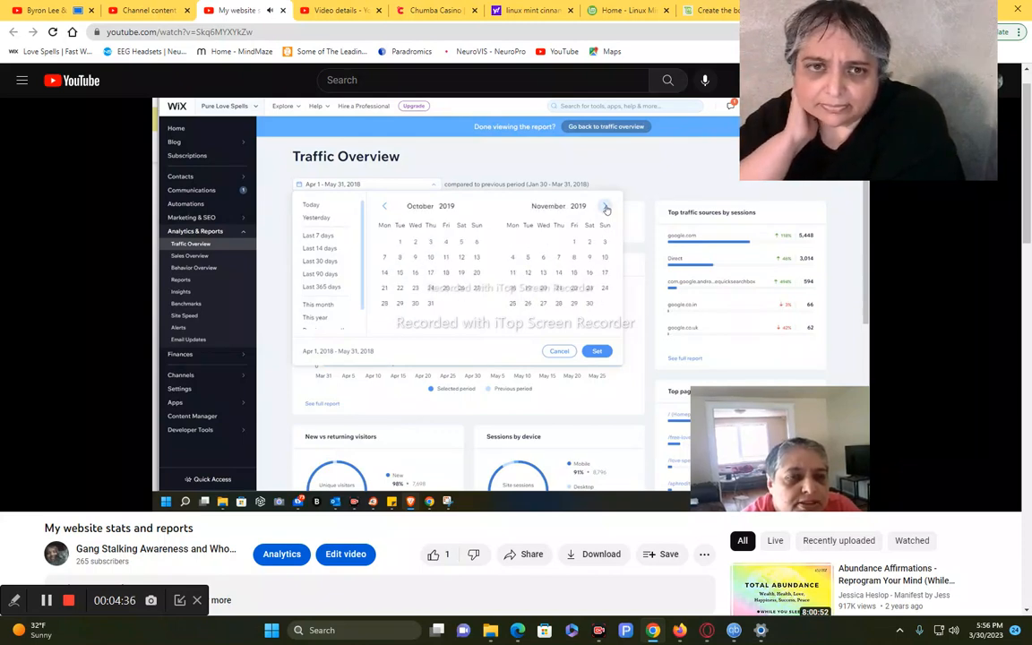
click(605, 206)
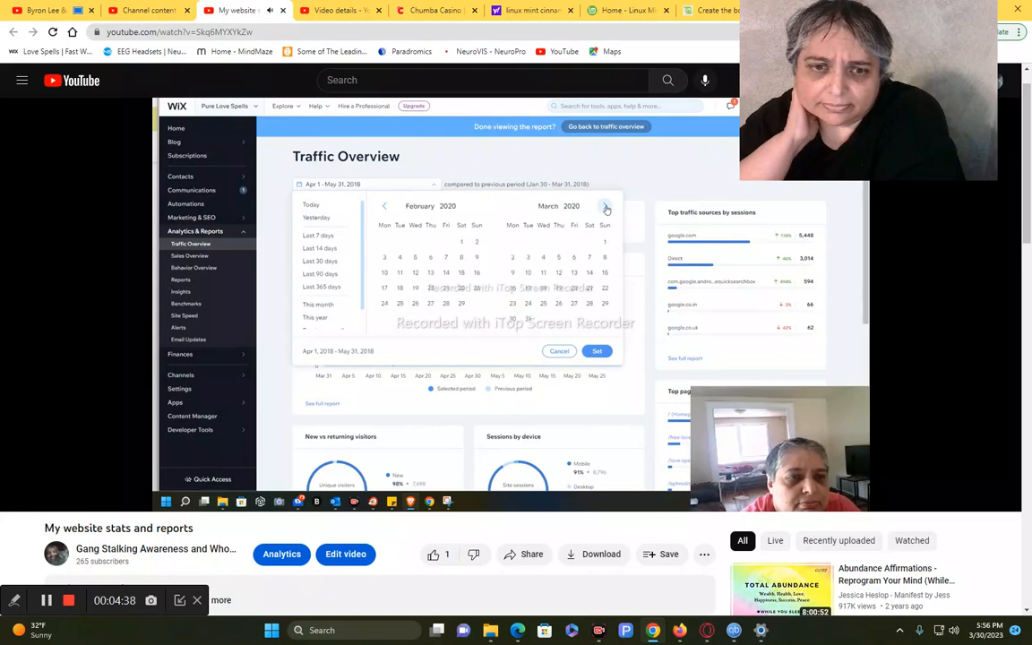
click(605, 207)
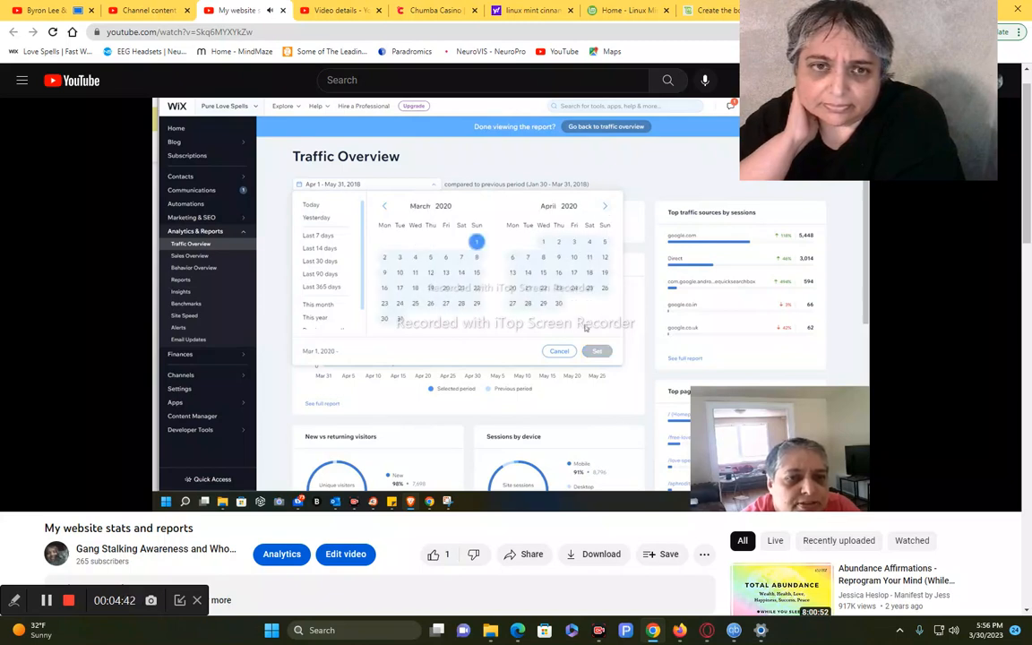
click(558, 302)
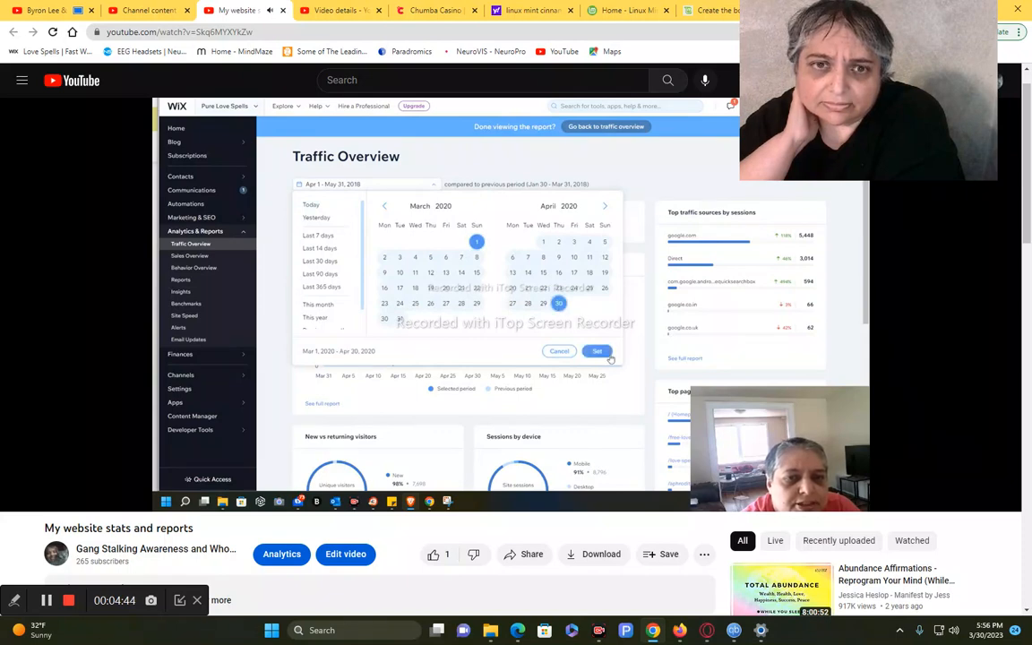
click(596, 350)
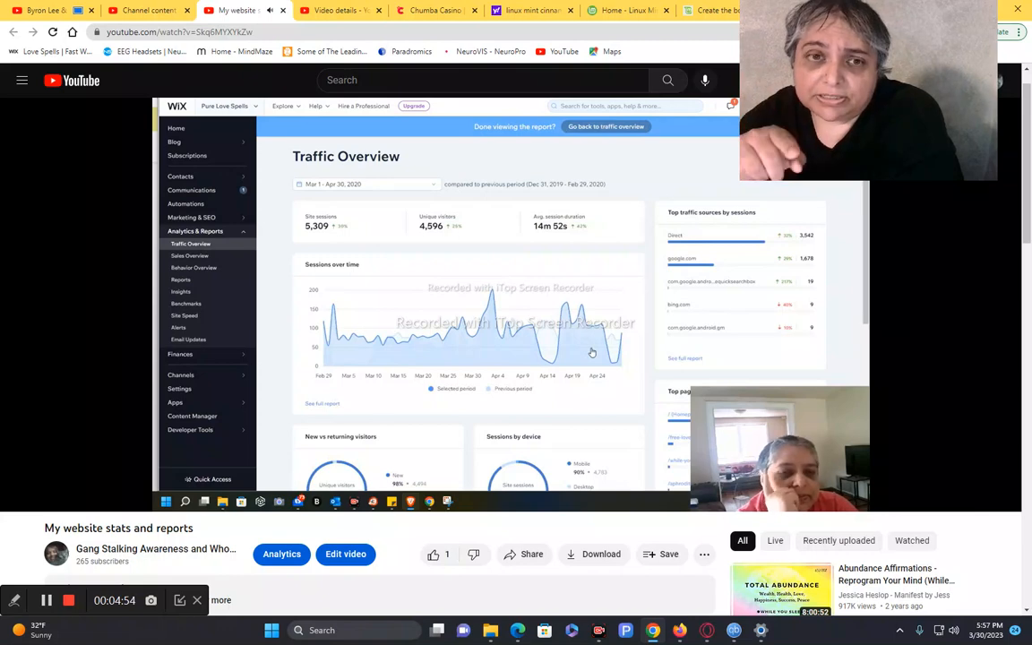
mouse_move(587, 352)
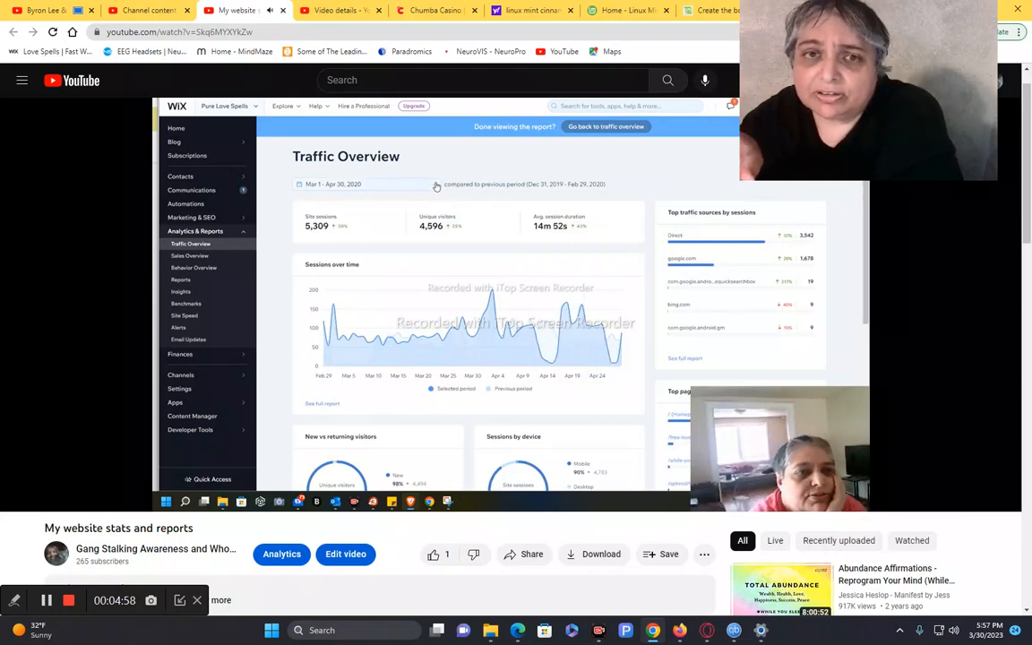
Watch the date picker reopen and page forward through the months
click(334, 183)
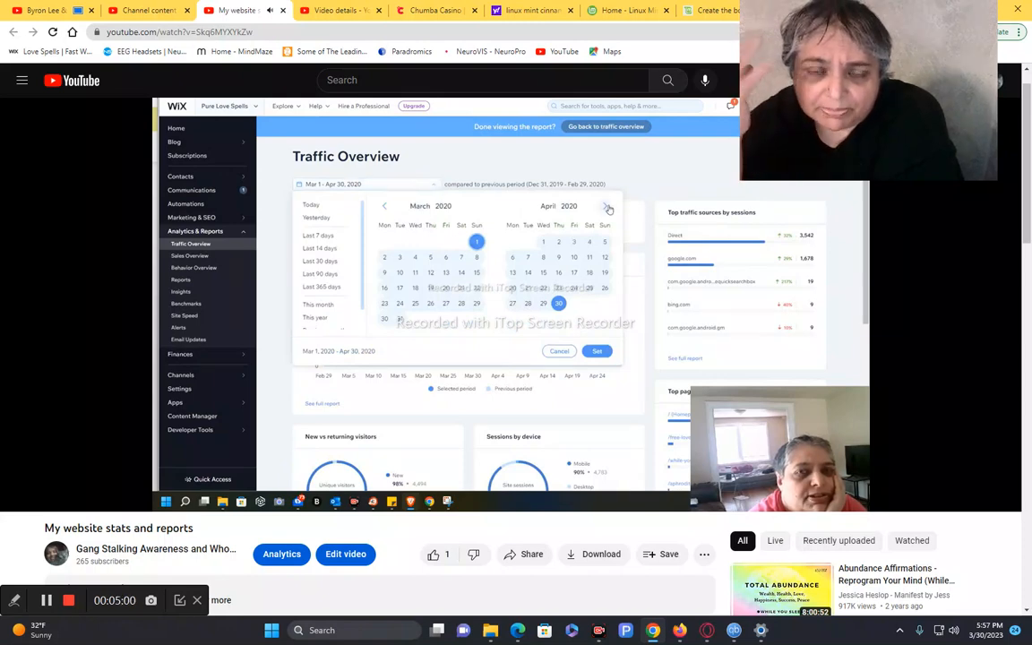
click(607, 205)
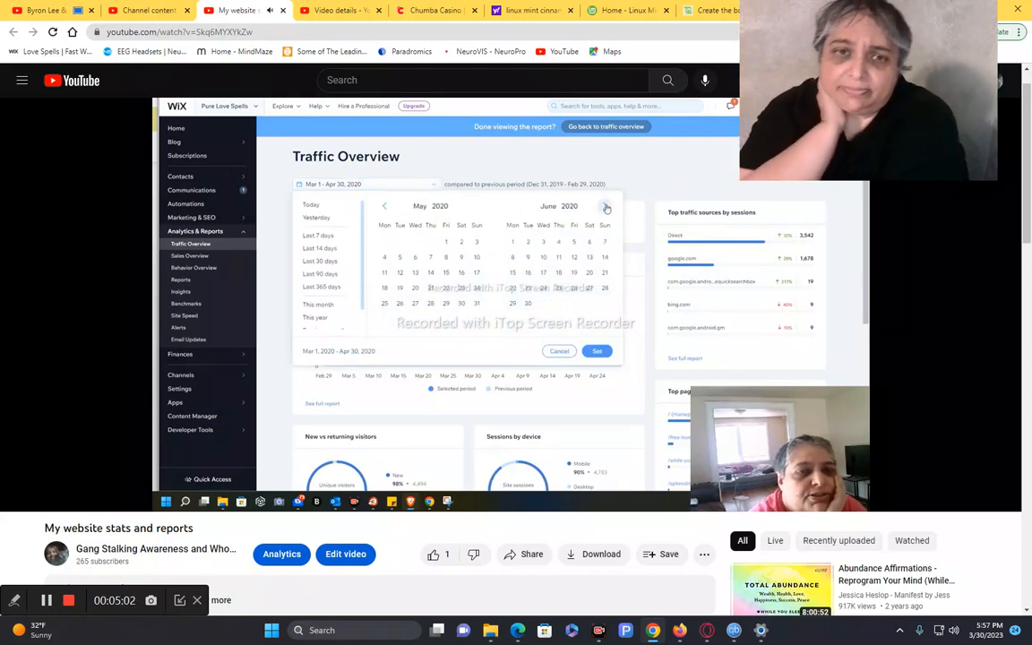
click(607, 206)
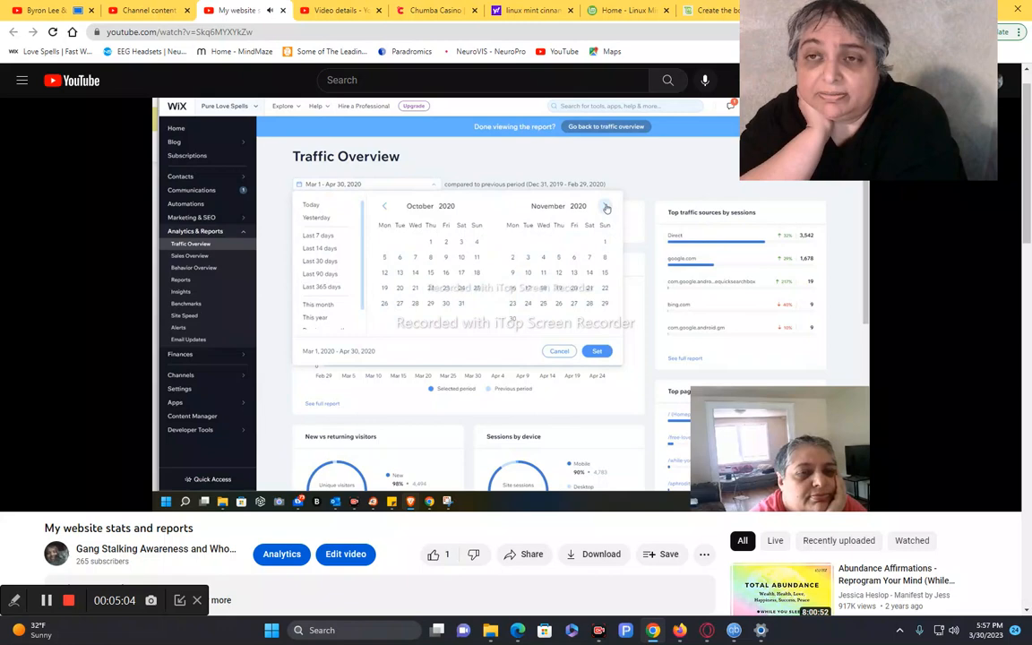
Watch Mar 1–Apr 30, 2021 get applied (1,132 sessions) and the report scroll down
click(606, 206)
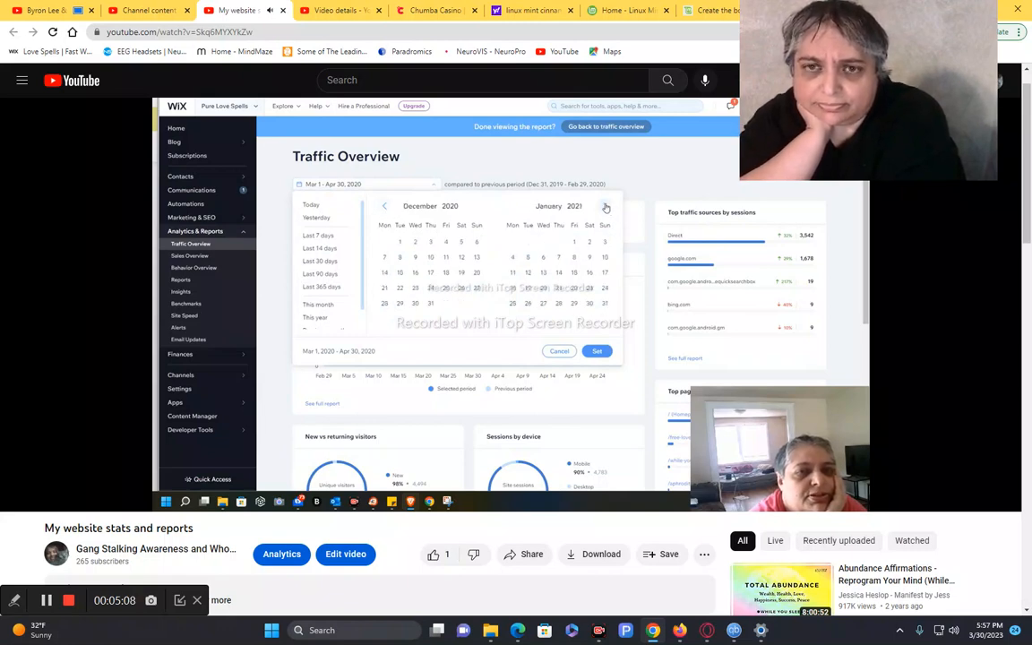
click(605, 206)
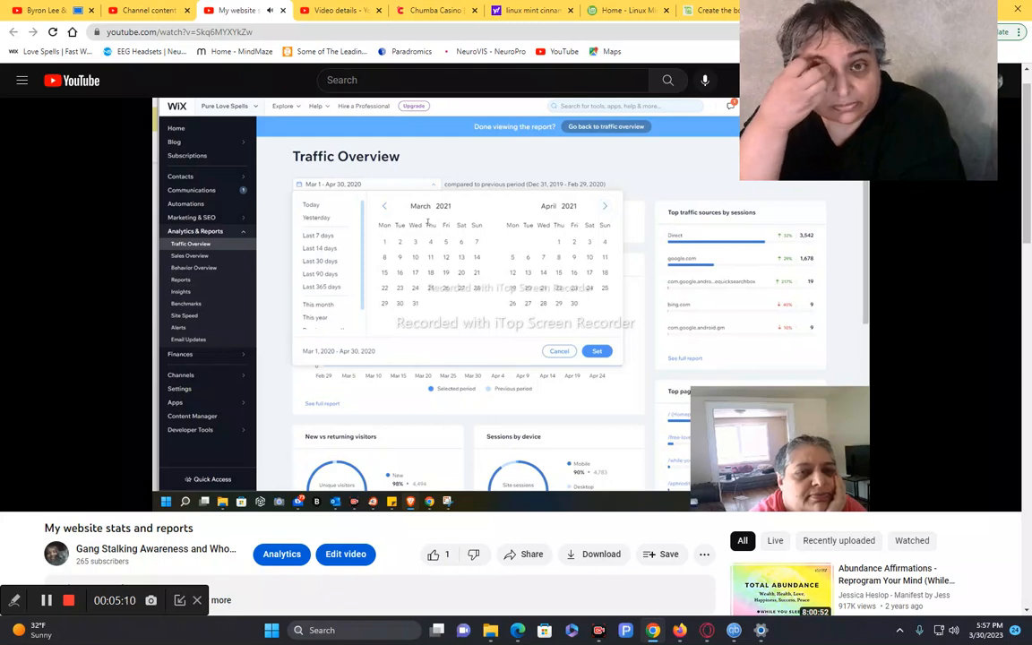
click(384, 242)
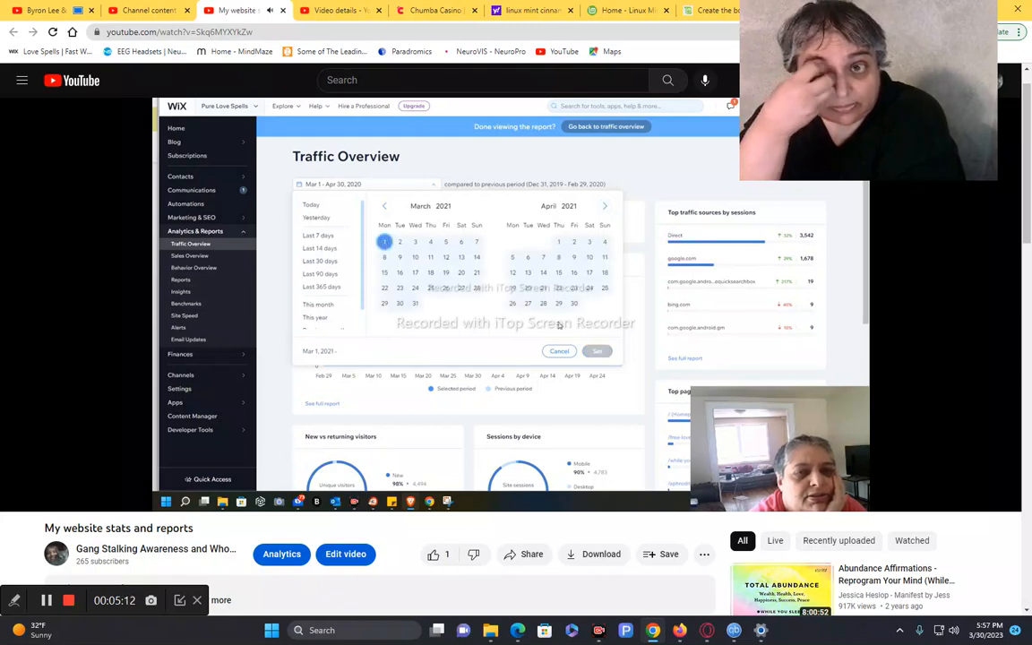
click(574, 303)
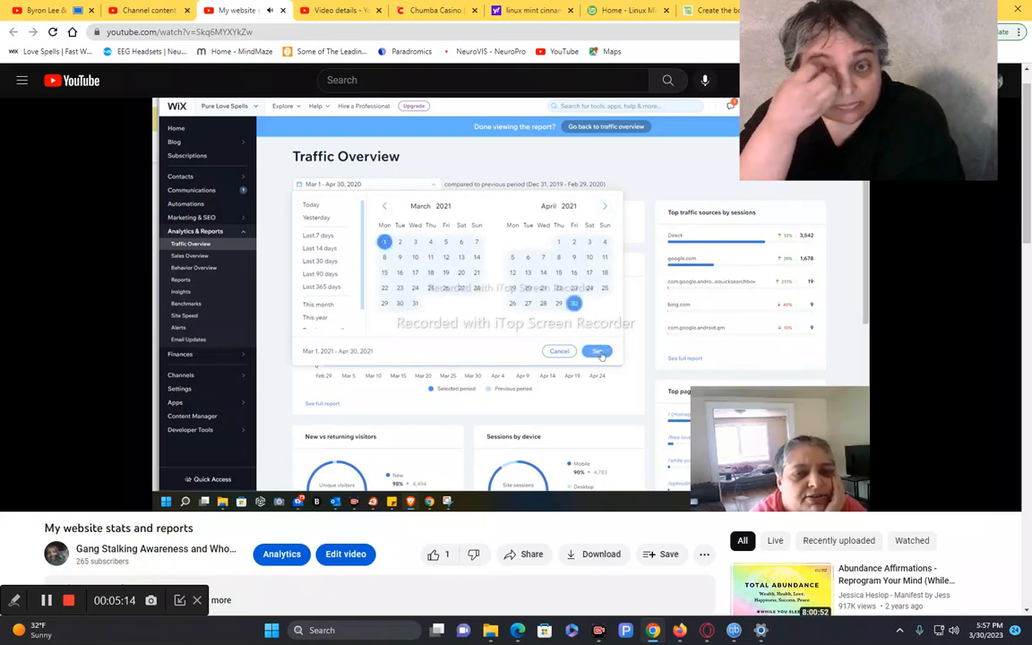
click(598, 350)
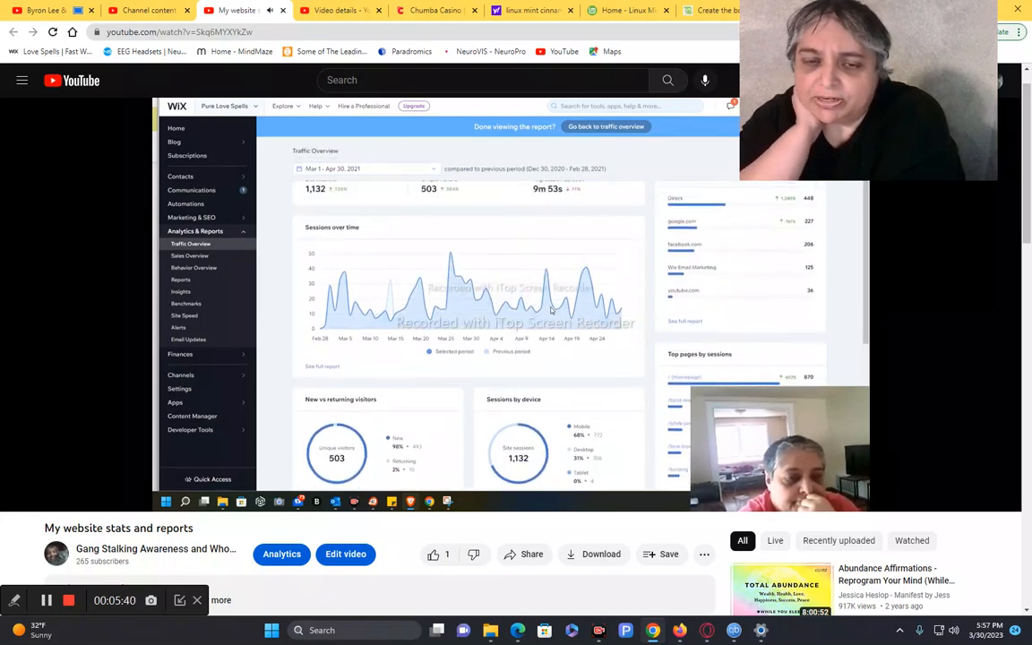
scroll(down, 3)
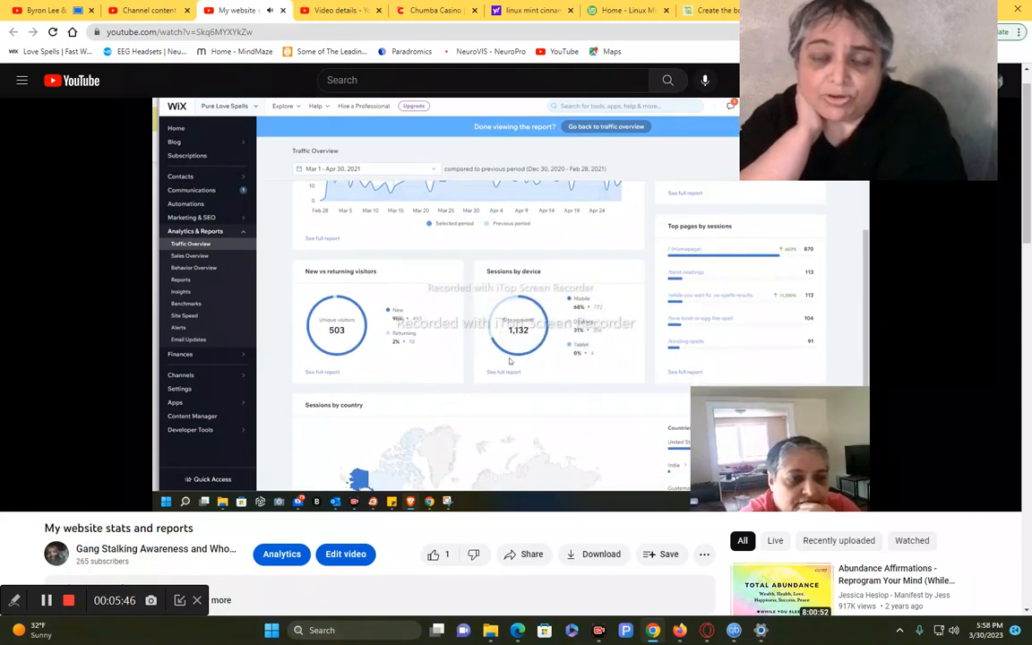
mouse_move(530, 381)
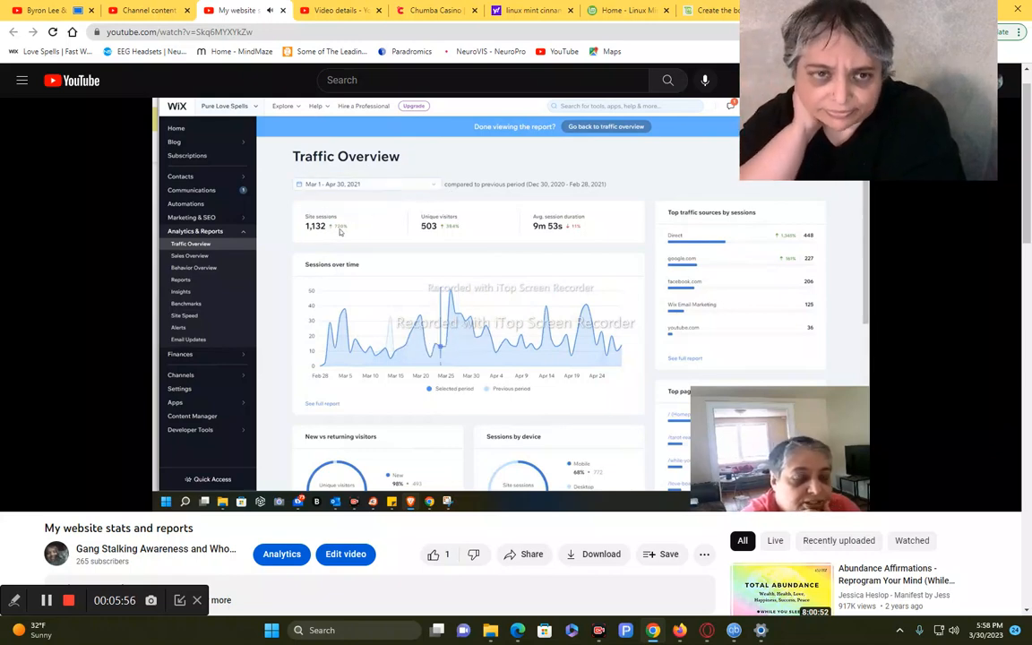
Watch Mar 1–Apr 30, 2022 get applied, showing 417 sessions and 307 visitors
click(368, 184)
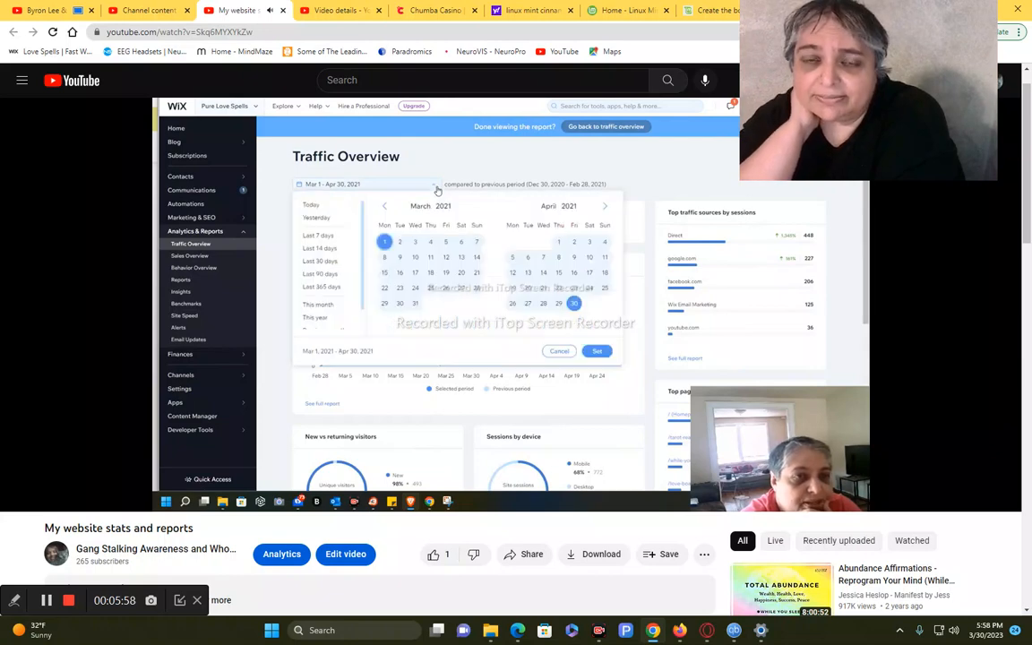
click(604, 206)
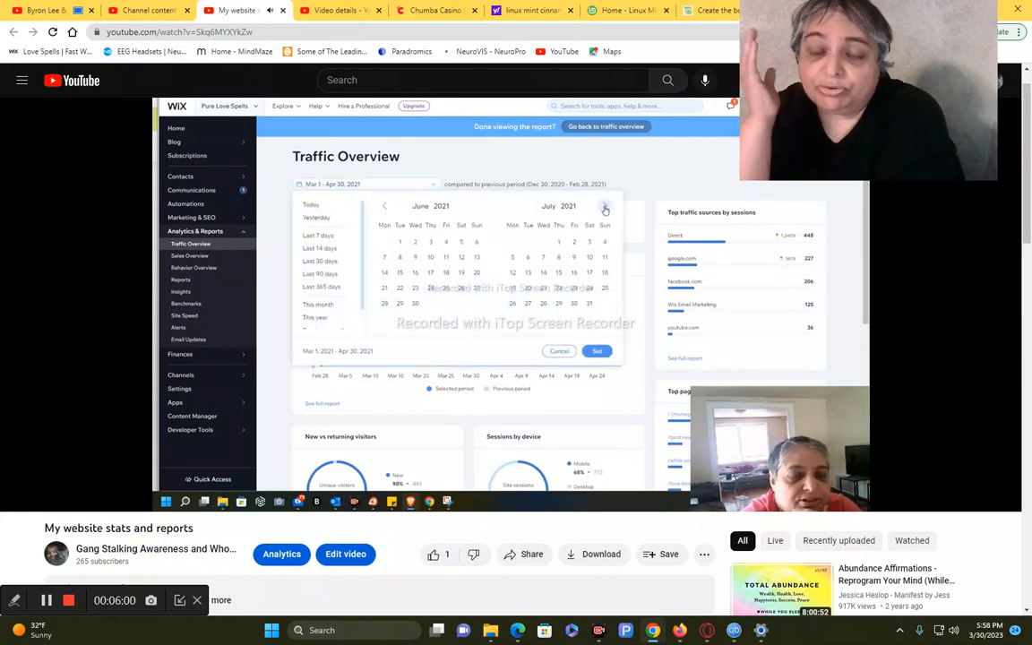
click(604, 207)
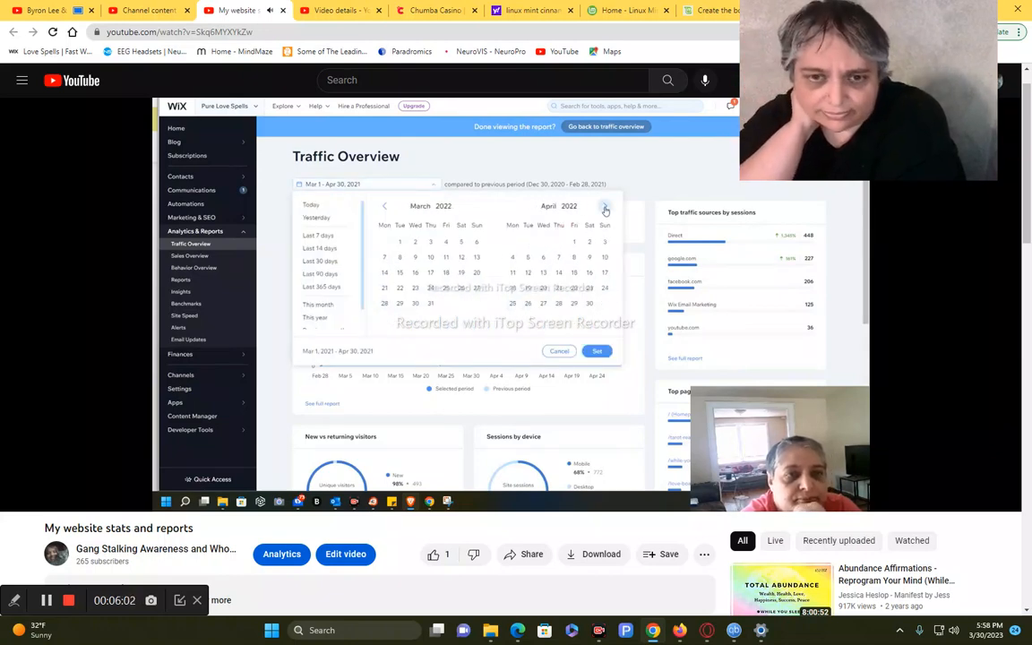
click(605, 206)
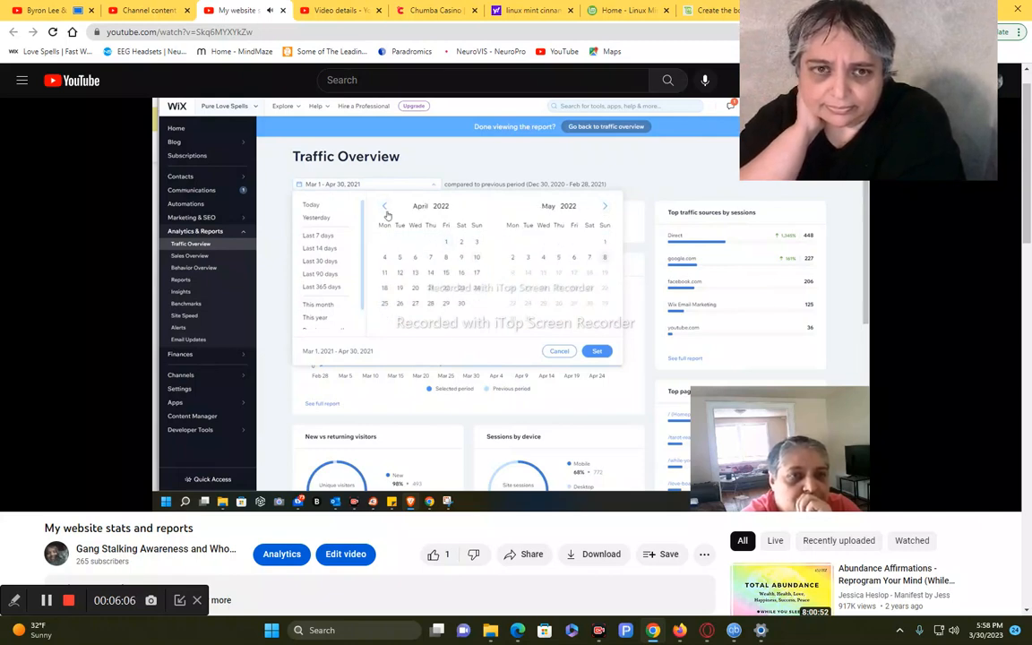
click(384, 206)
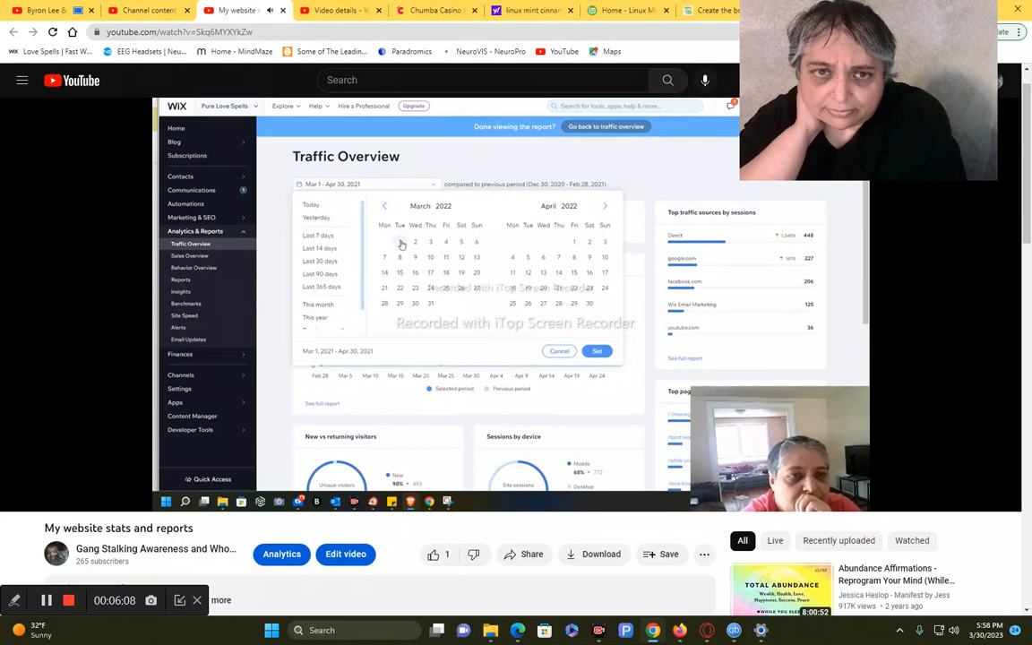
click(588, 303)
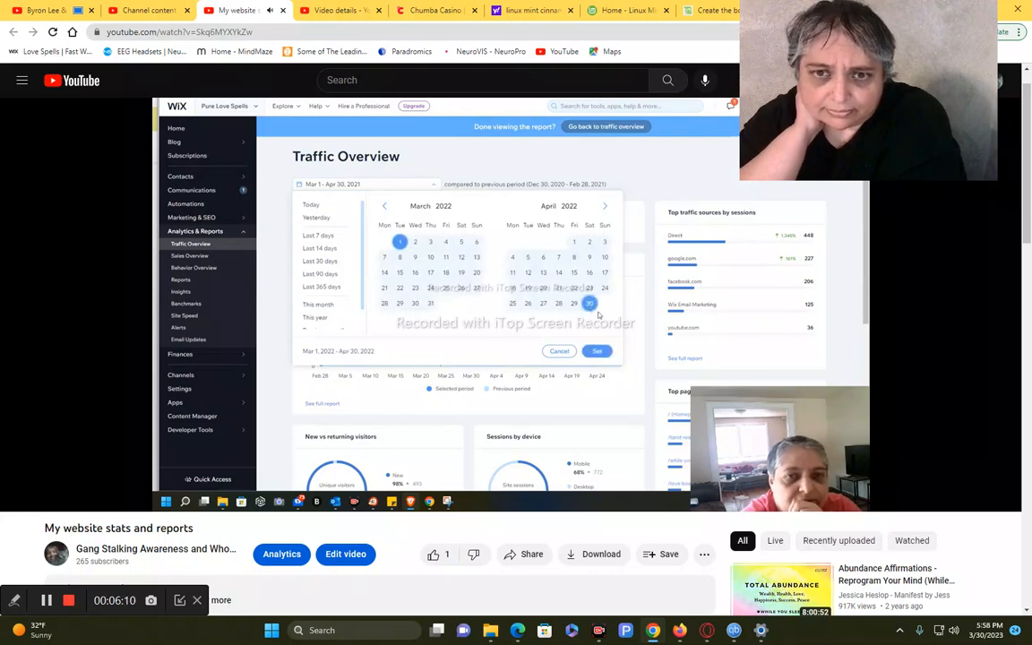
click(598, 350)
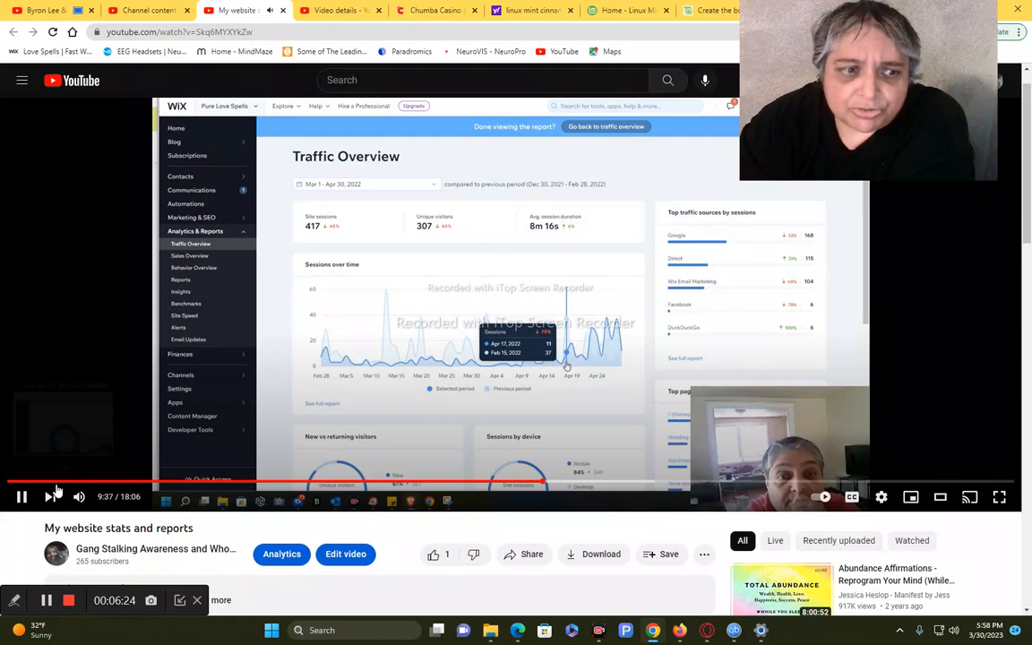
Switch from YouTube to the Edge window showing the two Wix sites
click(21, 496)
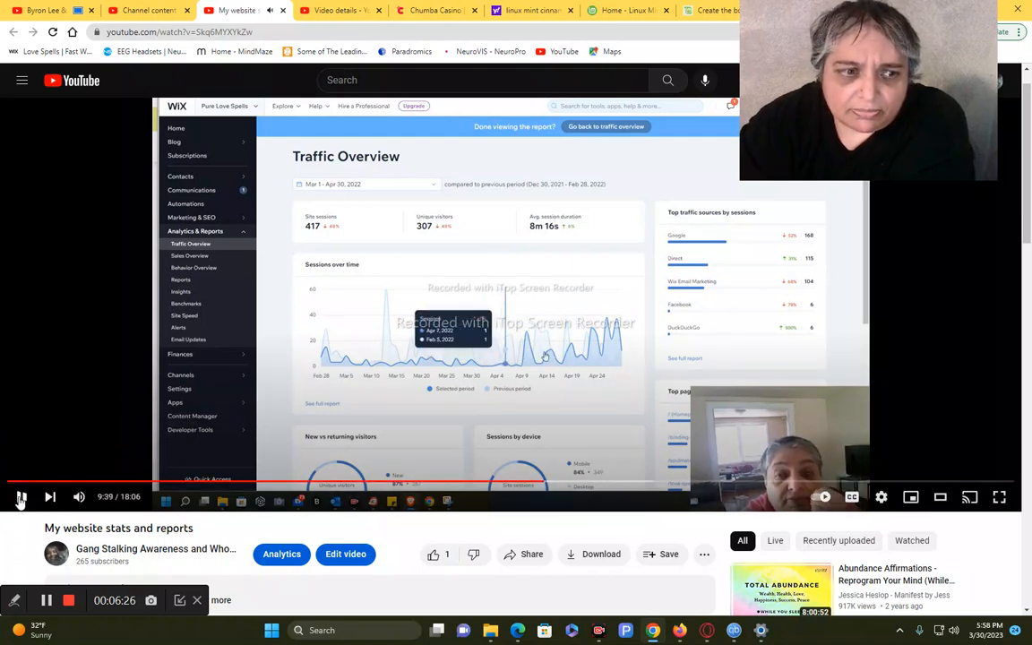
click(22, 496)
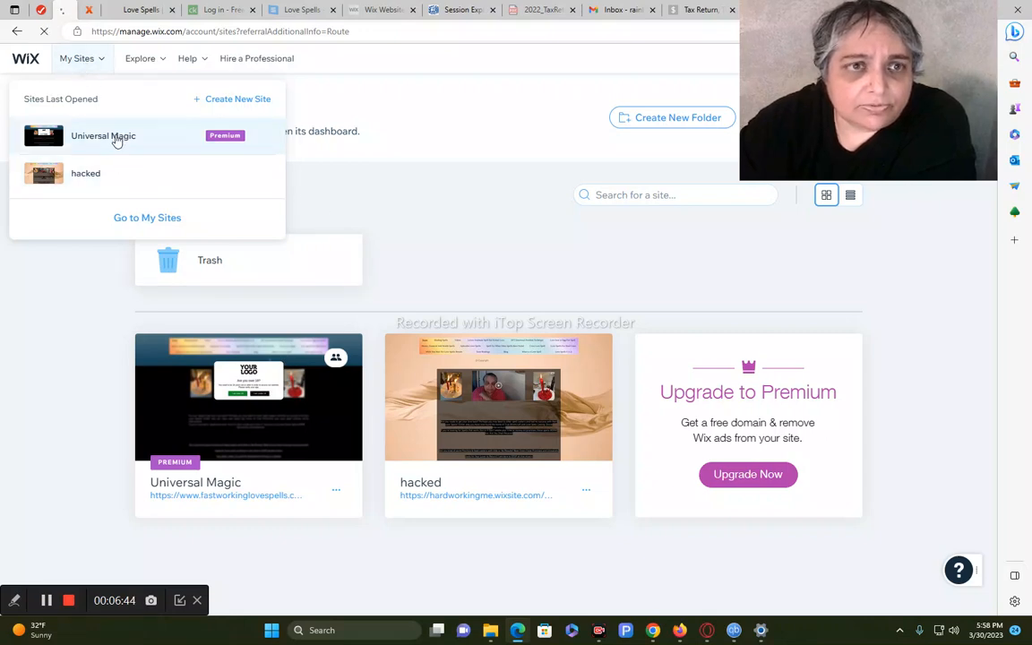
Open Universal Magic's dashboard, then Analytics & Reports > Traffic Overview (93 sessions, last 30 days)
click(103, 136)
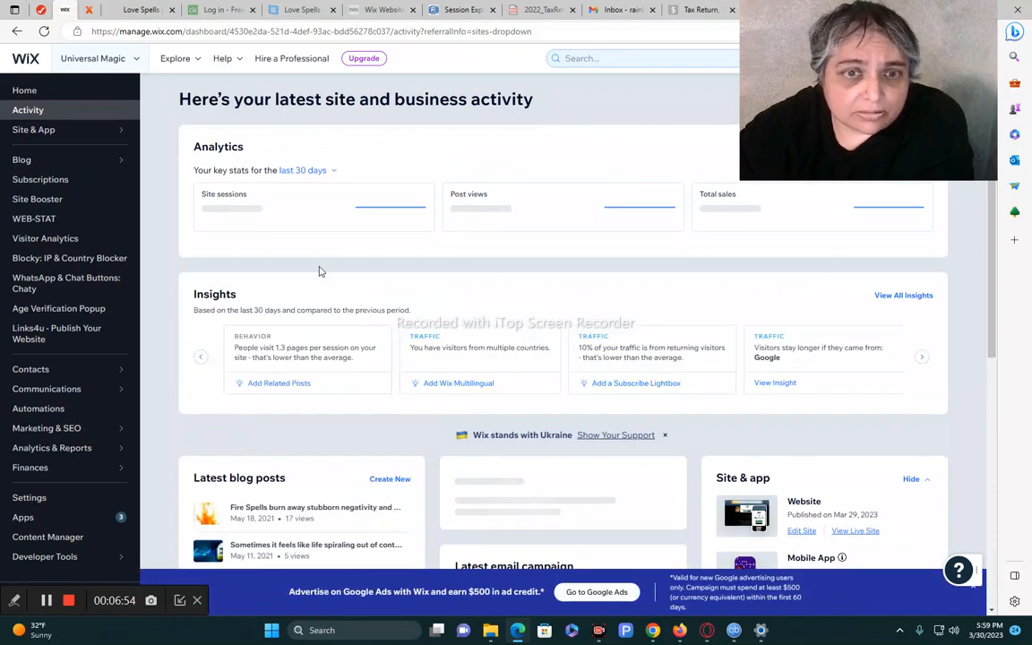
click(51, 448)
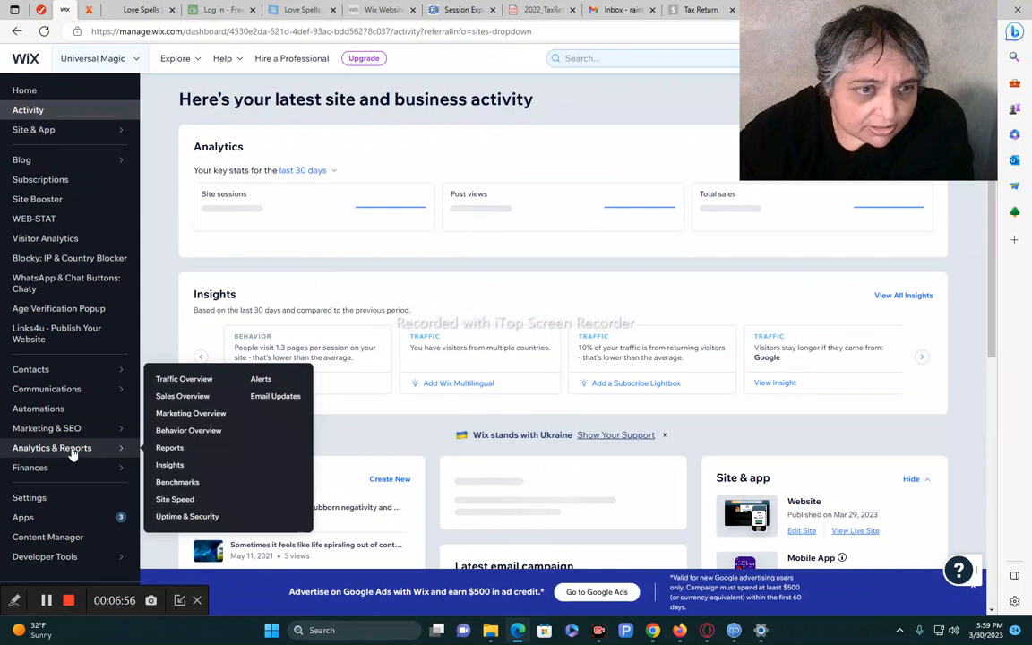
click(183, 377)
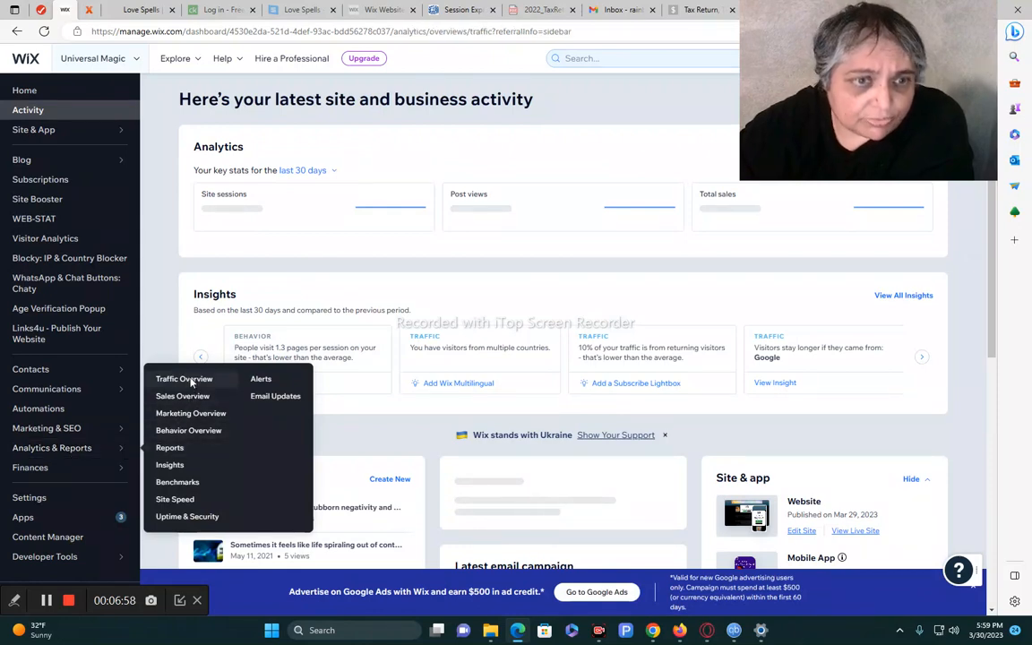
click(184, 378)
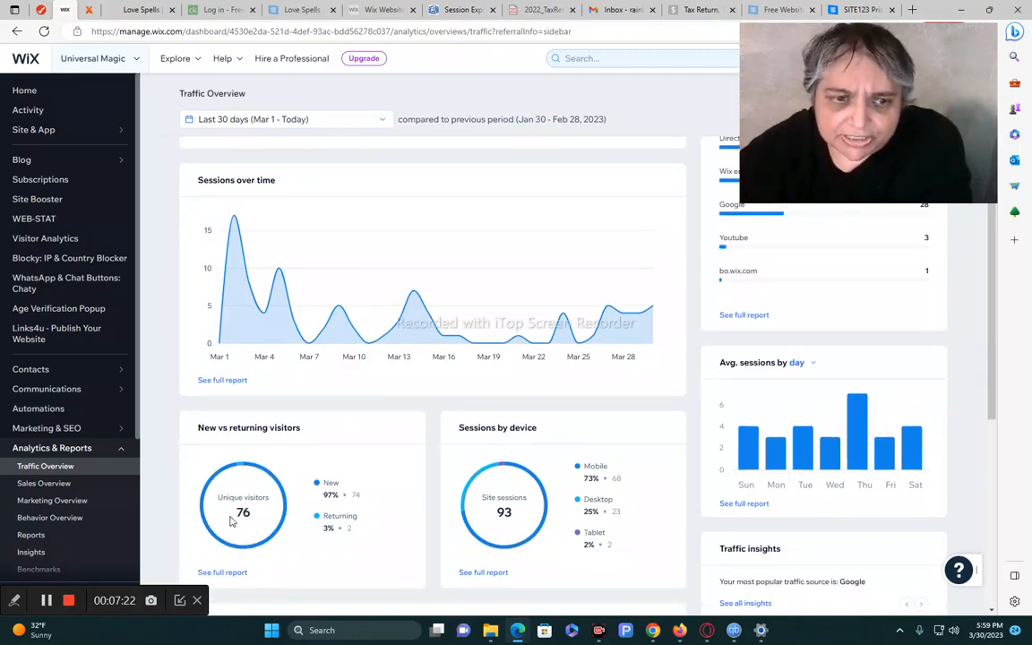
mouse_move(532, 542)
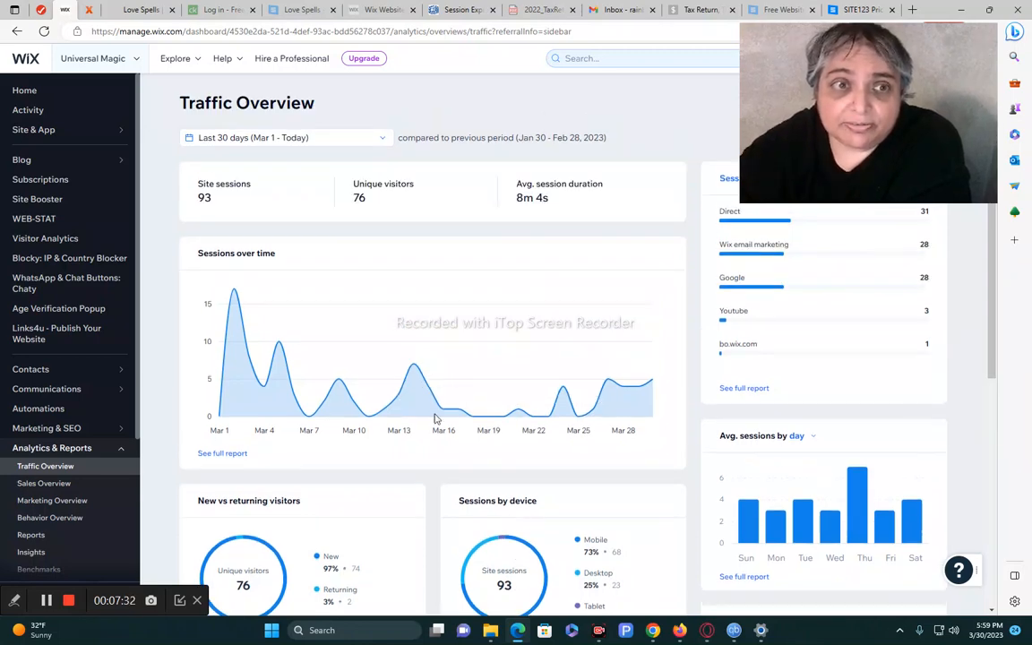
scroll(down, 3)
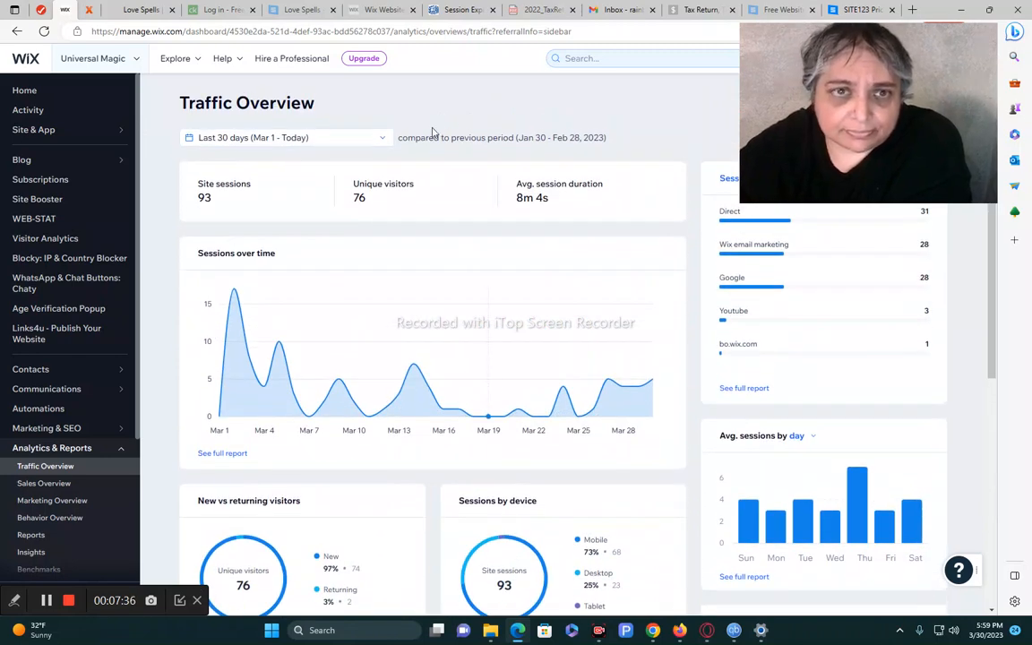
click(284, 137)
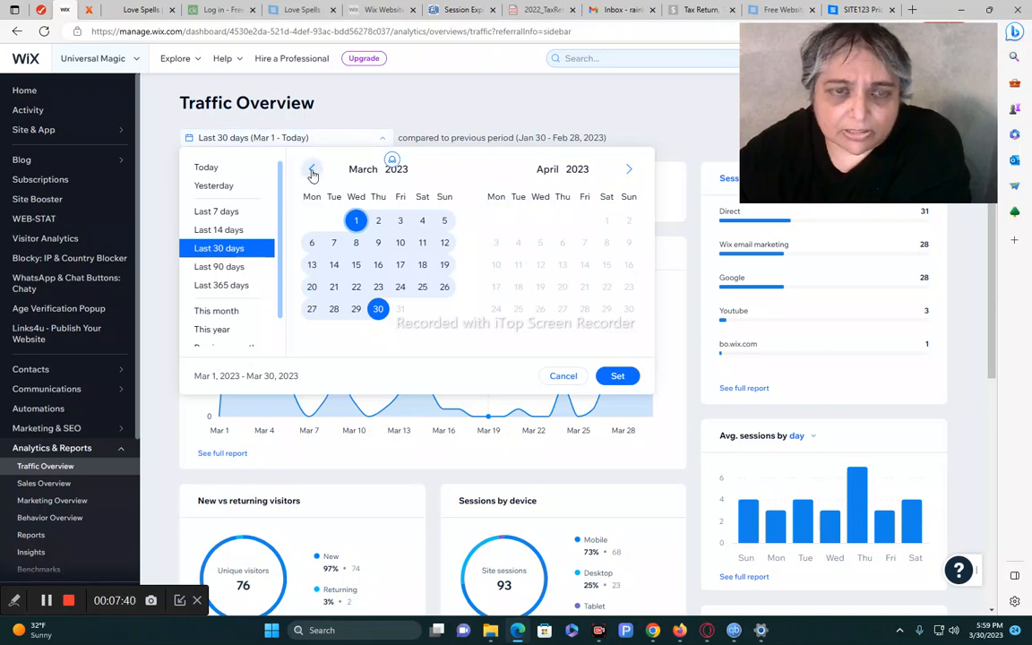
Page the calendar back to April 2019, pick Apr 1–May 31, and apply
click(311, 169)
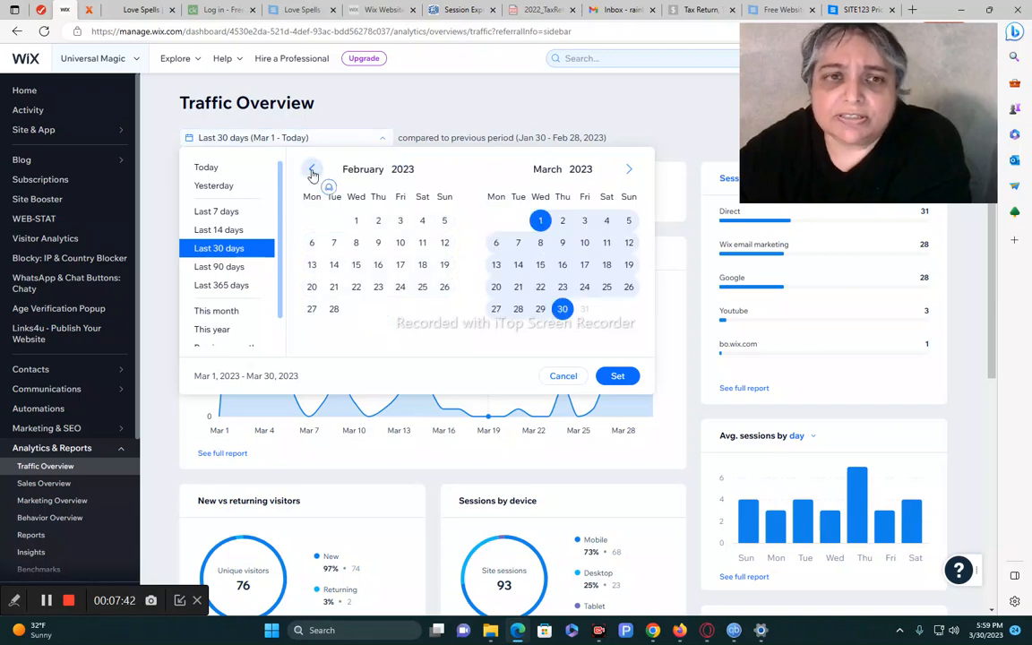
click(312, 172)
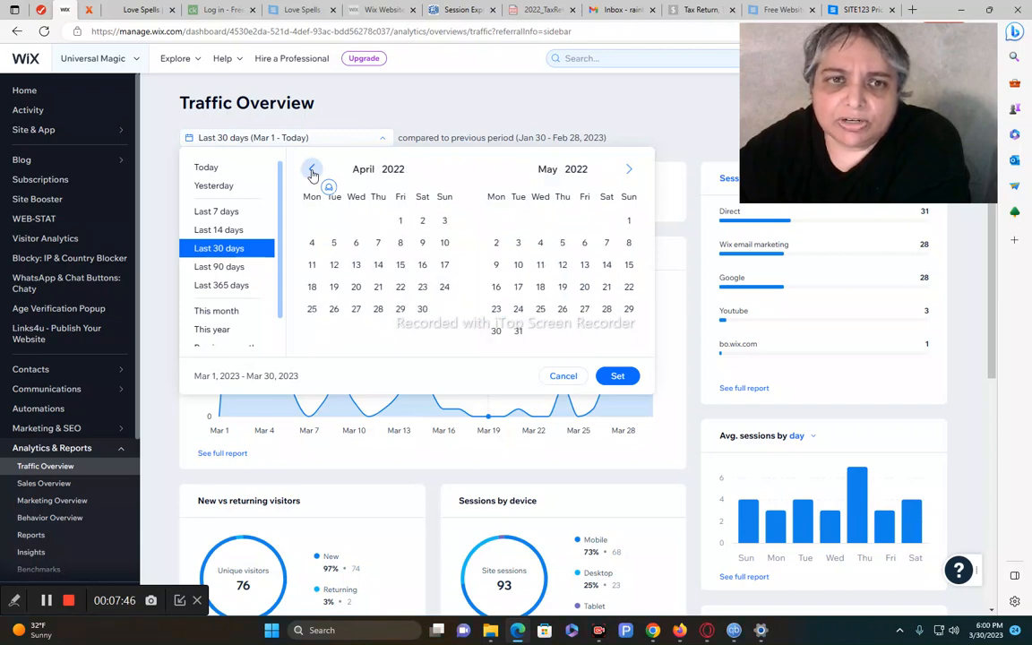
click(312, 169)
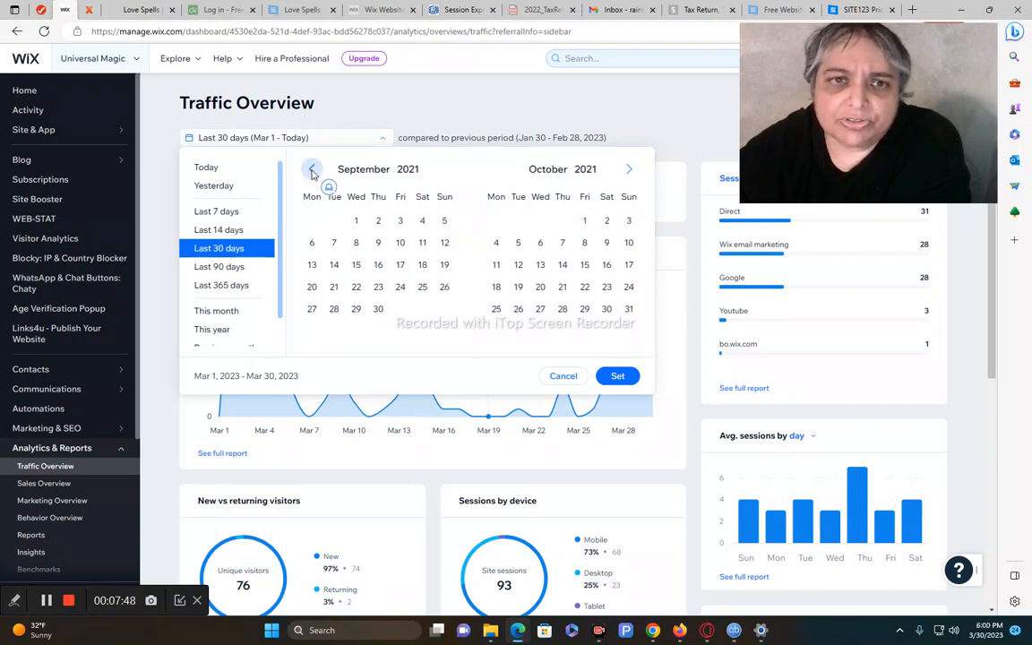
click(311, 169)
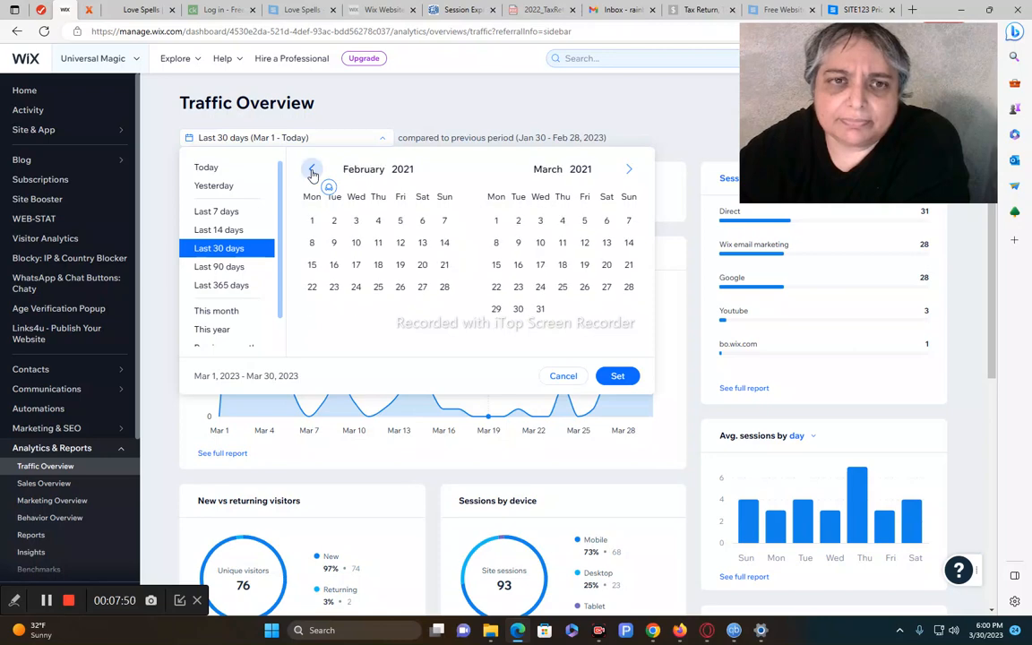
click(312, 171)
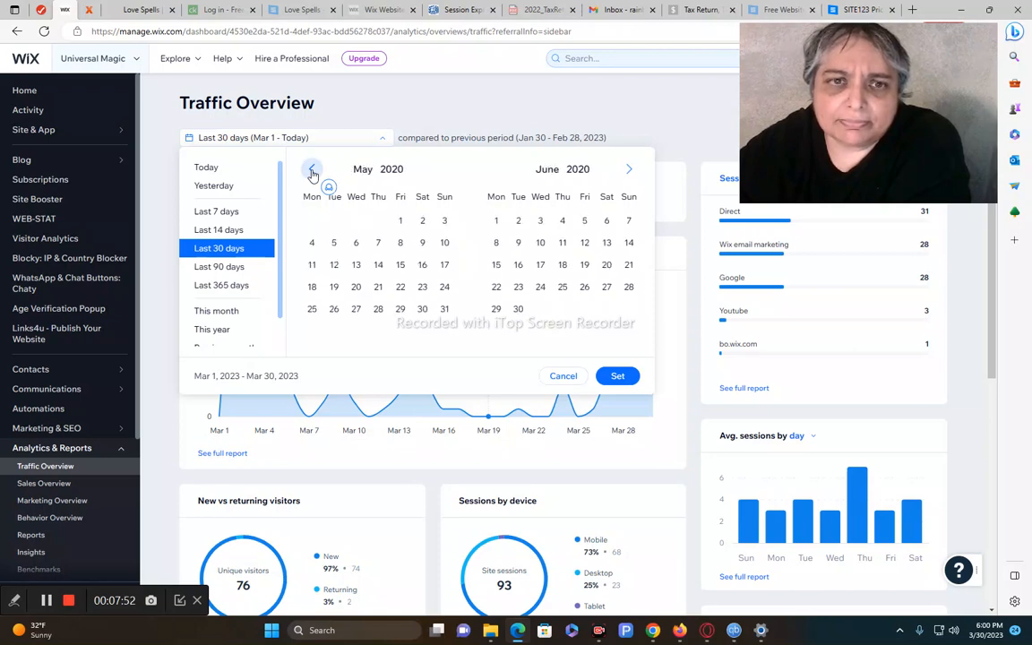
click(312, 170)
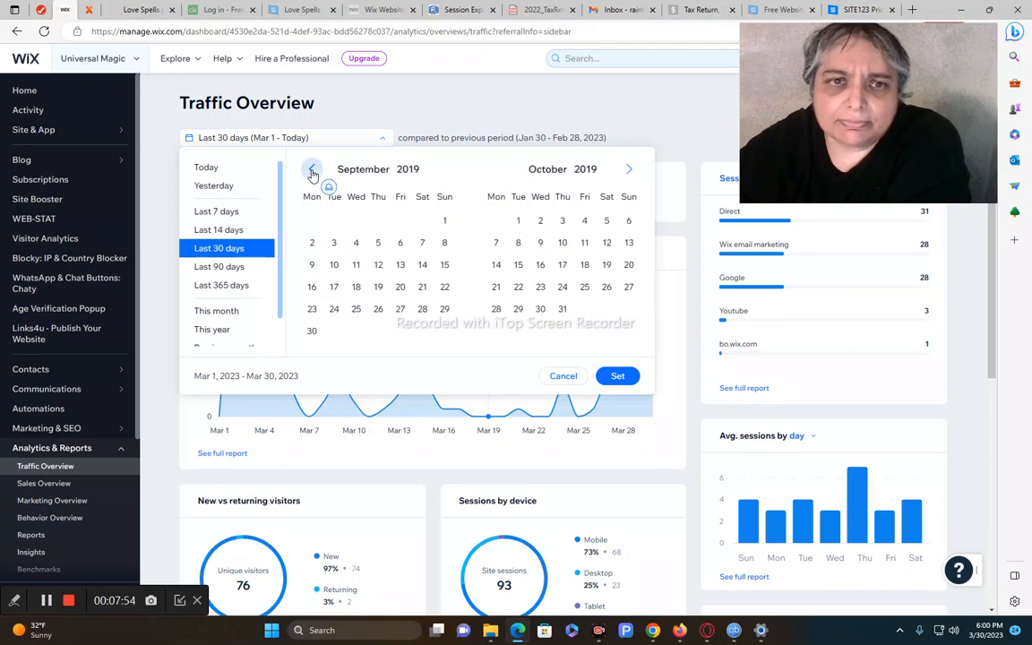
click(311, 172)
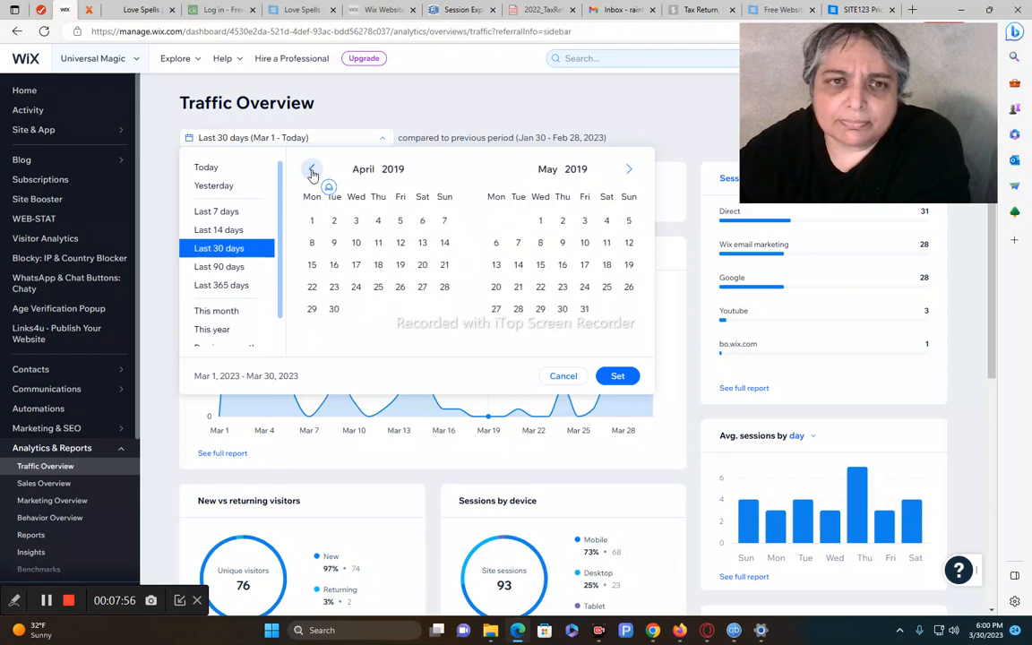
click(312, 220)
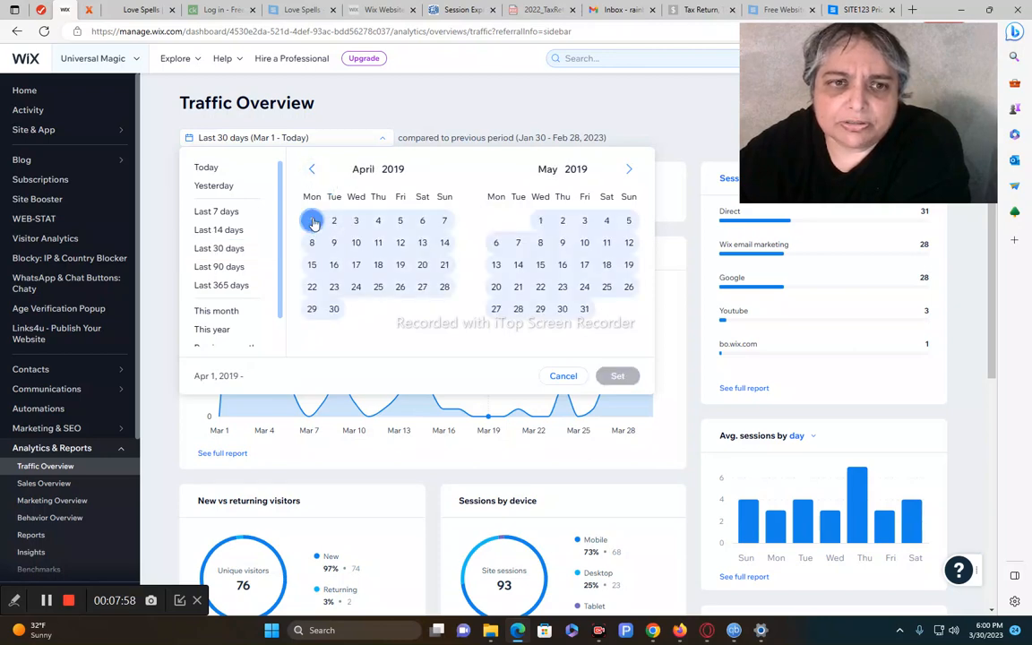
click(312, 221)
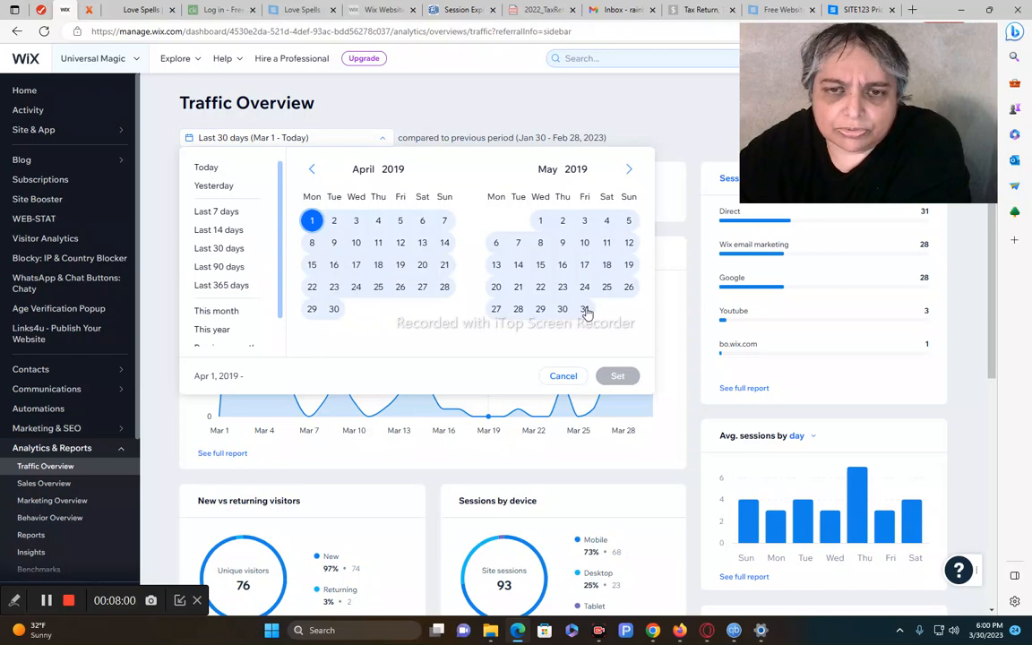
click(584, 309)
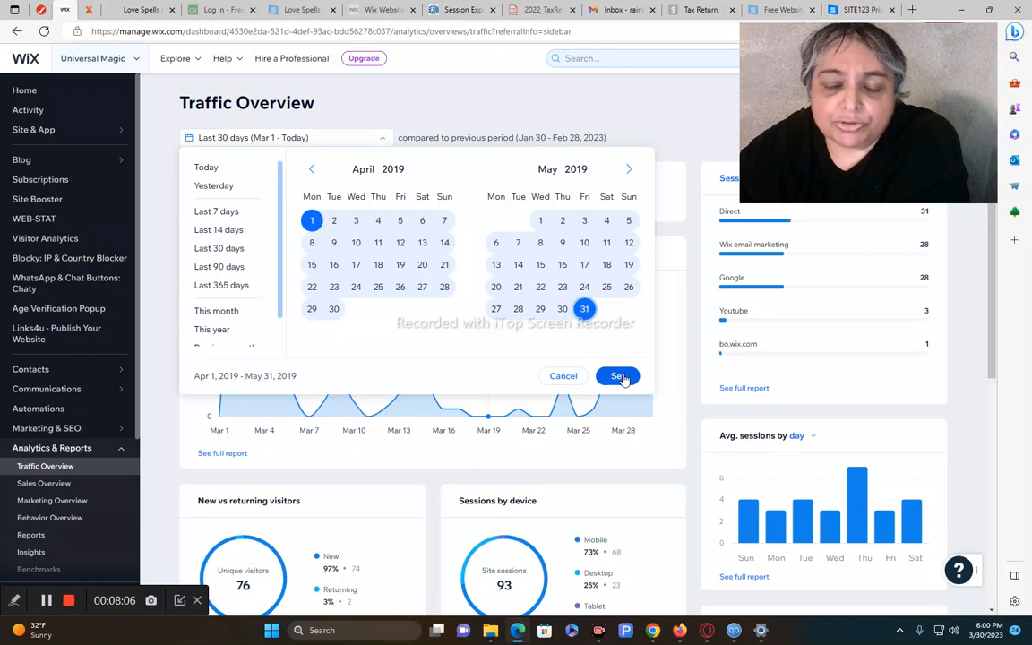
click(618, 375)
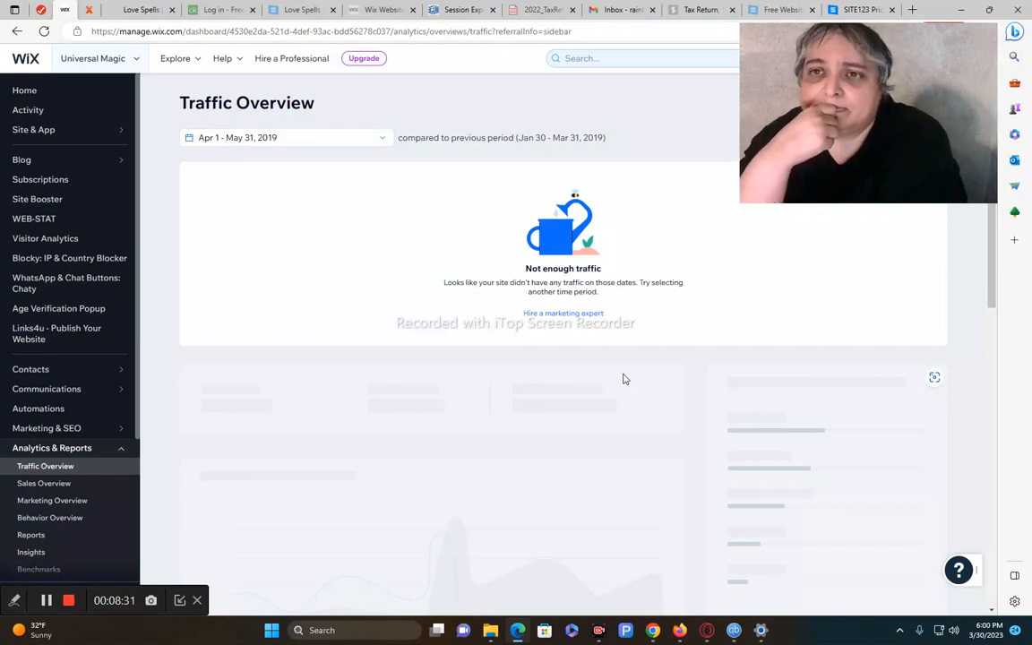
mouse_move(598, 249)
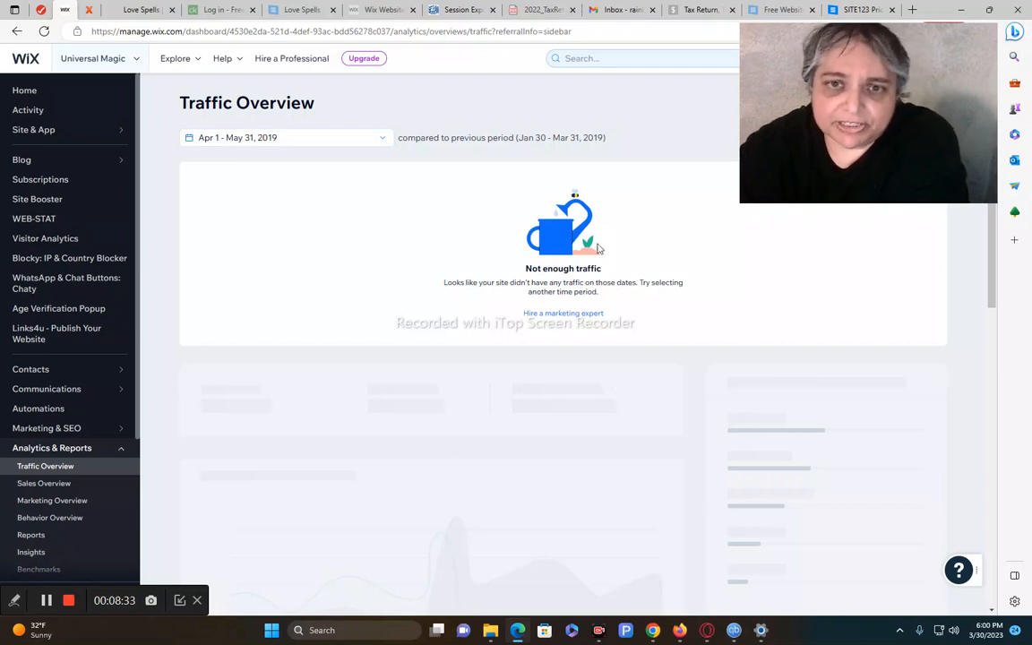
mouse_move(615, 269)
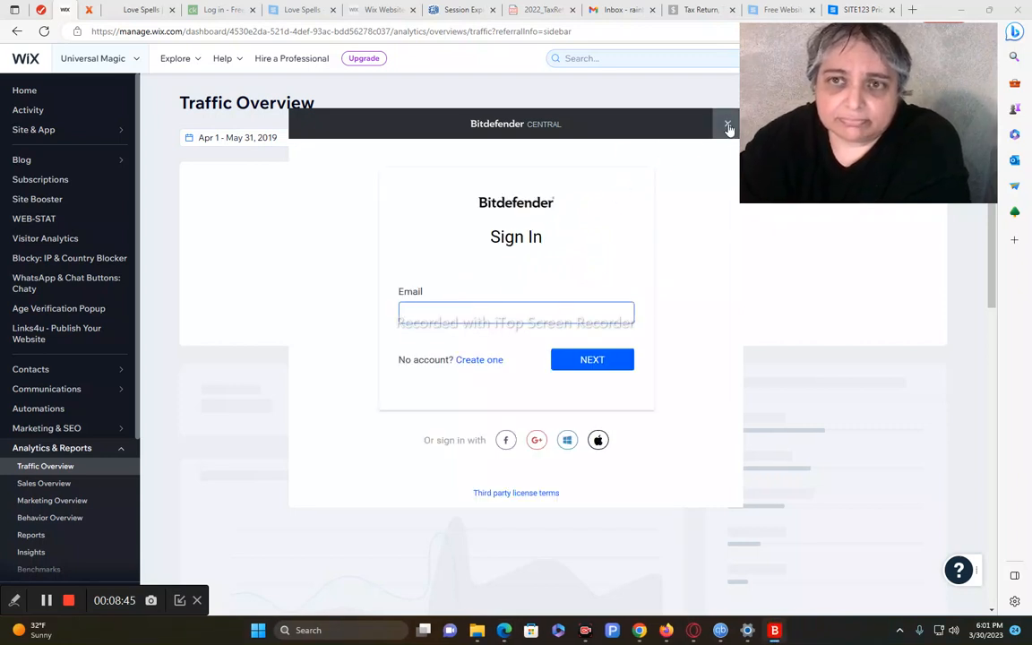
Dismiss the Bitdefender popup and apply Feb 1–Mar 31, 2019 as the range
click(729, 125)
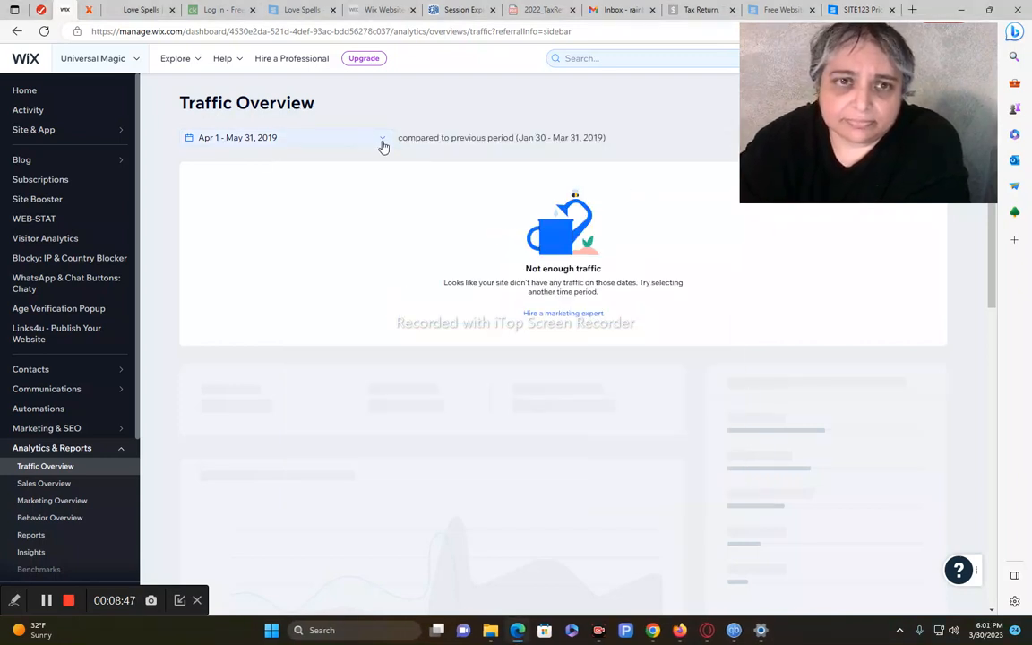
click(380, 141)
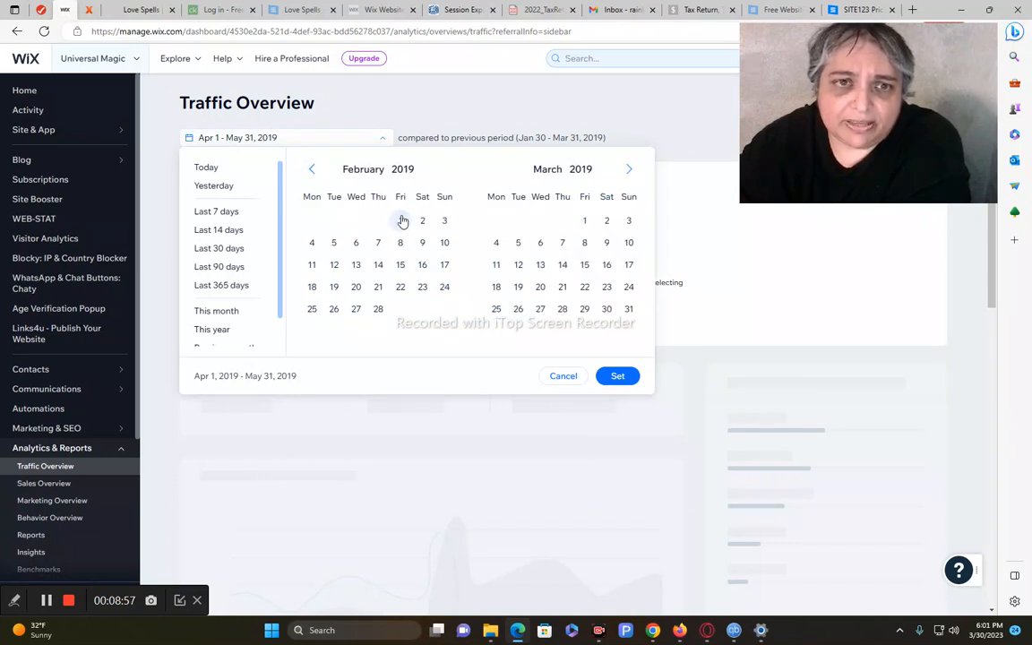
click(400, 220)
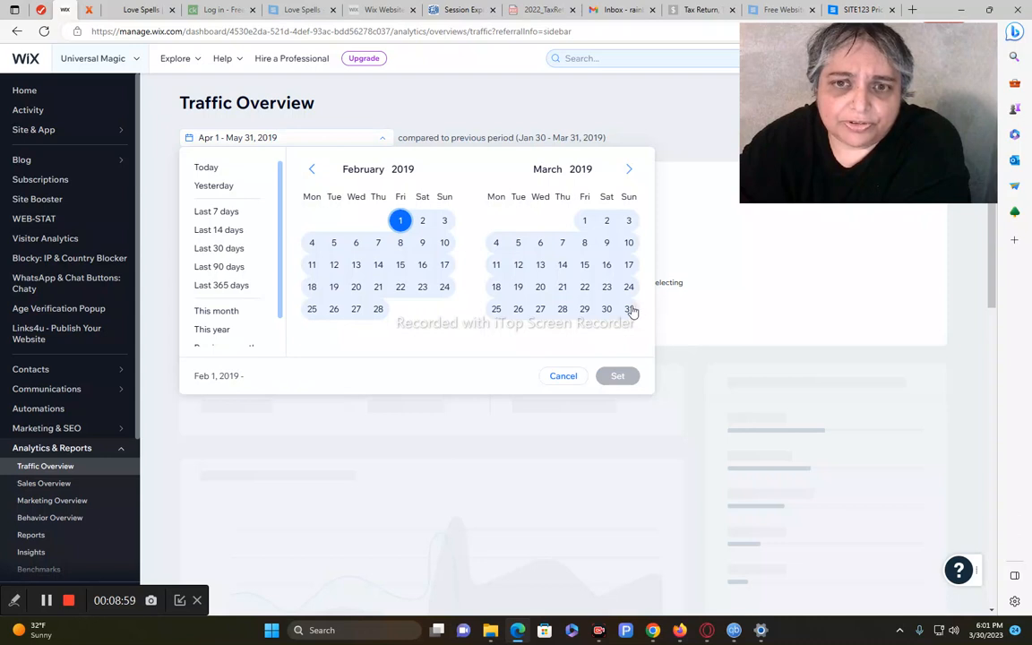
click(629, 309)
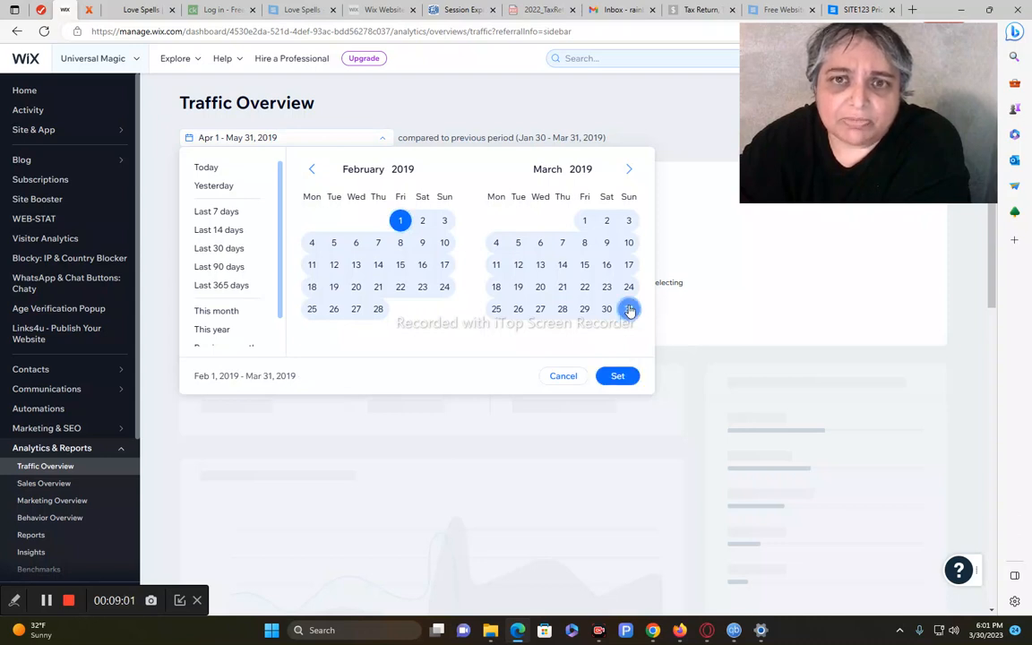
click(617, 375)
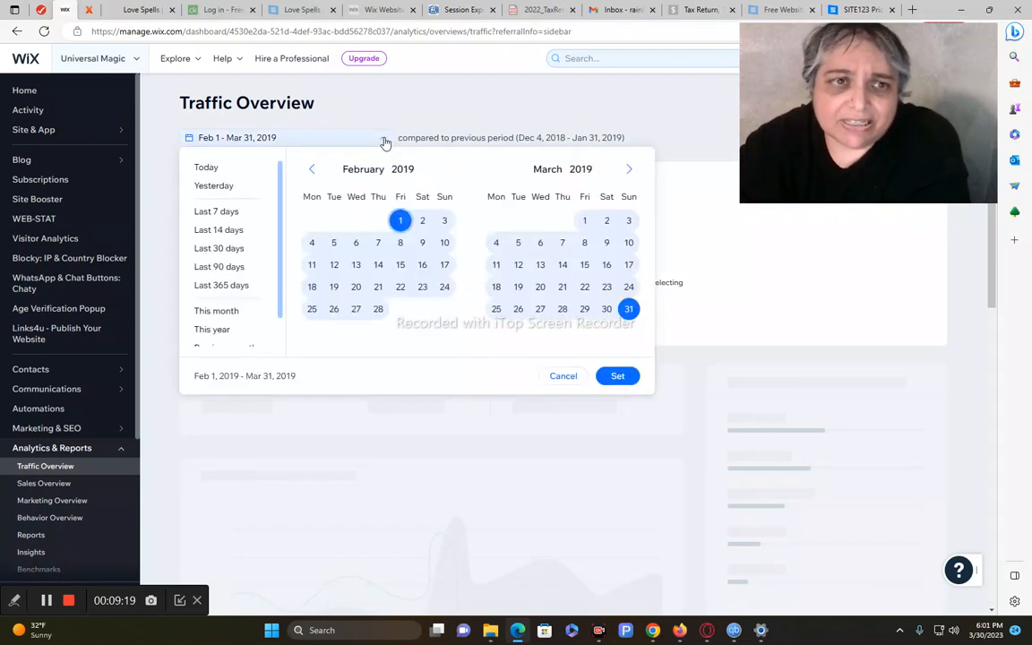
Page back to May 2018 and apply May 1–June 30, 2018
click(312, 168)
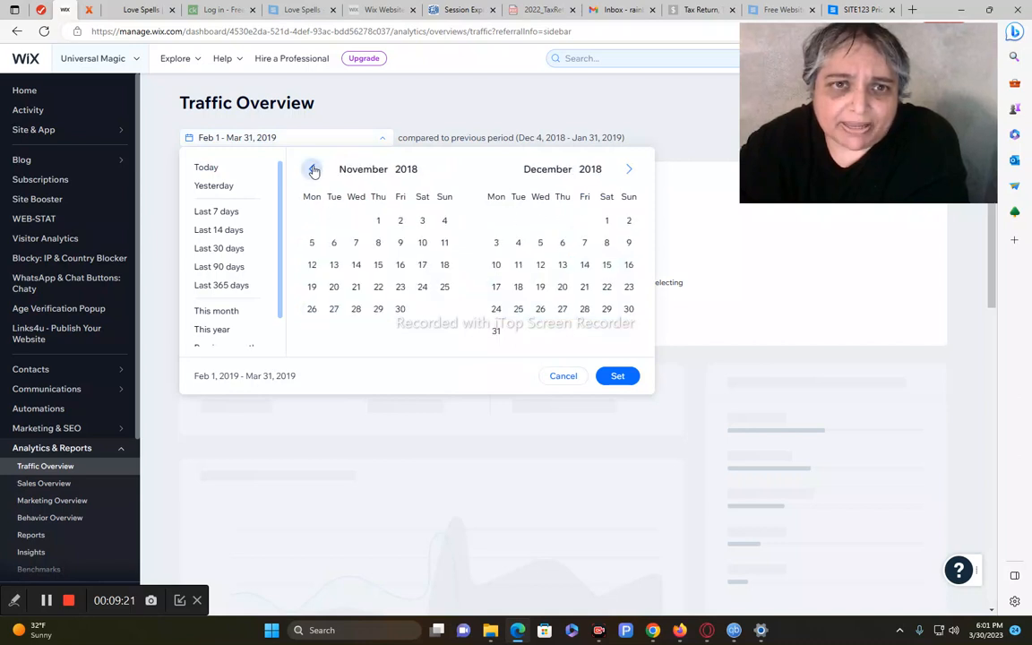
click(313, 169)
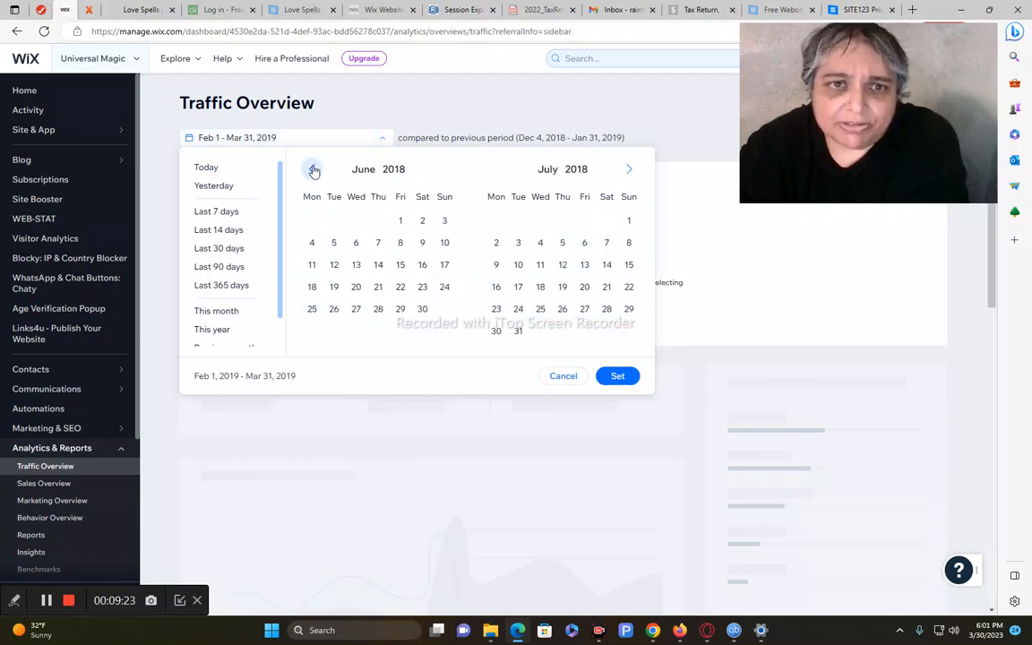
click(312, 169)
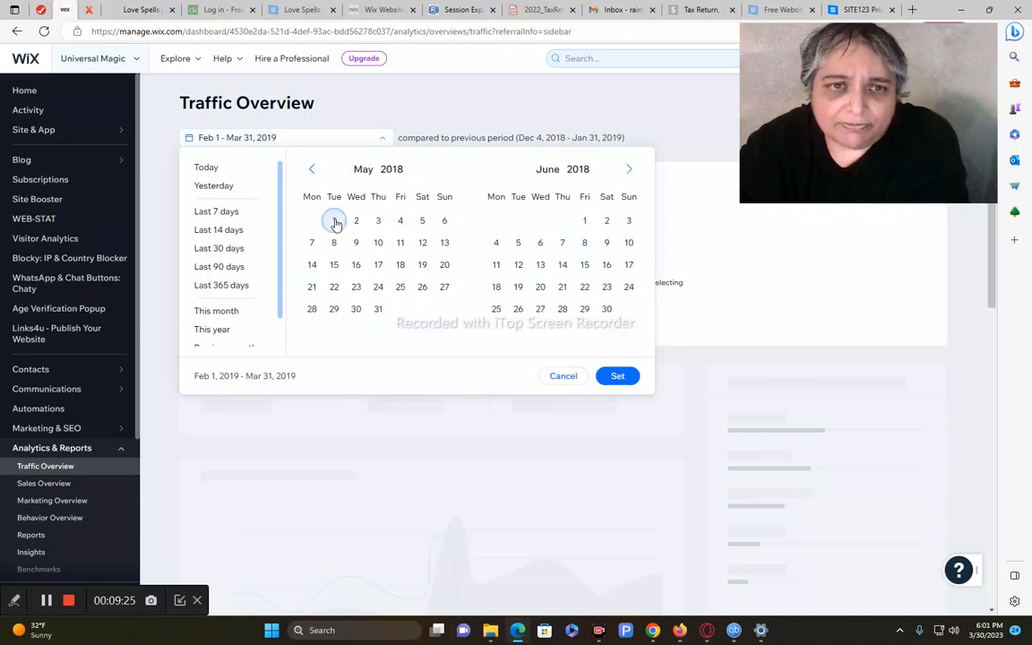
click(606, 308)
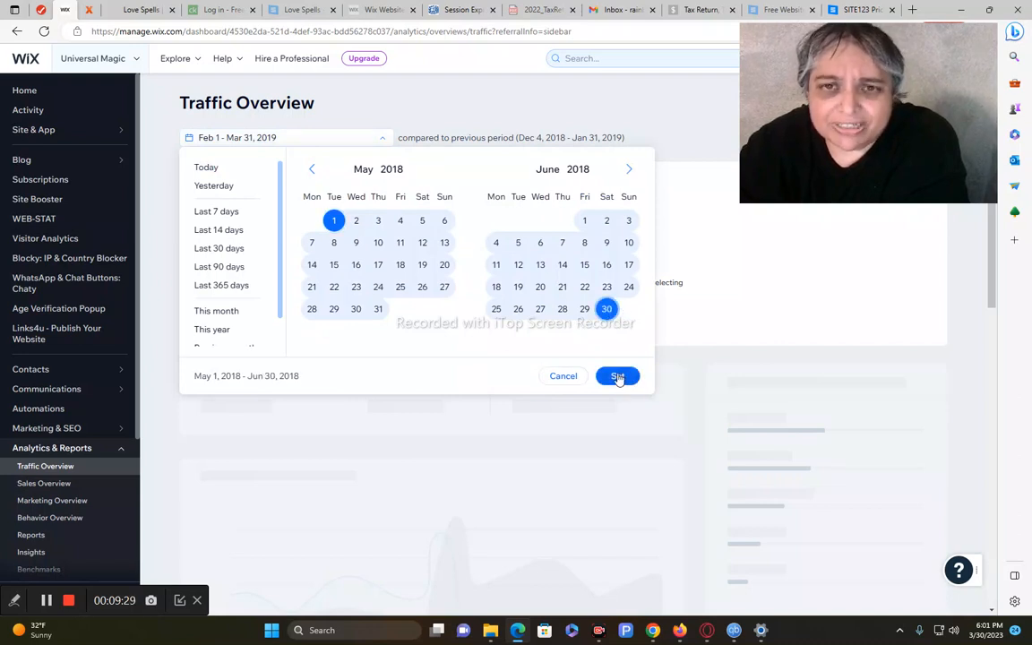
click(617, 375)
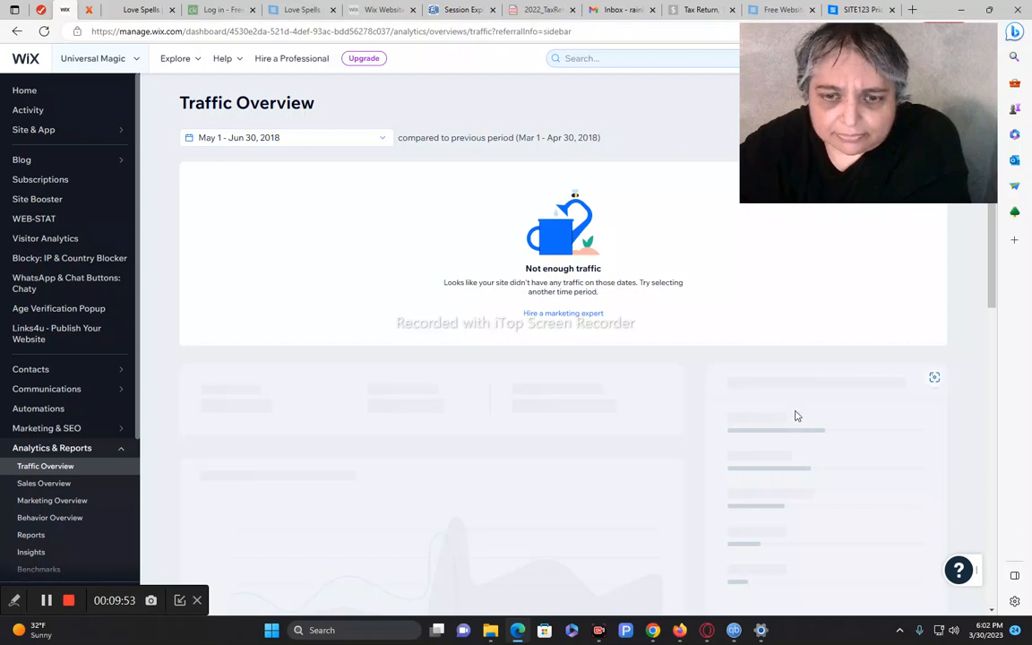
mouse_move(435, 119)
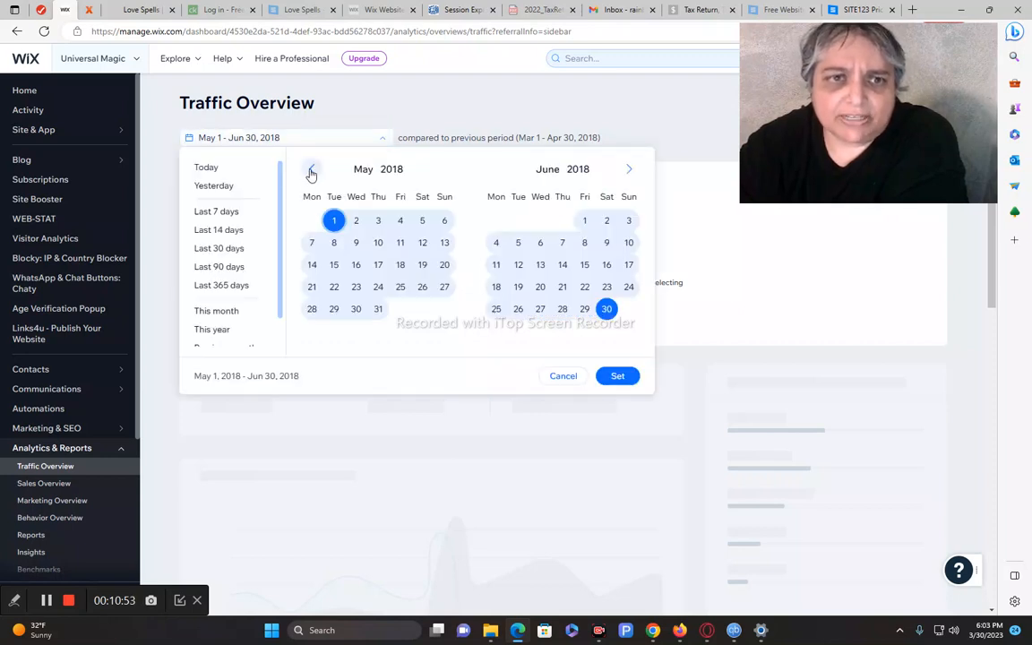
Page back to March 2018, select March 1 through April 30, and apply the range
click(312, 170)
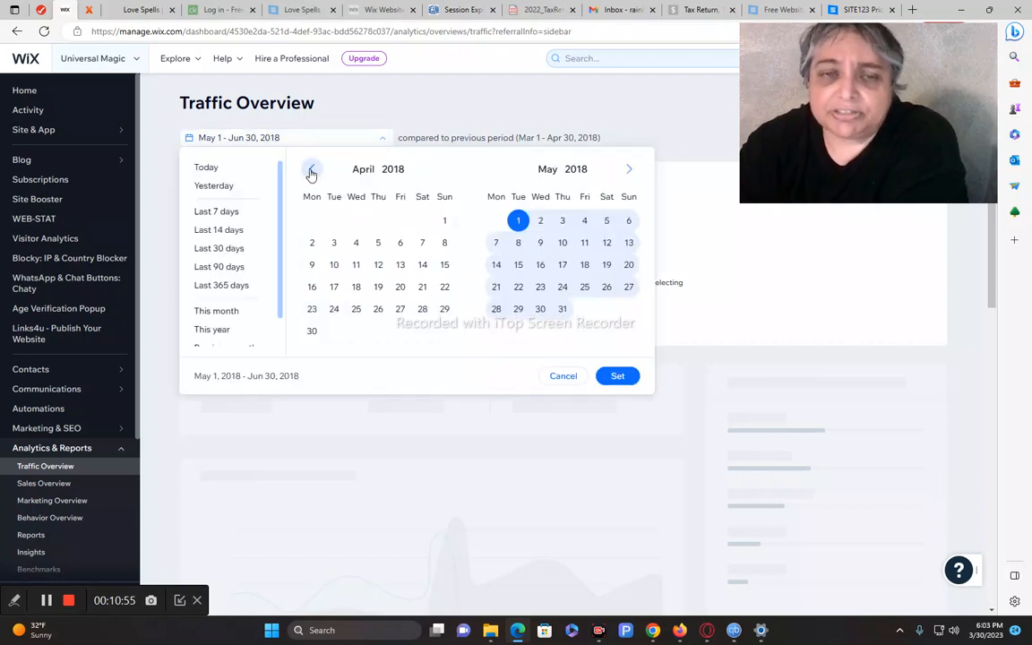
click(310, 169)
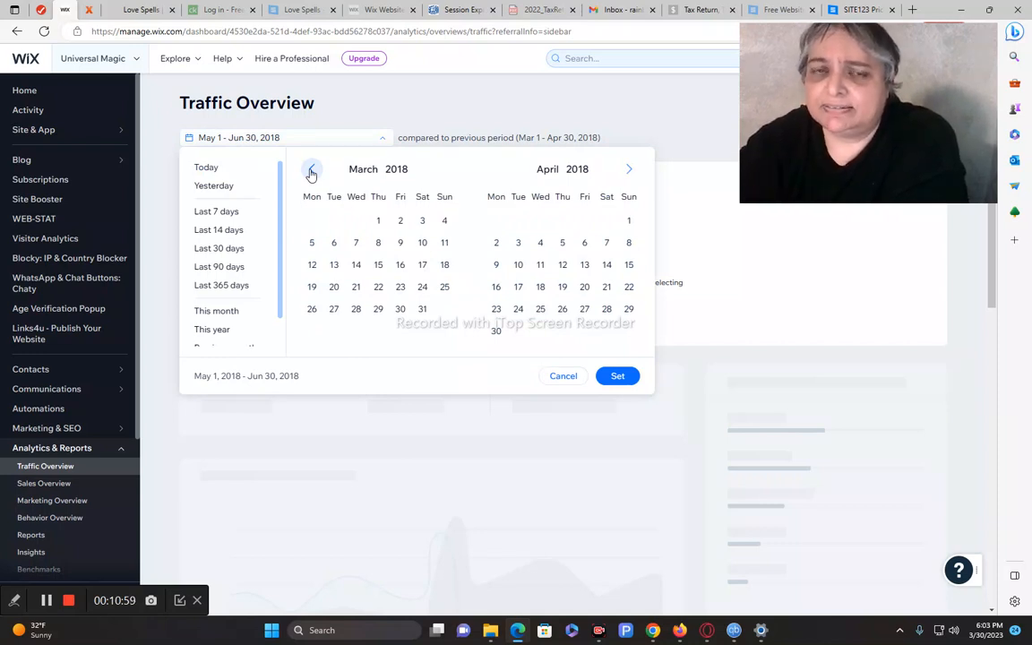
click(377, 221)
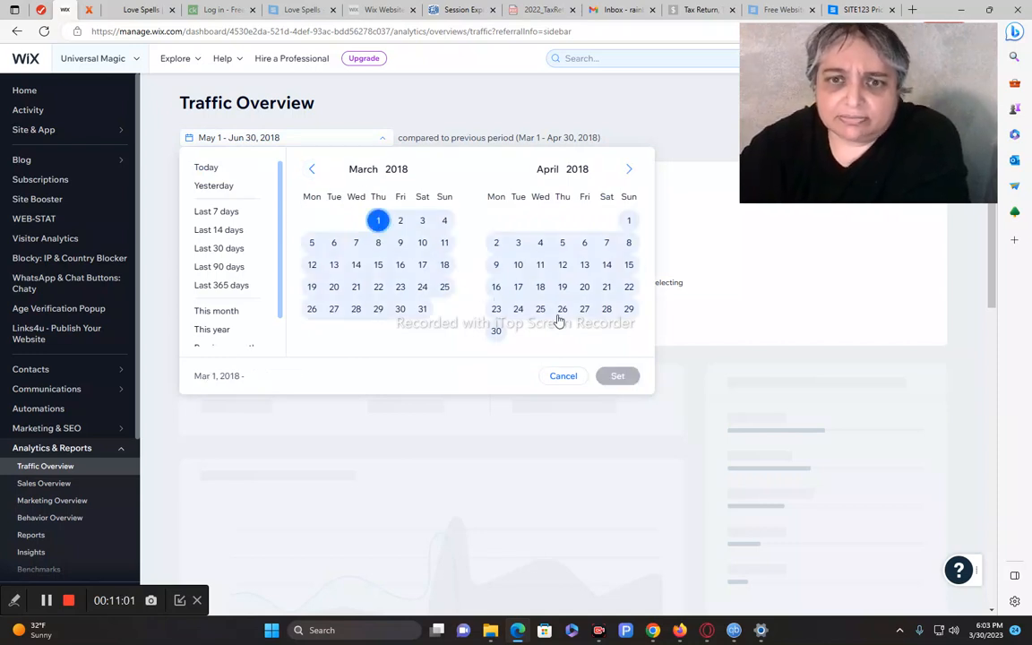
click(495, 332)
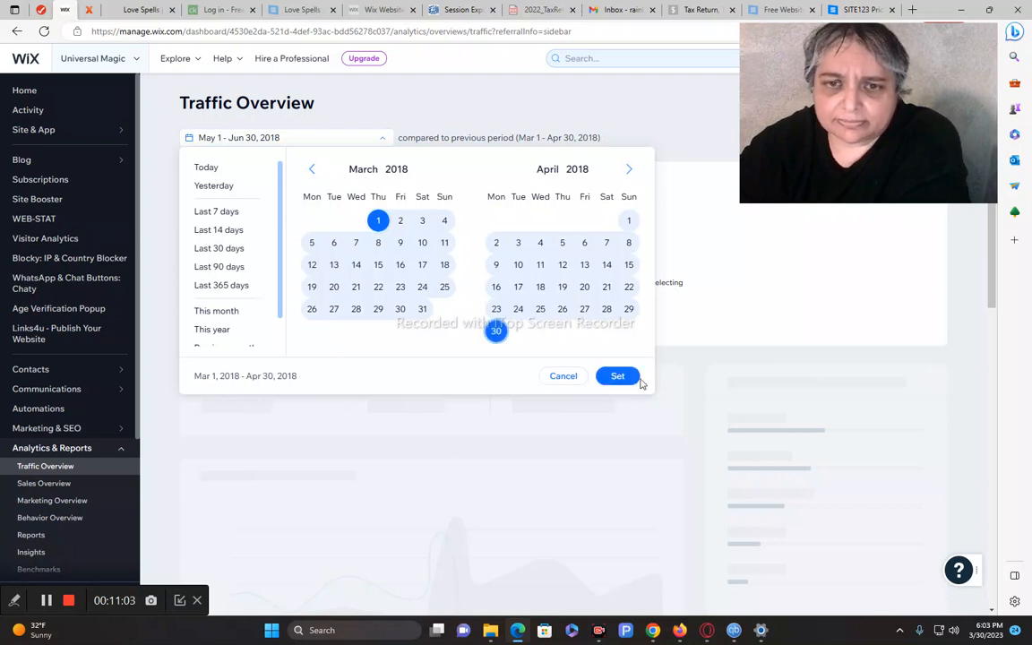
click(617, 375)
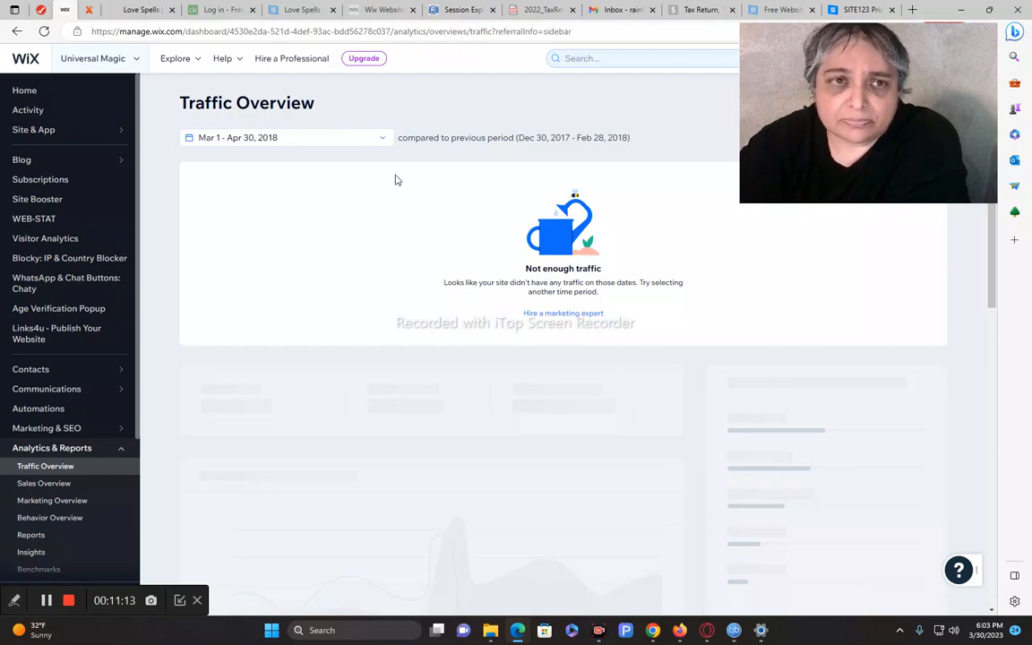
Reopen the date picker and advance month by month from 2018 through 2021 into April–May 2022
click(284, 137)
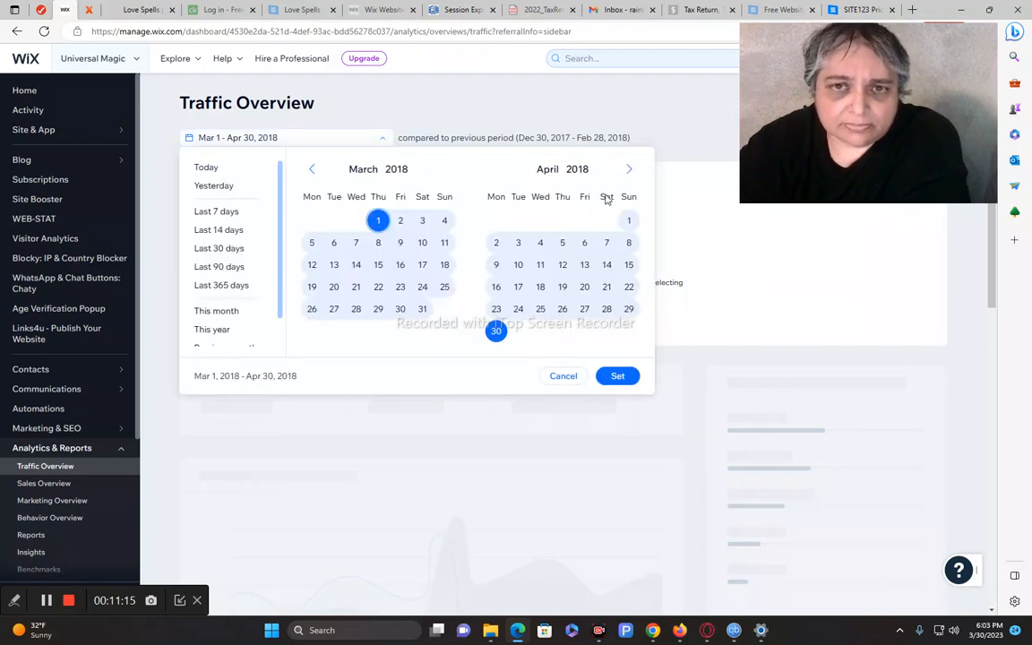
click(628, 169)
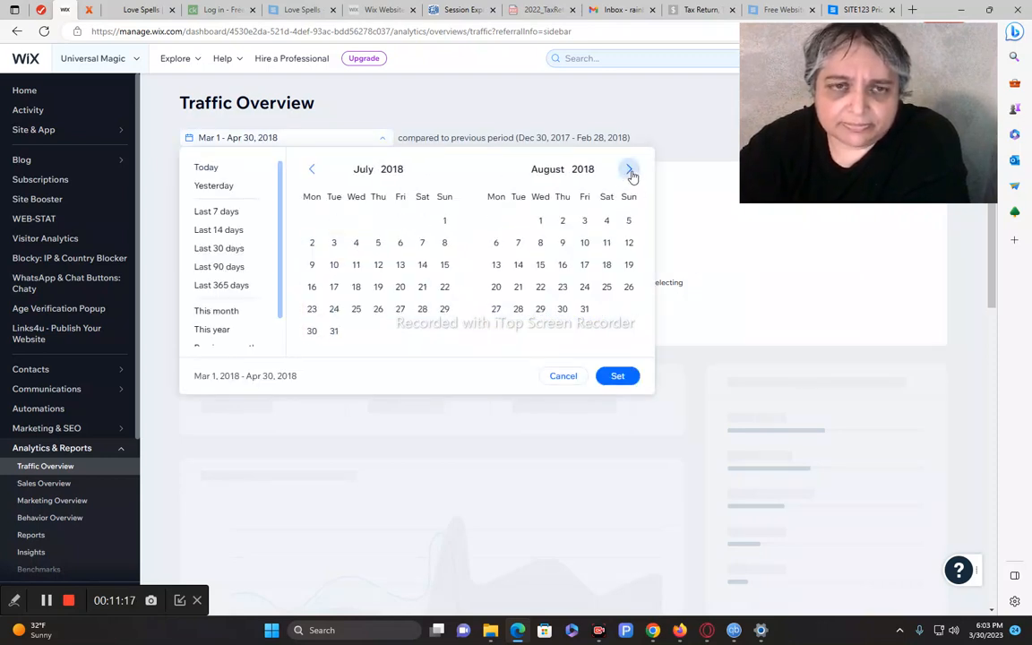
click(628, 169)
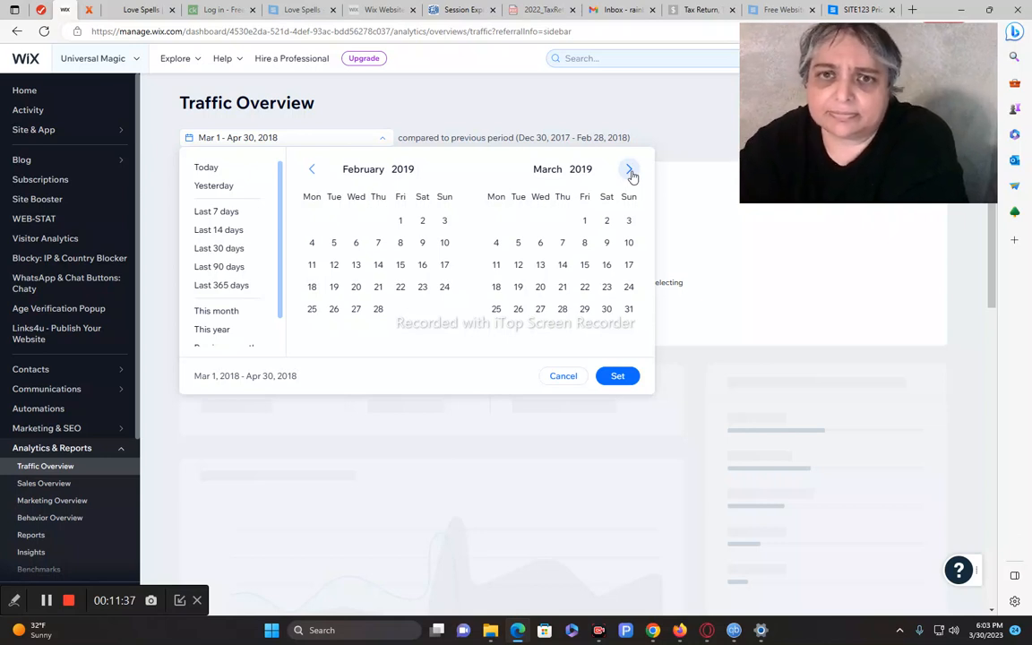
click(629, 169)
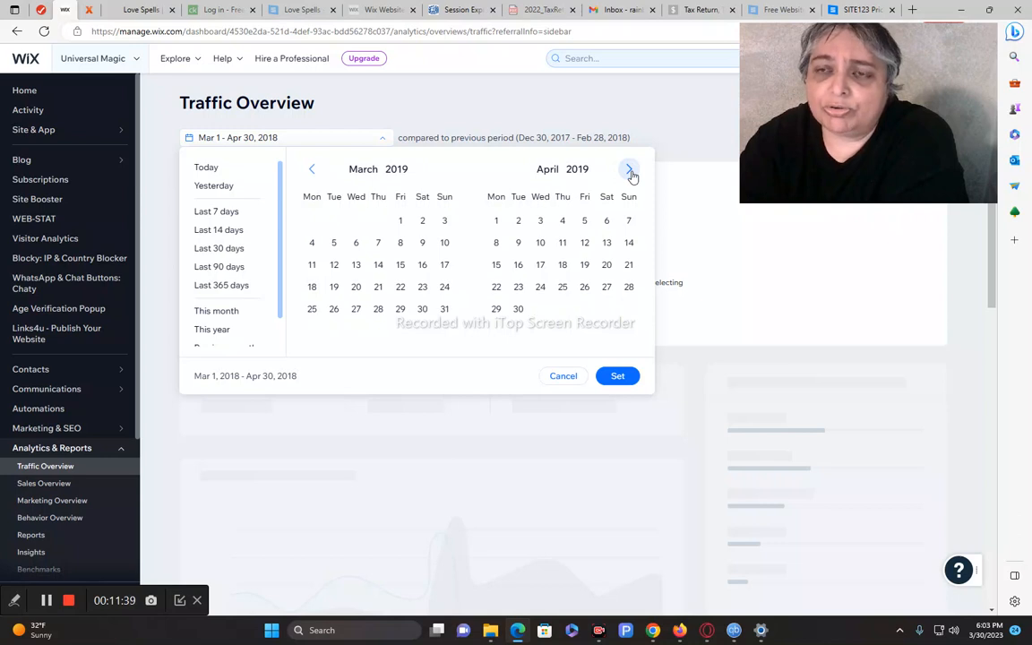
click(630, 169)
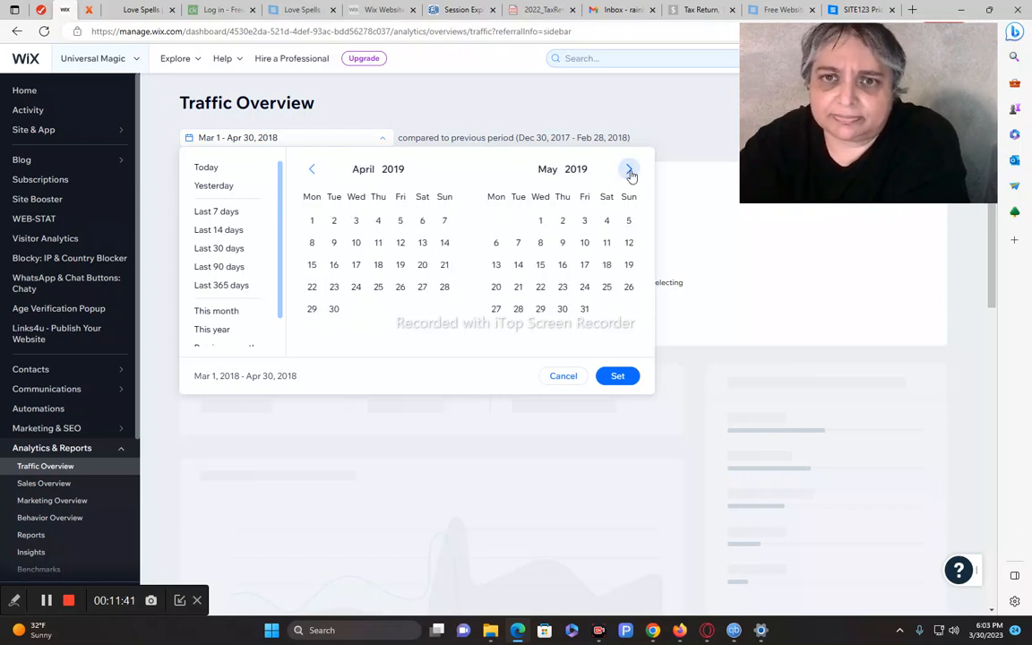
click(629, 169)
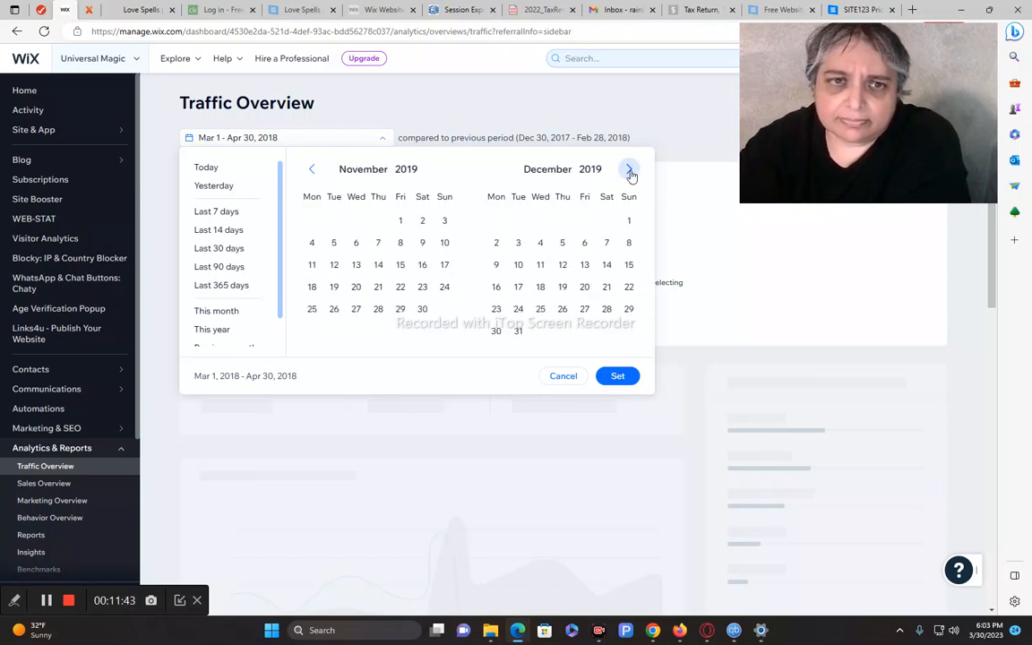
click(629, 170)
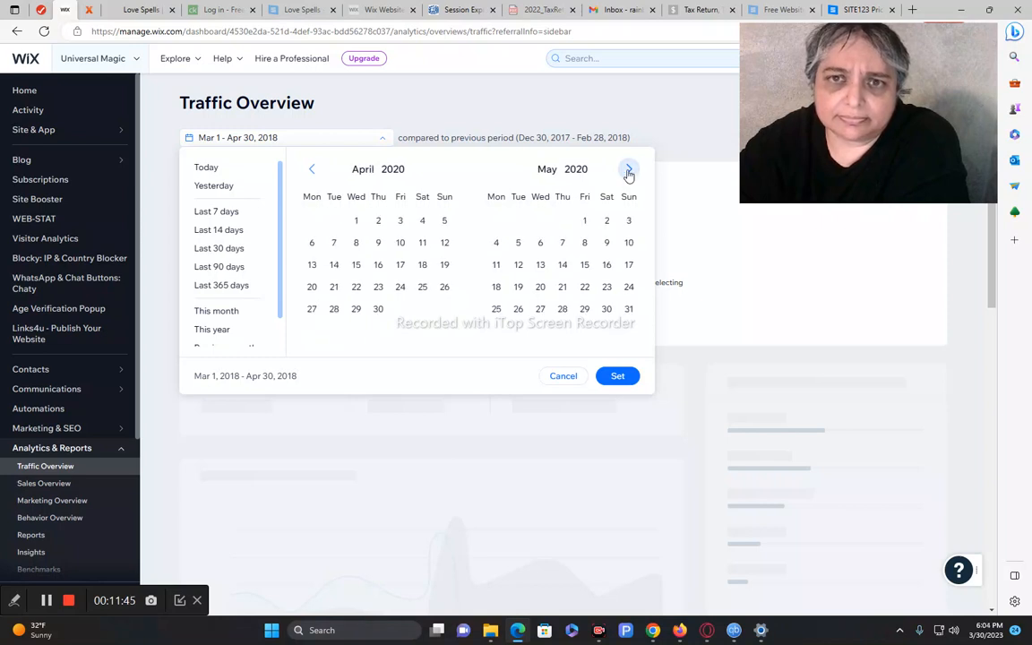
click(628, 168)
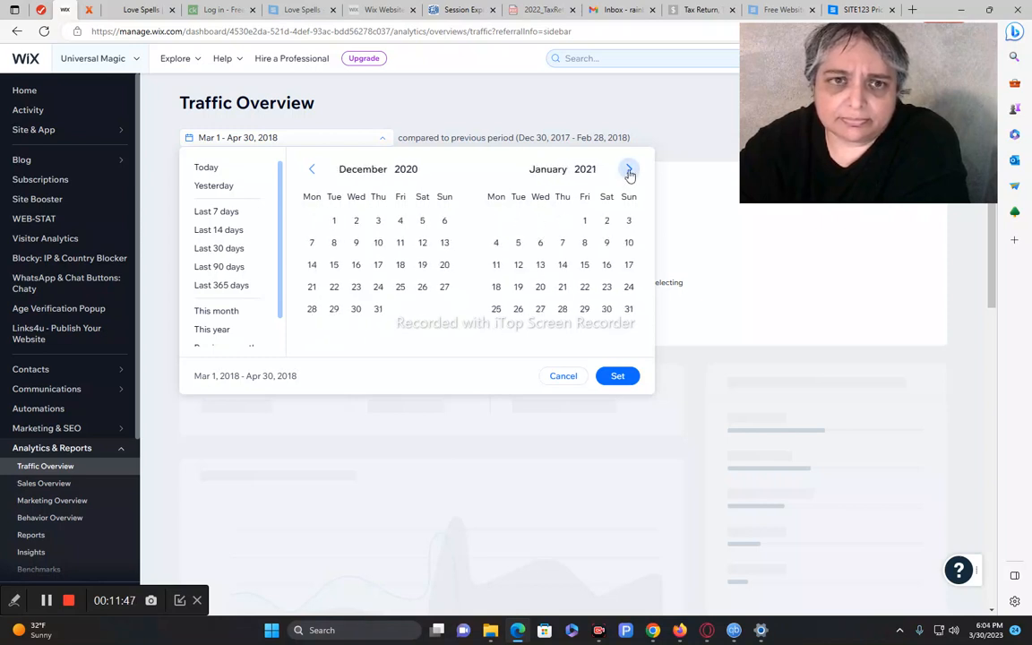
click(628, 169)
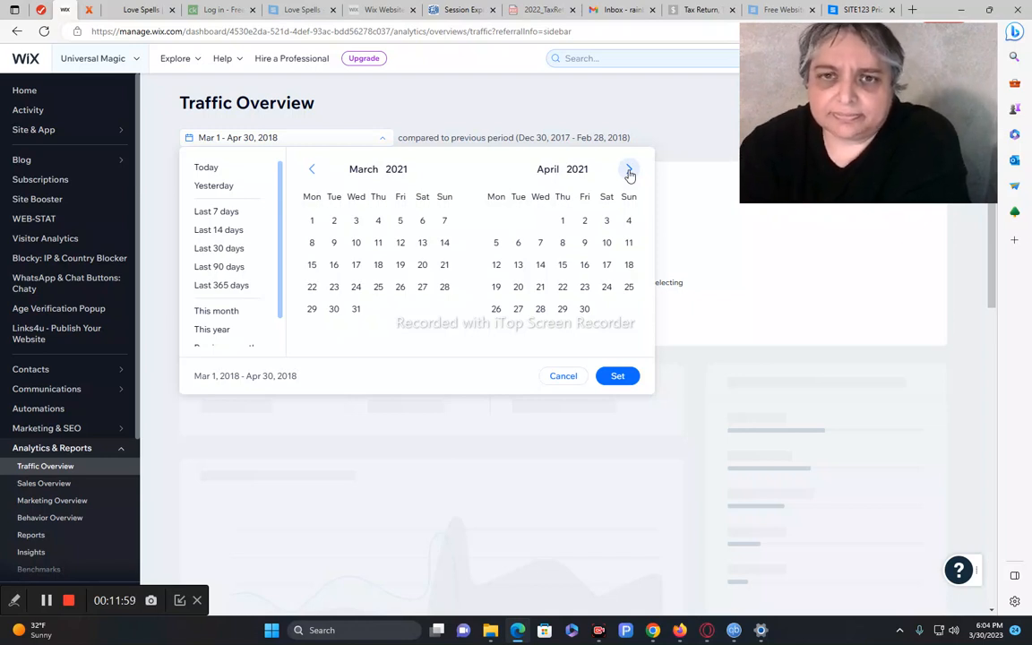
click(628, 169)
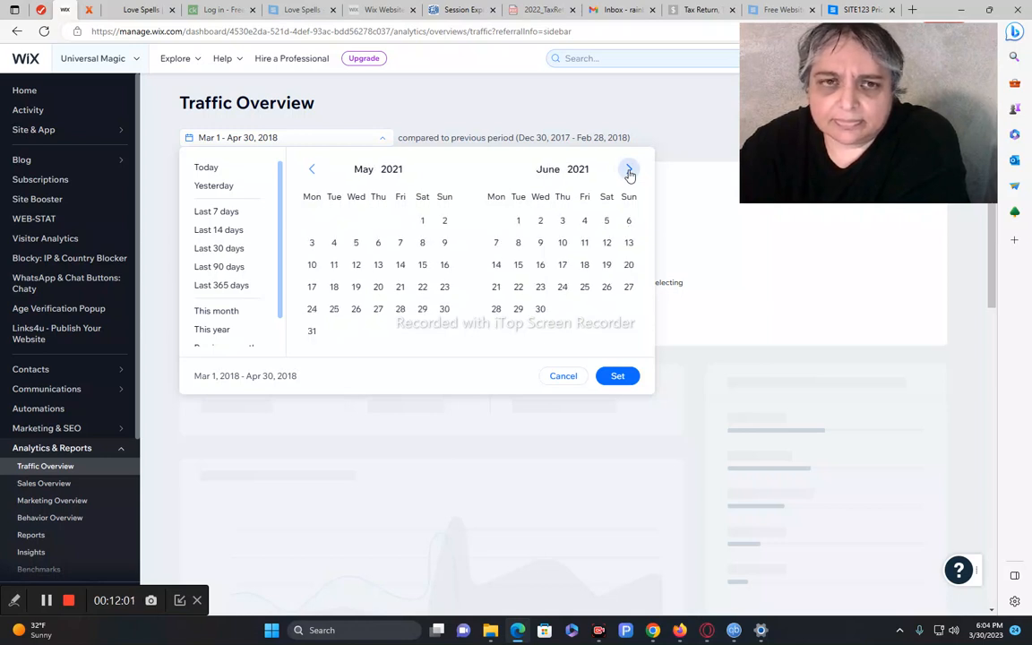
click(629, 168)
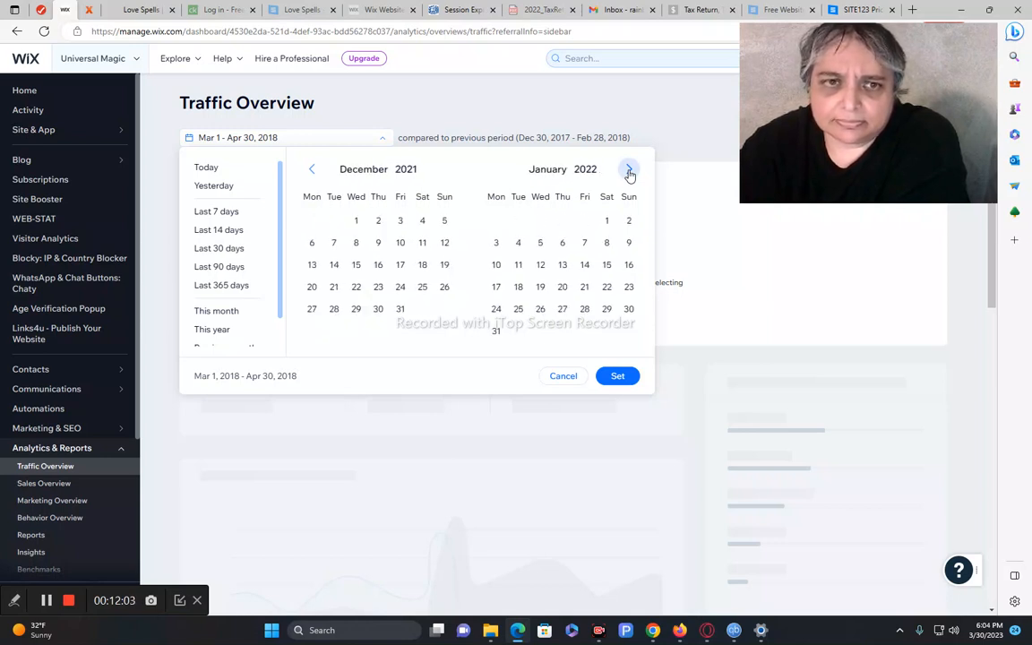
click(628, 168)
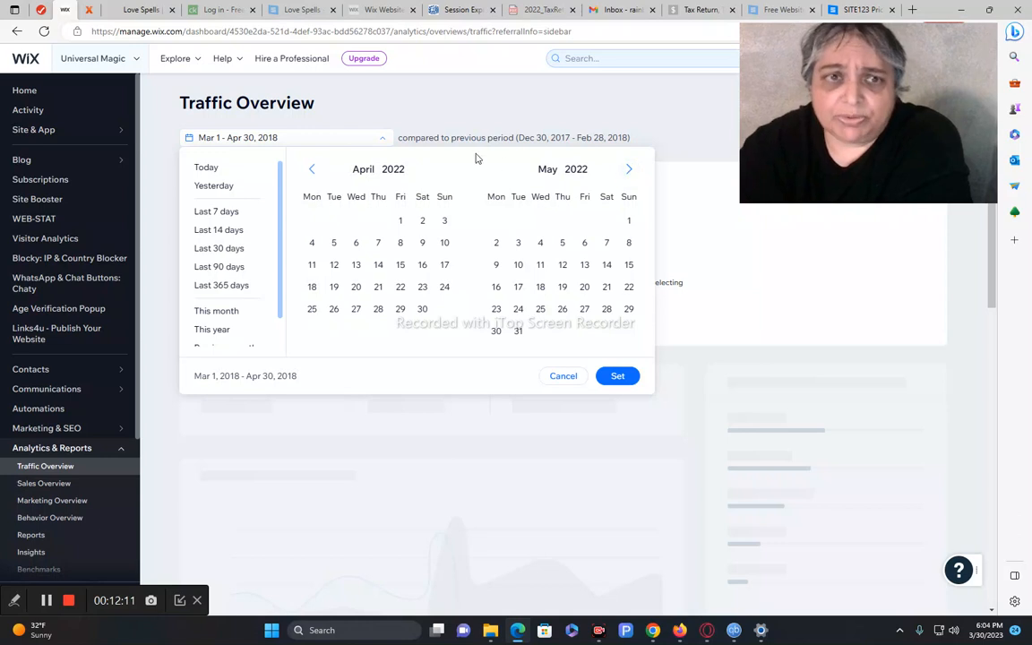
Page back to November 2021, select November 1 through December 31, and apply the range
click(312, 169)
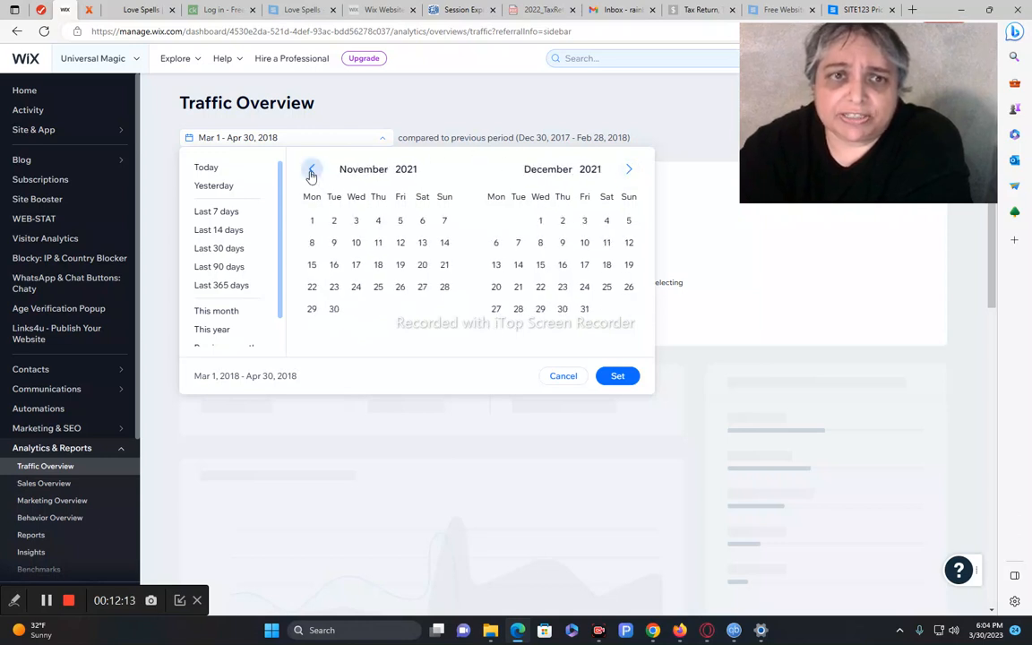
click(311, 220)
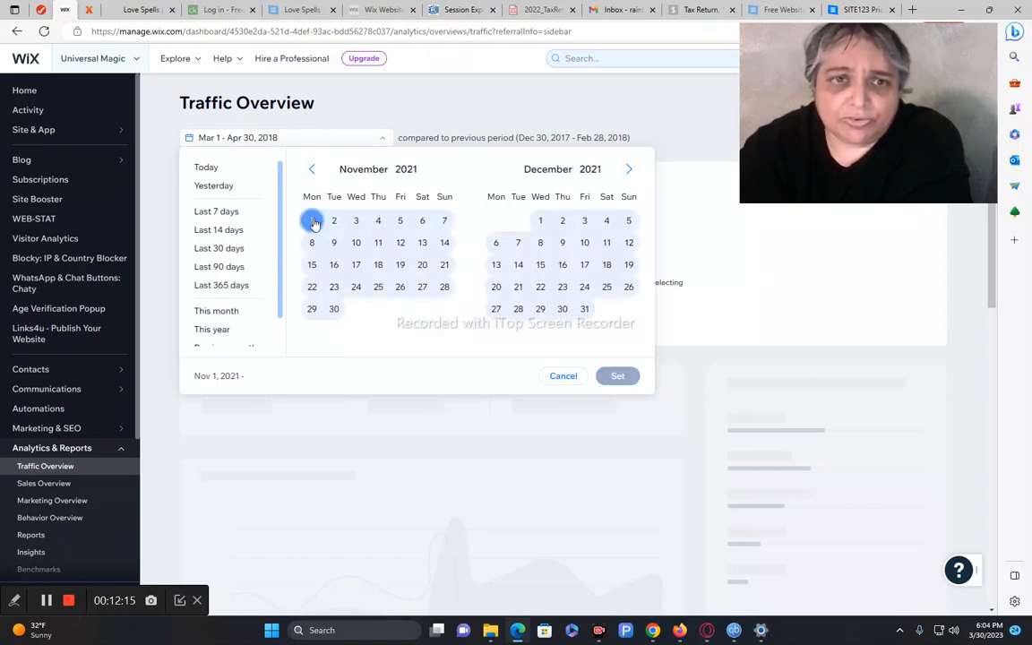
click(584, 308)
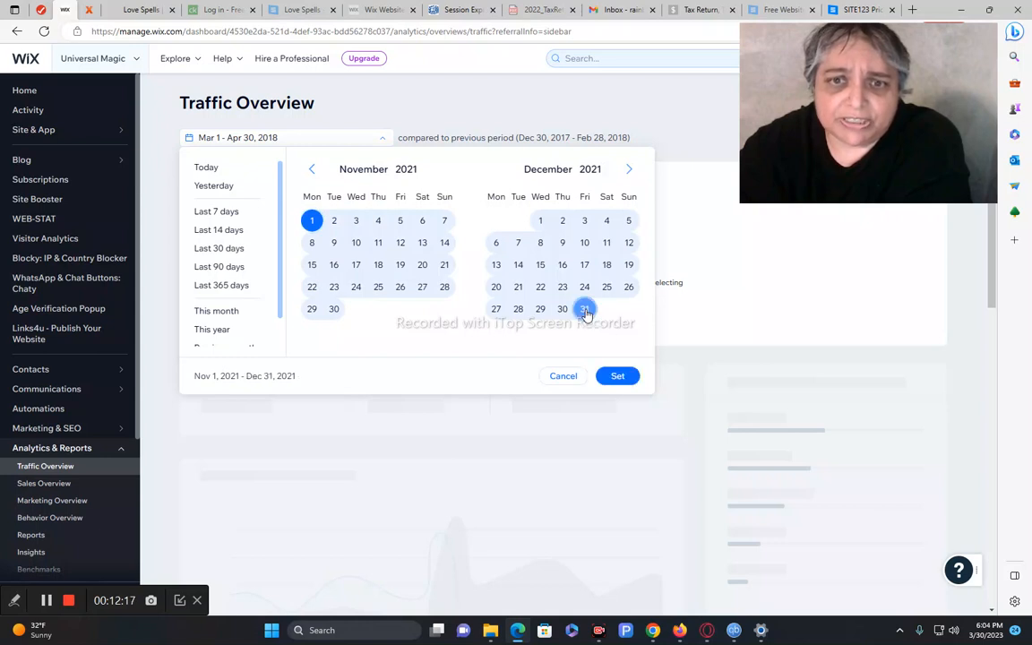
click(617, 375)
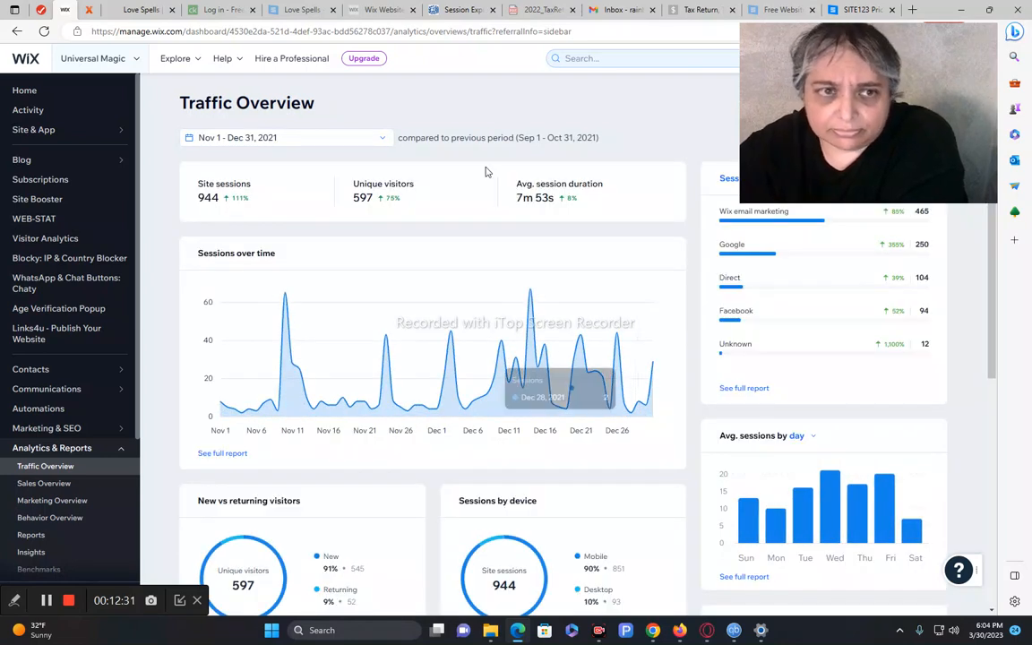
mouse_move(460, 384)
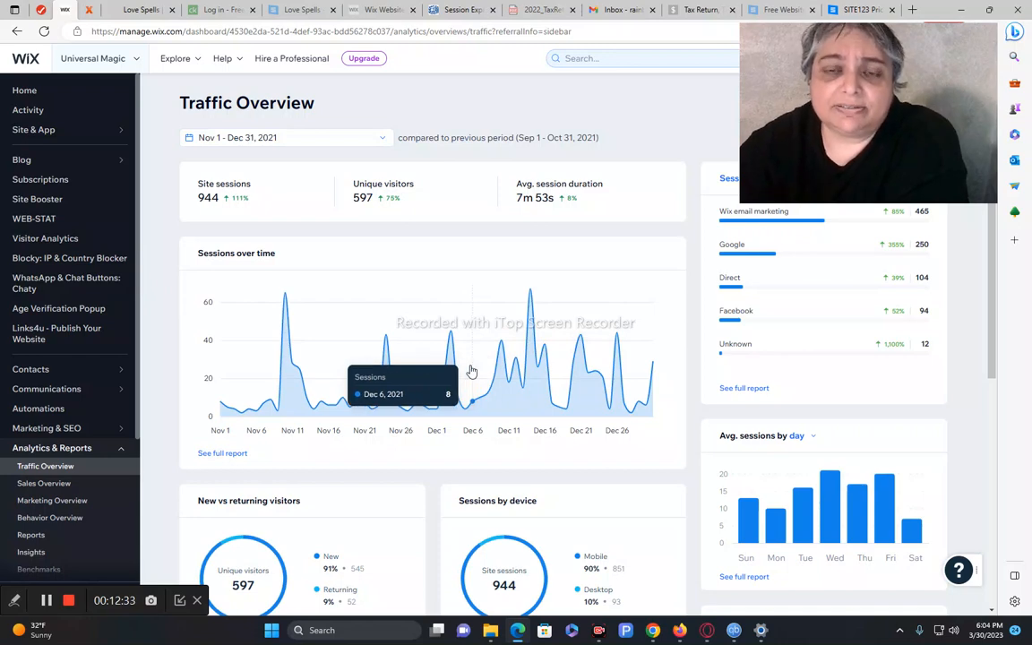
mouse_move(232, 146)
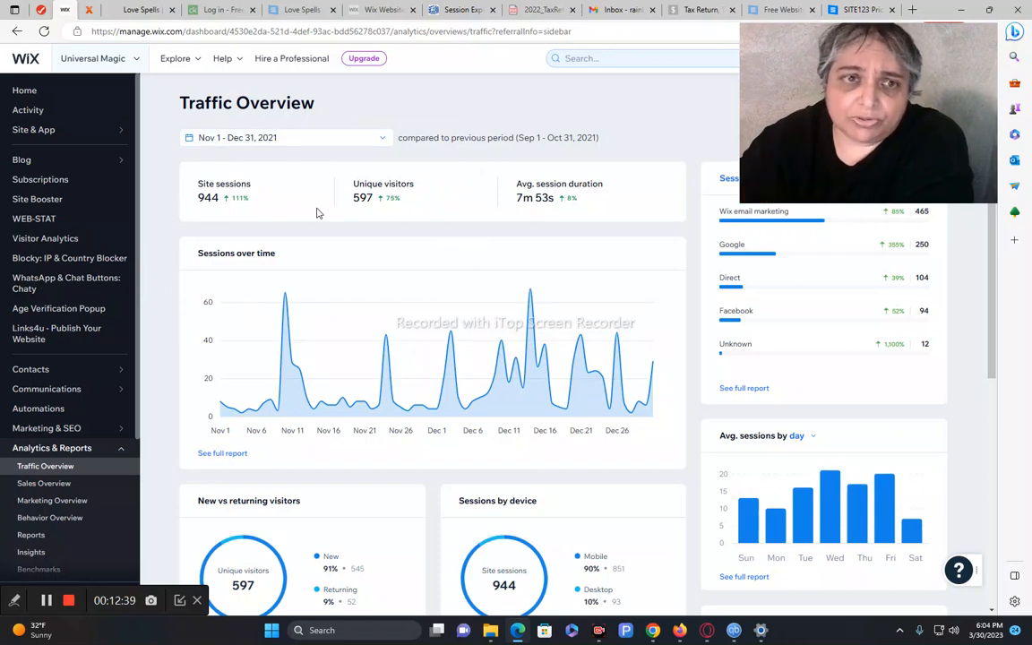
mouse_move(392, 311)
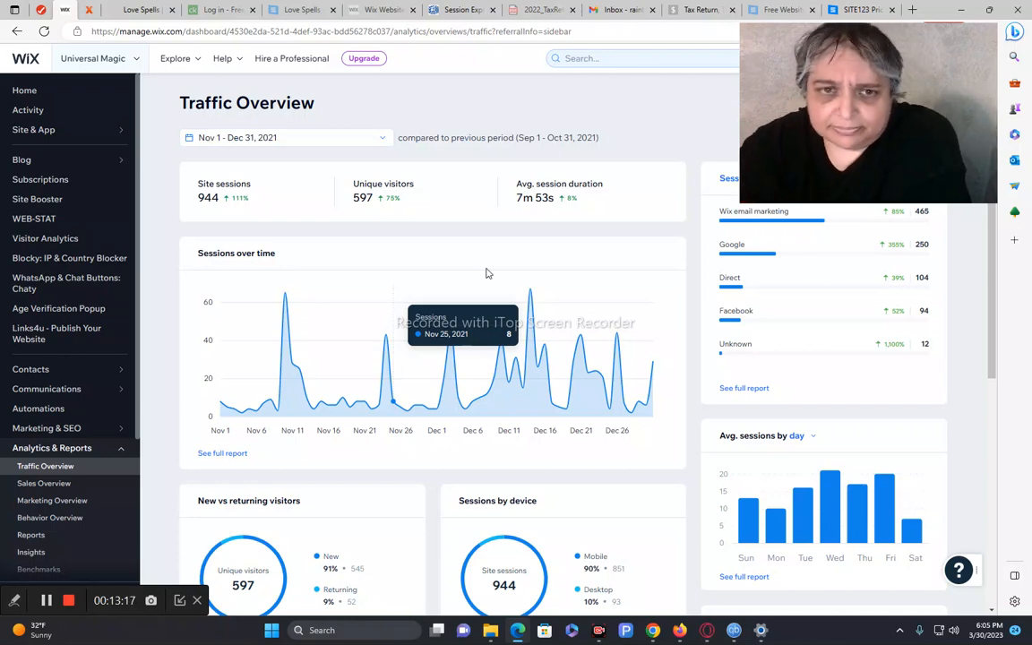
Scroll down through the November–December 2021 traffic report
scroll(down, 3)
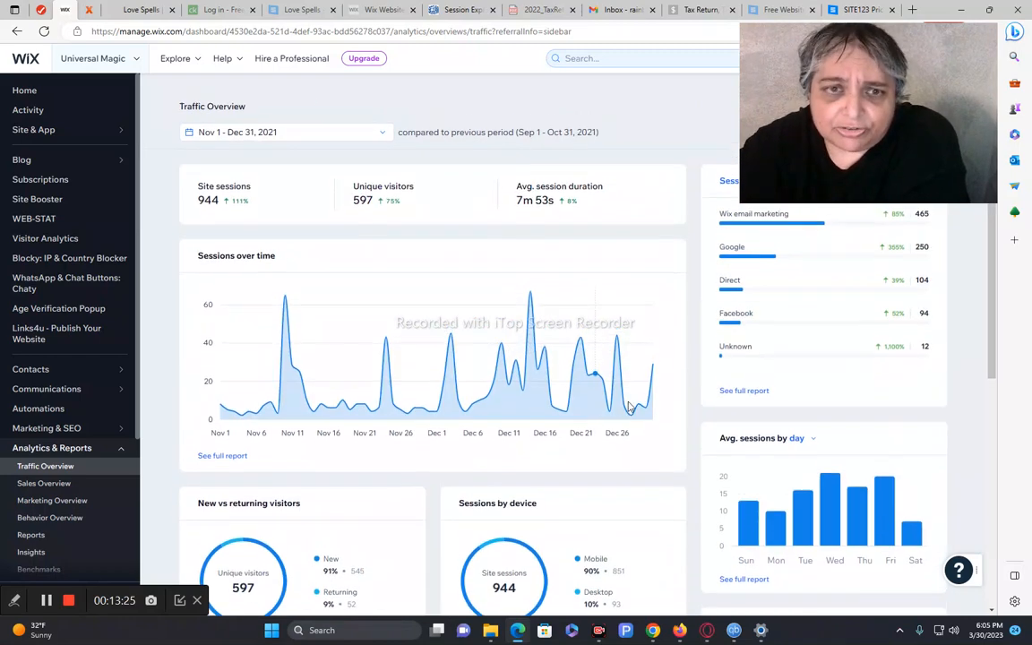
scroll(down, 3)
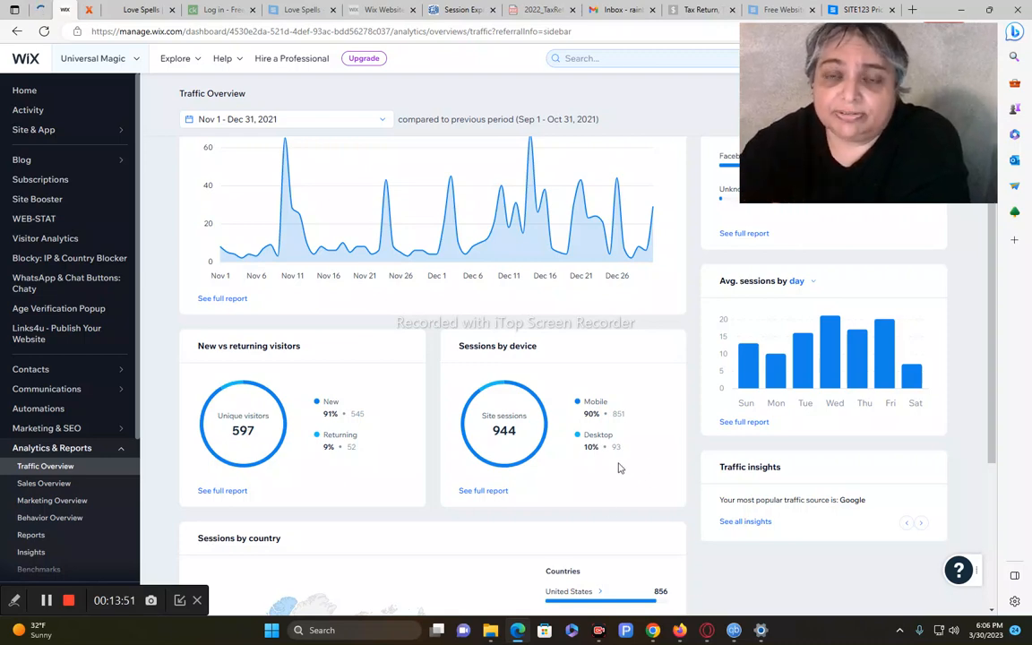
scroll(down, 3)
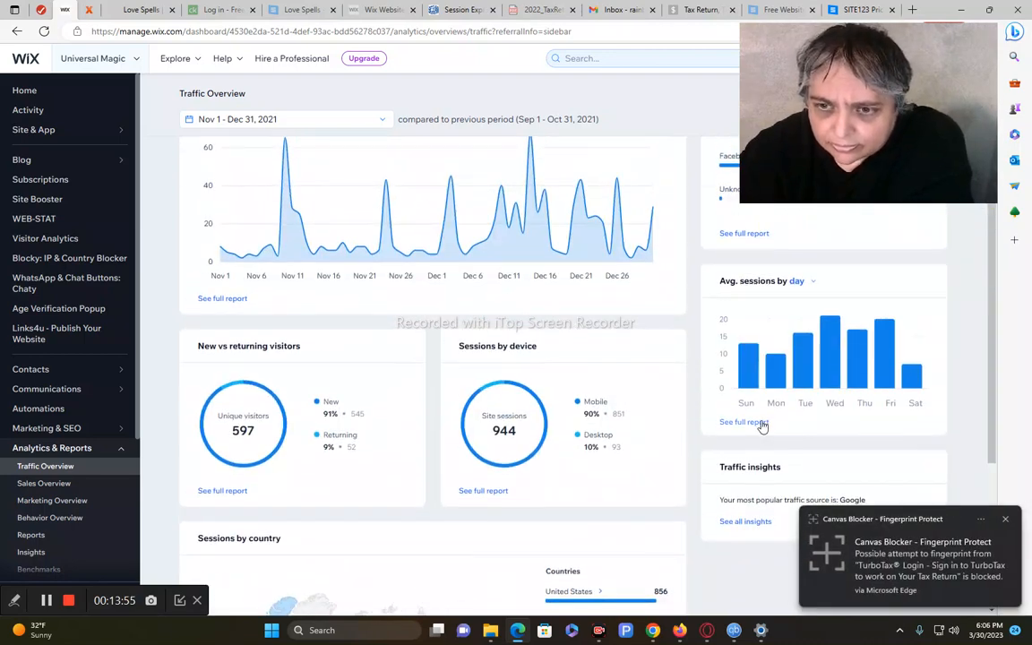
scroll(down, 3)
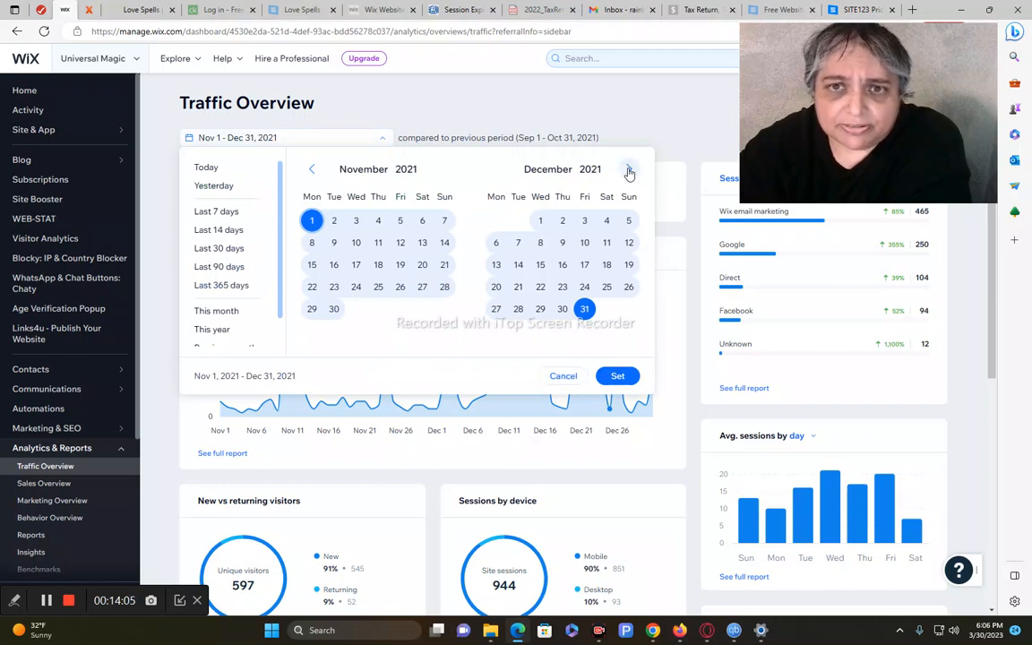
Advance the calendar to October 2022 and select October 1 through November 30
click(630, 170)
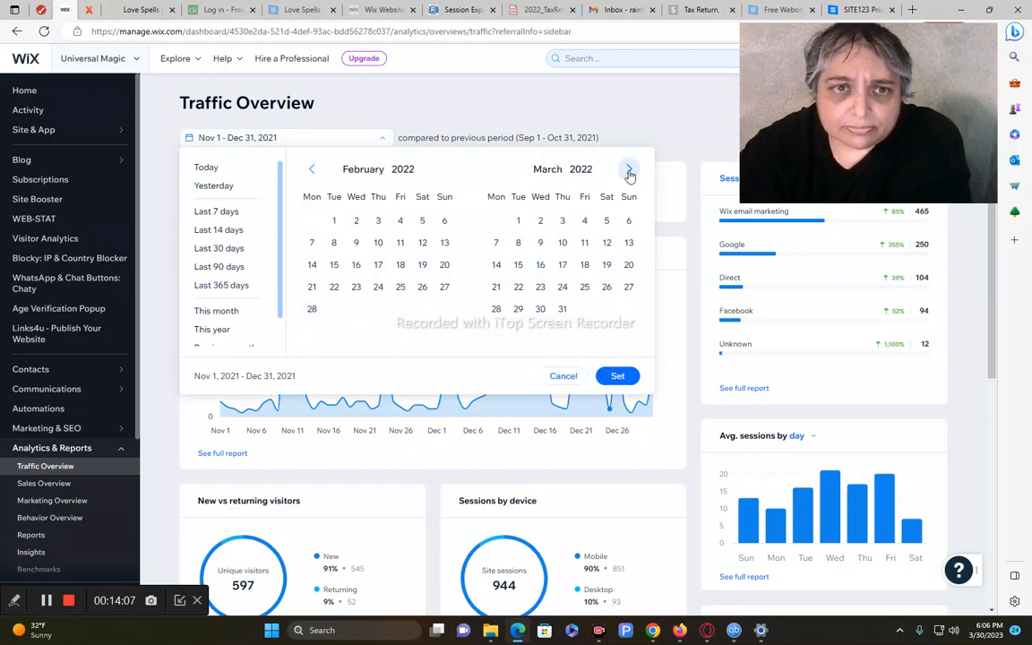
click(629, 168)
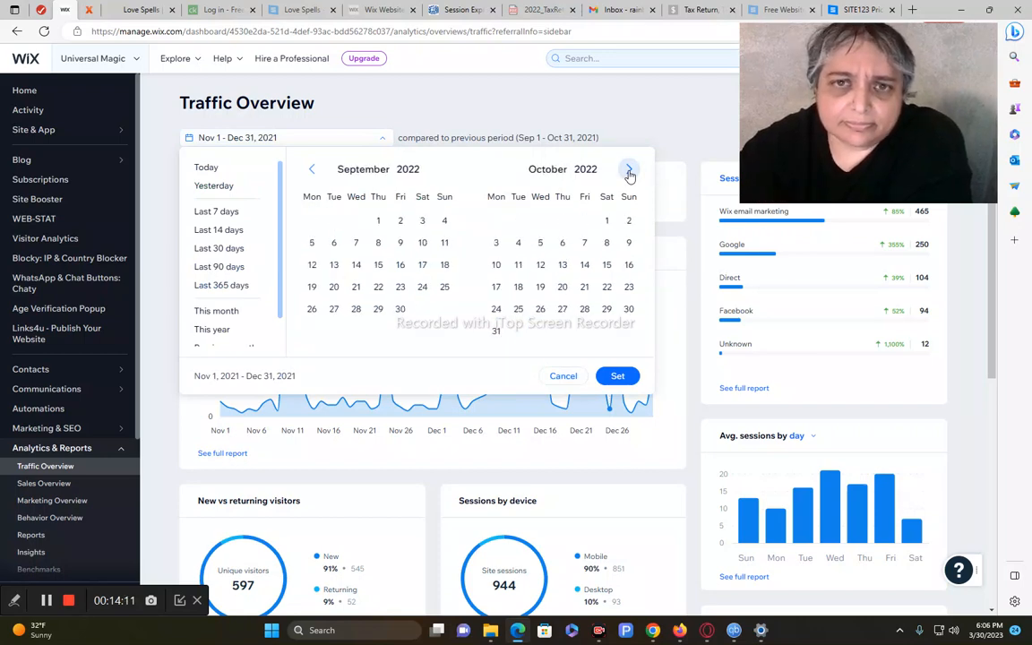
click(629, 170)
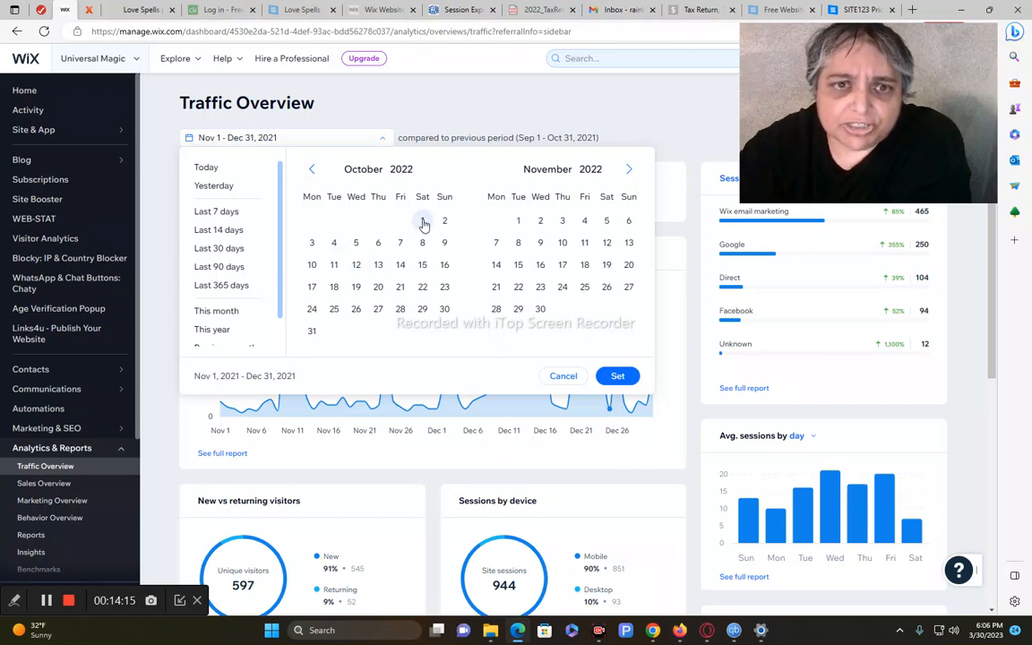
click(422, 220)
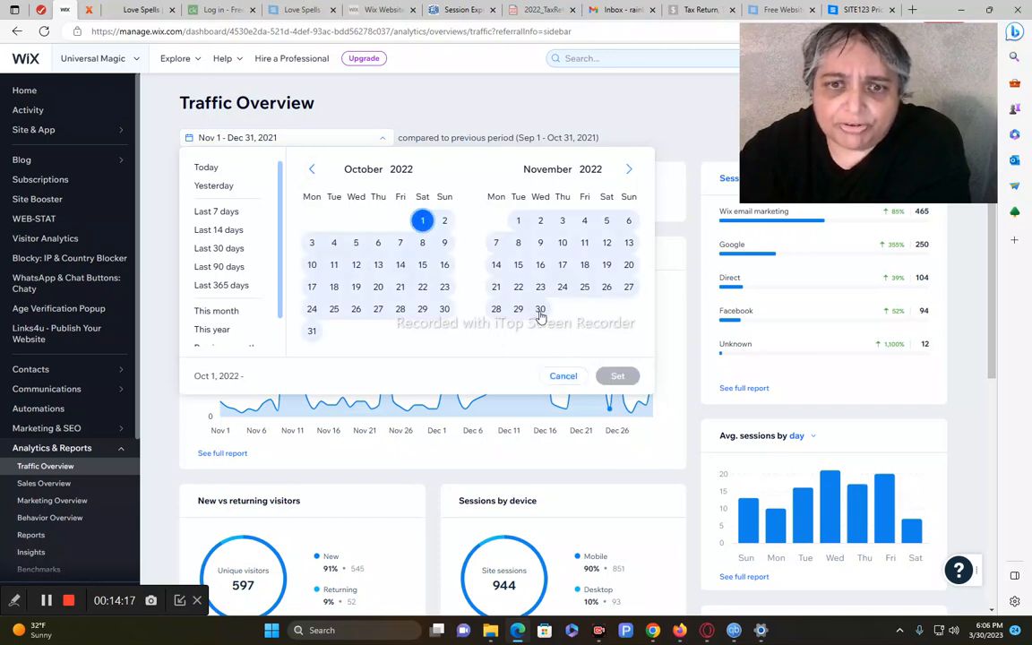
click(617, 375)
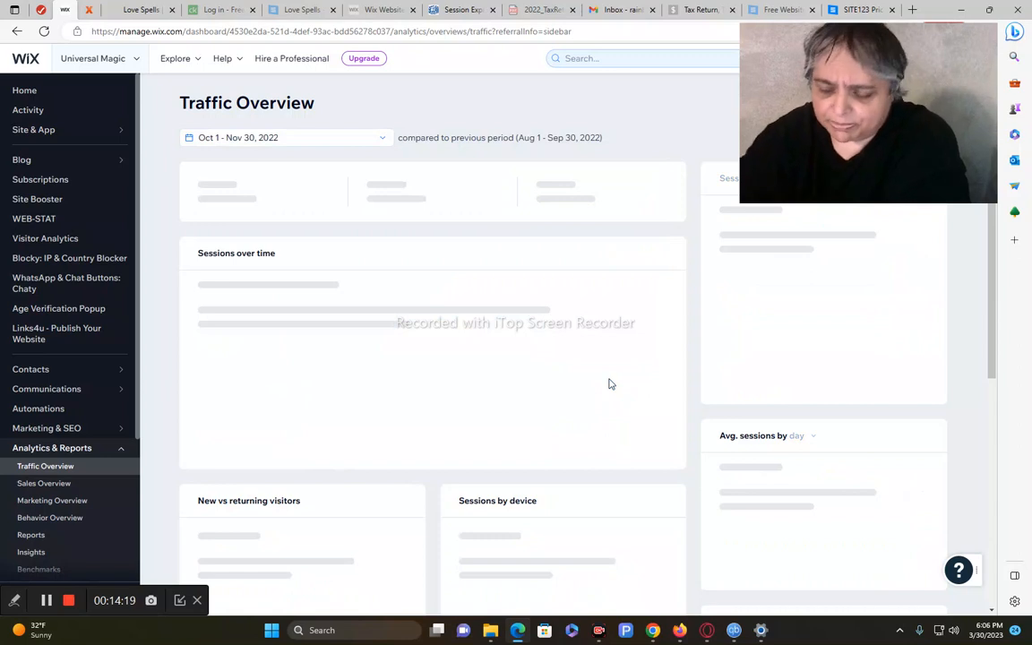